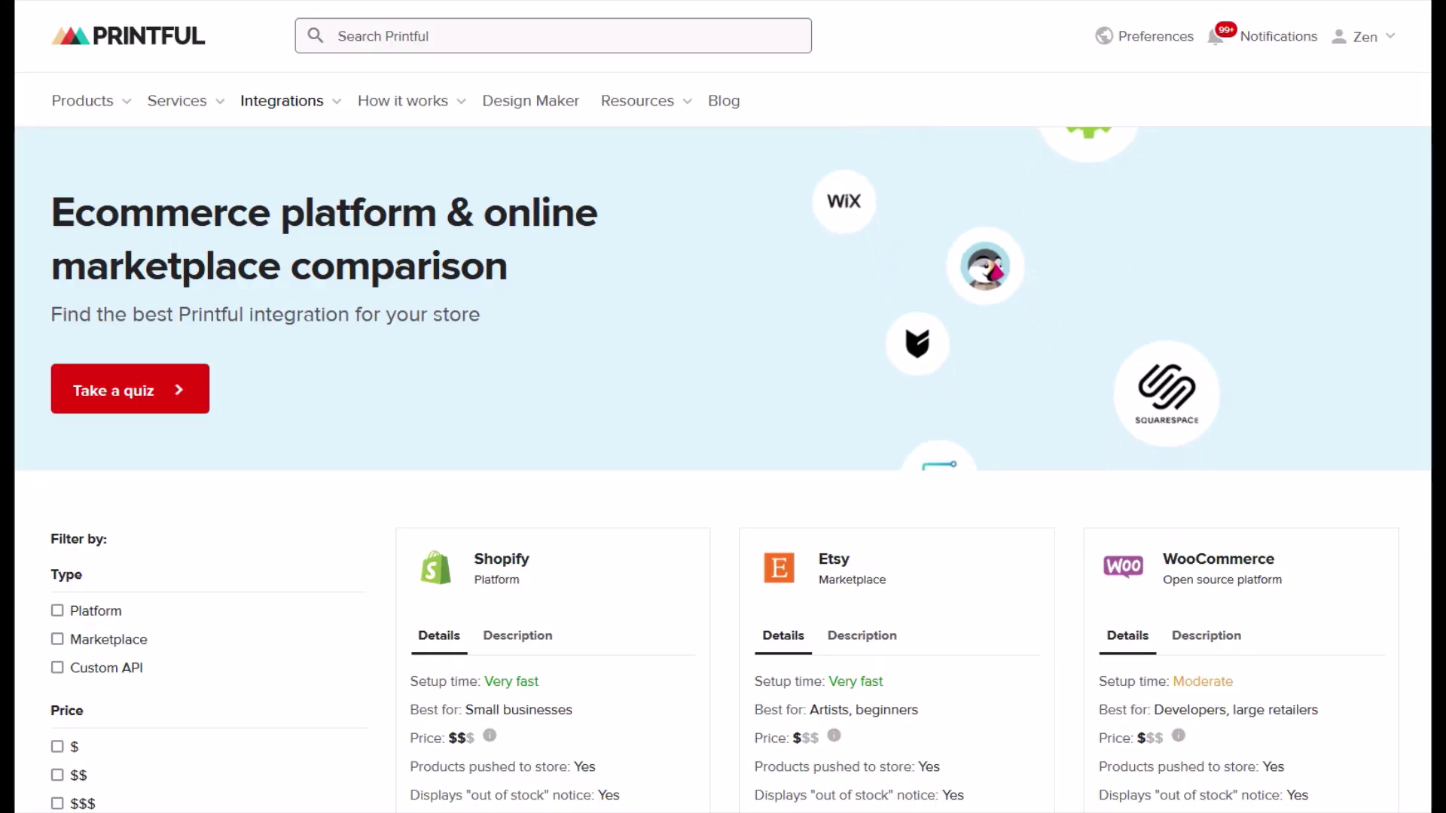
- Sign in to the Printful account after browsing down the landing page
scroll("down", 3)
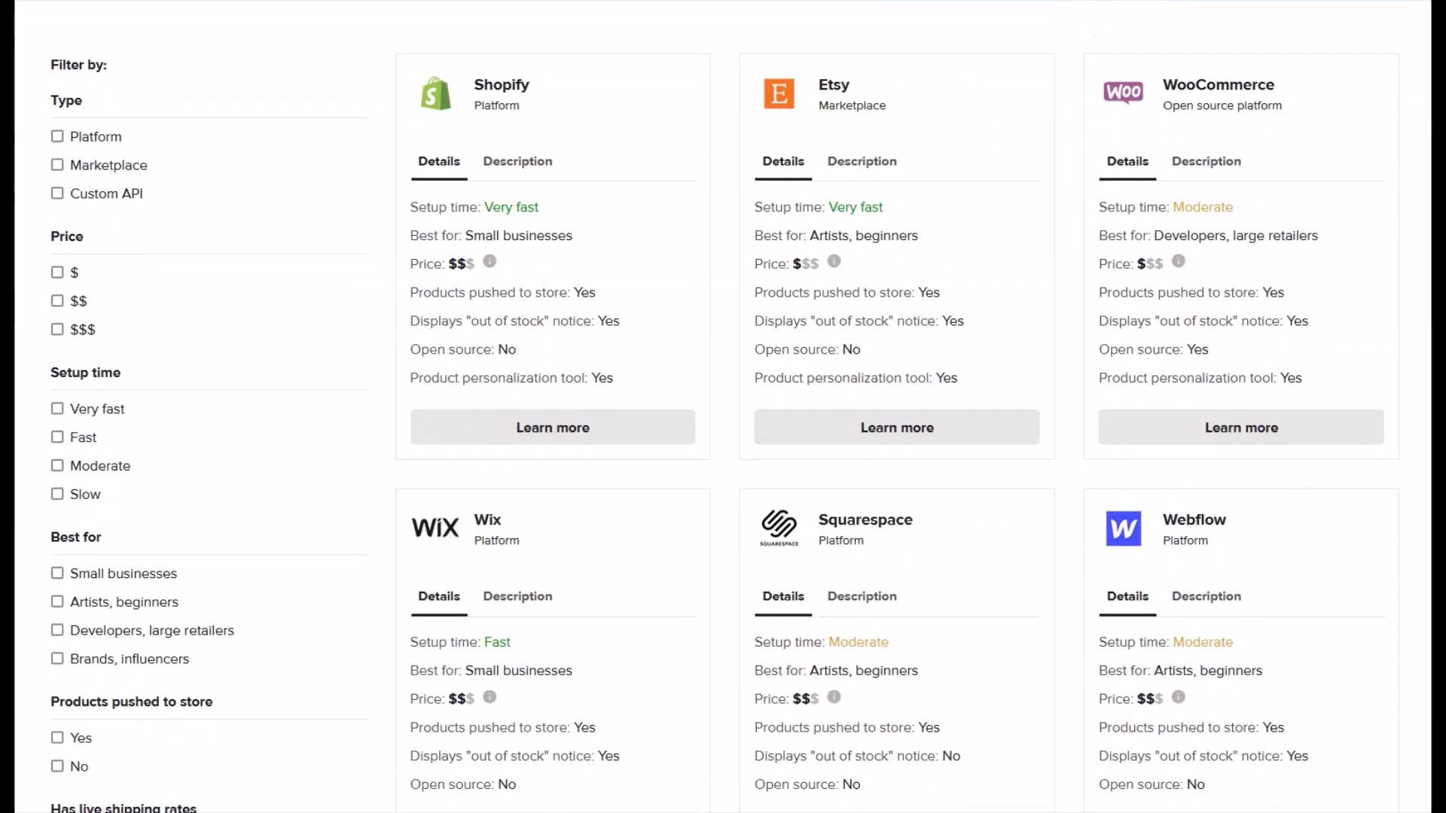
scroll("down", 3)
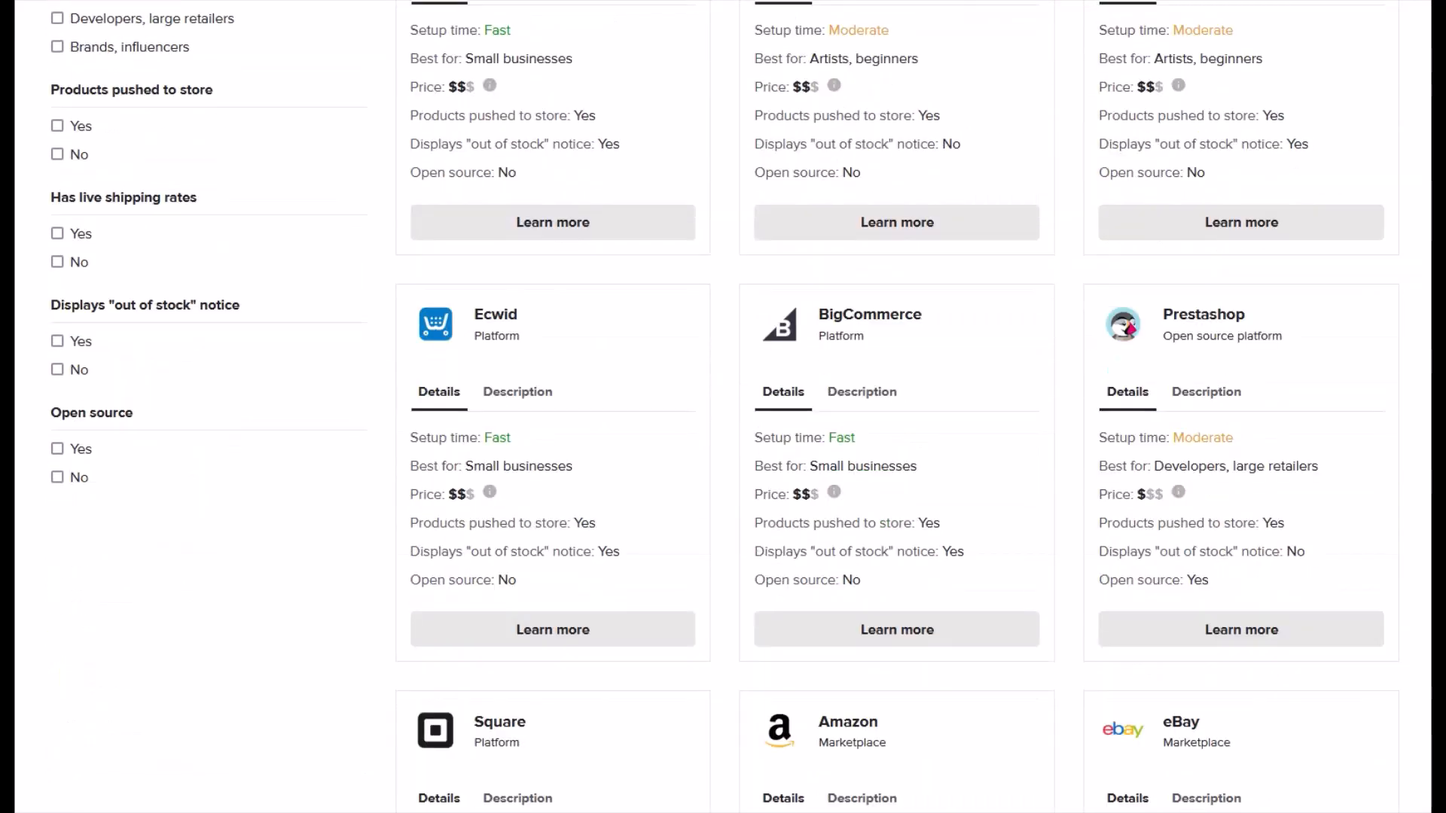
scroll("down", 3)
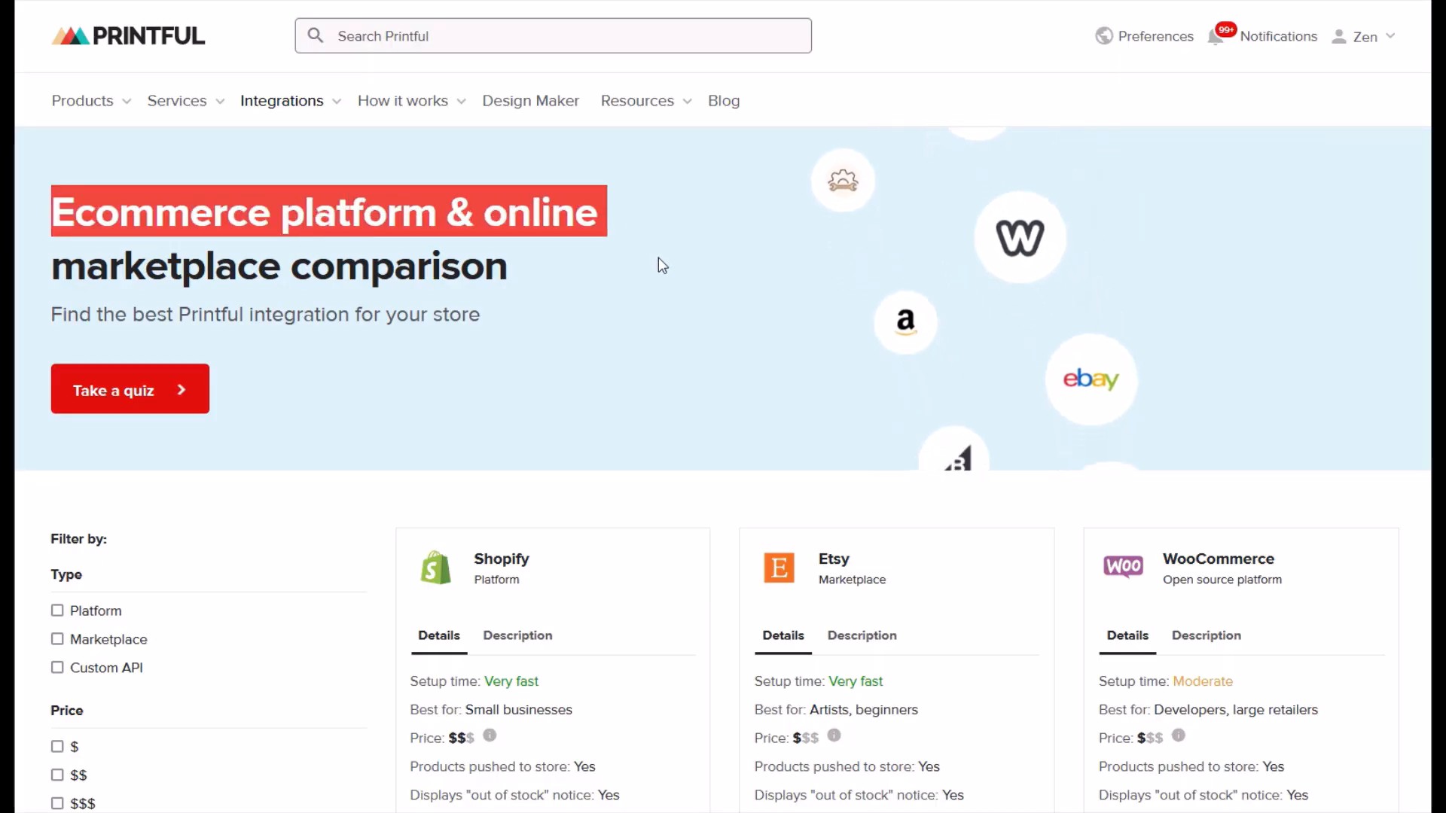
scroll("down", 3)
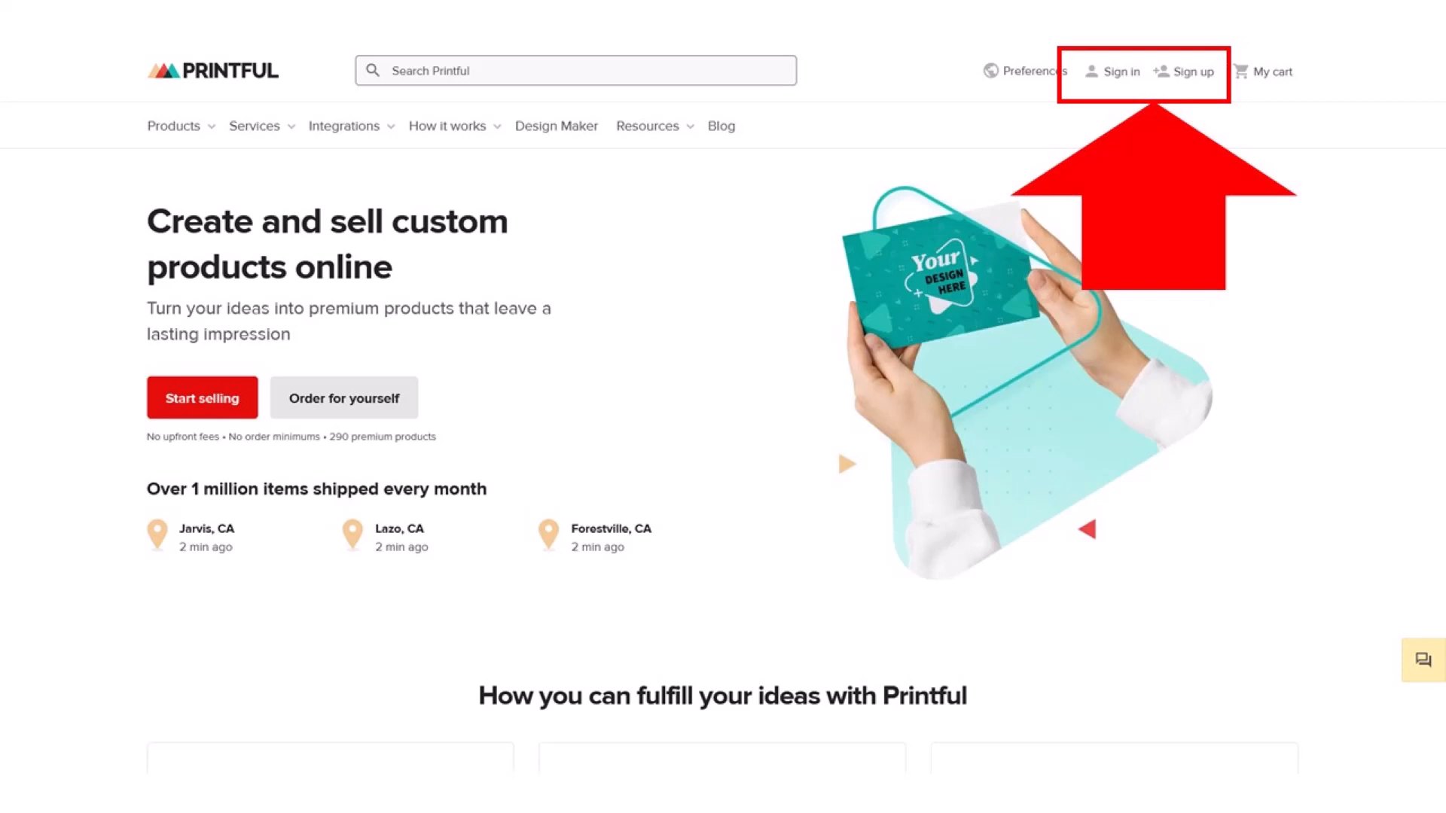
left_click(1121, 70)
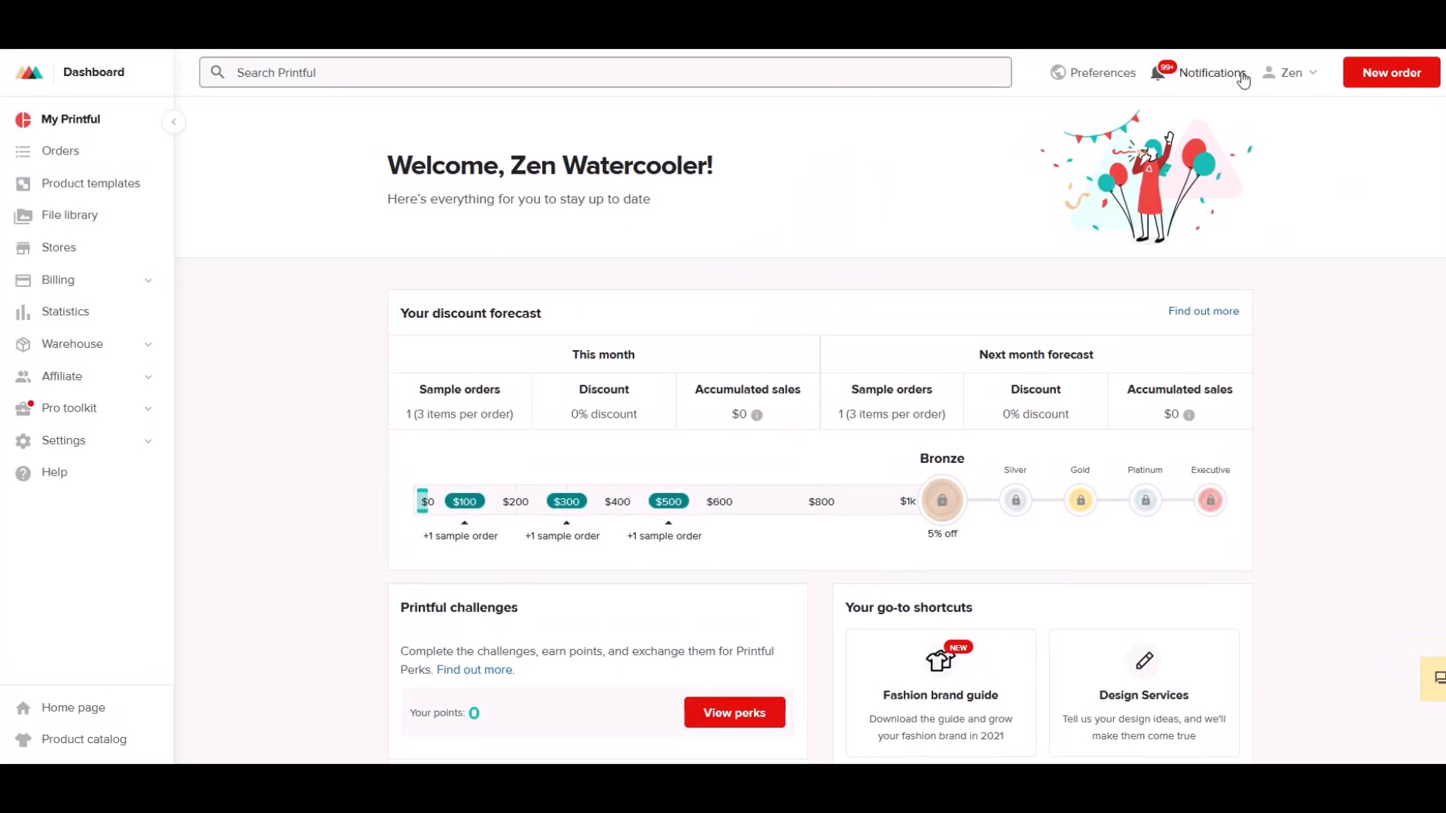
- From the account menu go to the homepage and view How it works > Monthly discounts
left_click(1293, 73)
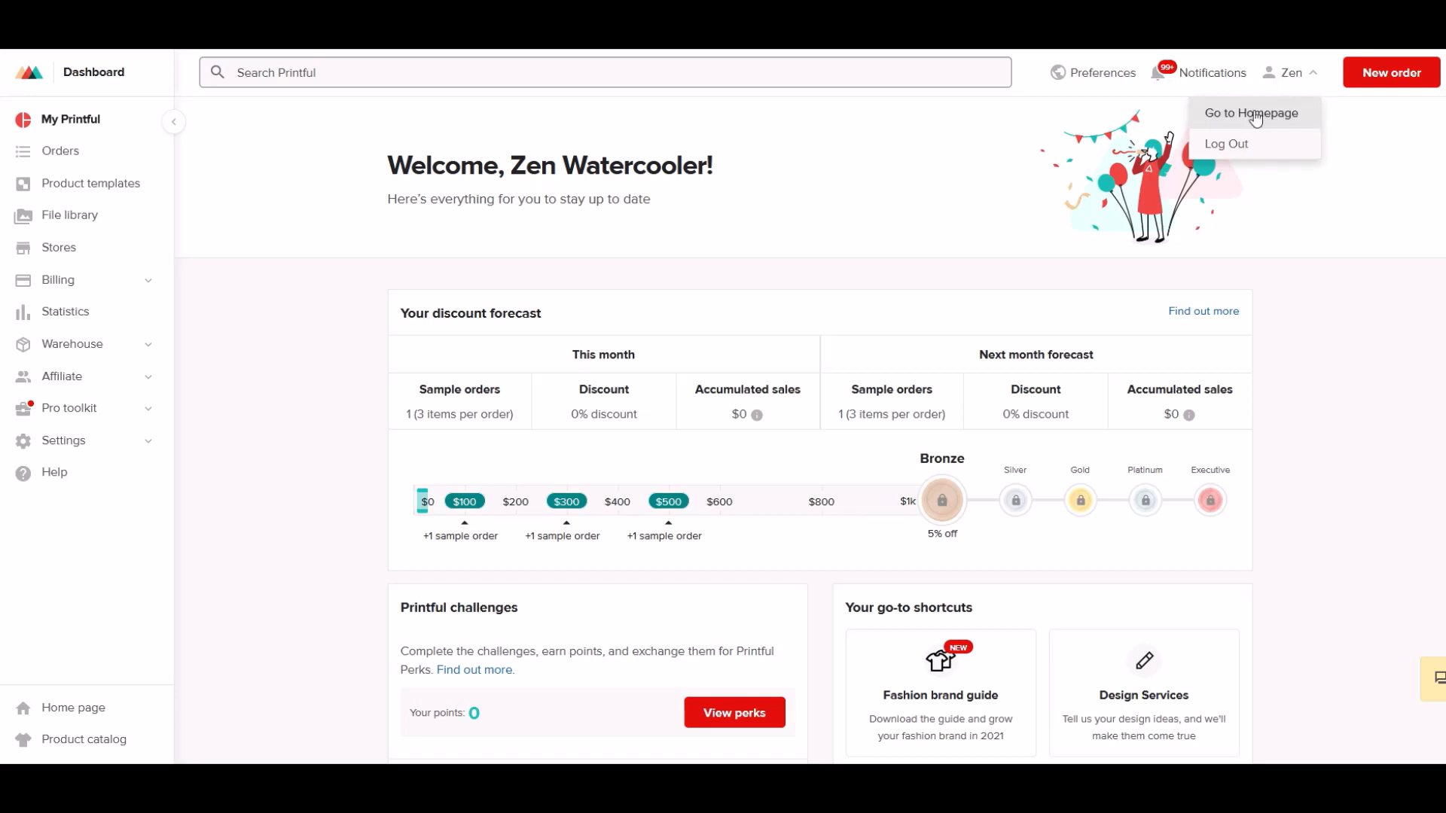
left_click(1251, 113)
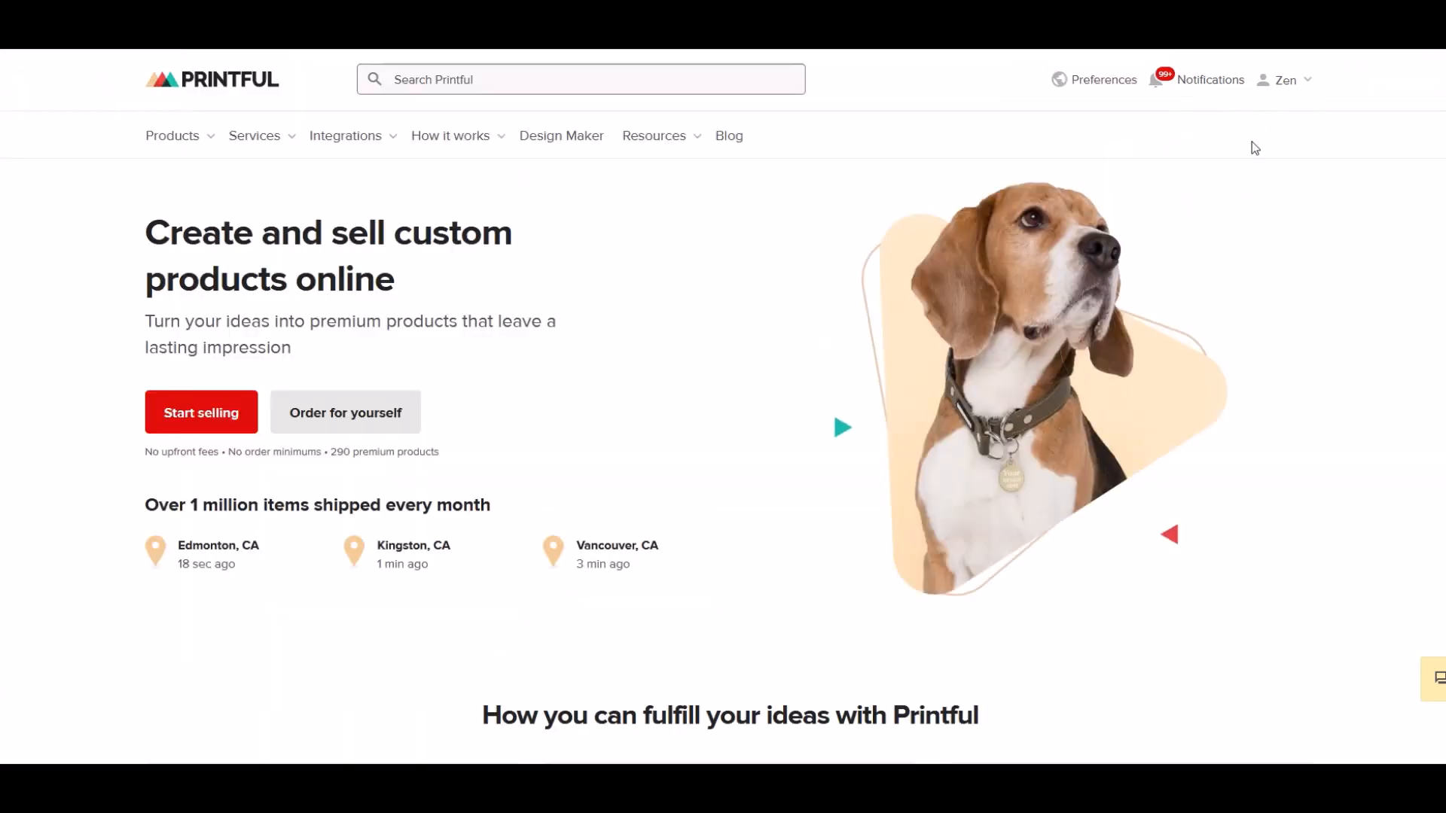
left_click(451, 135)
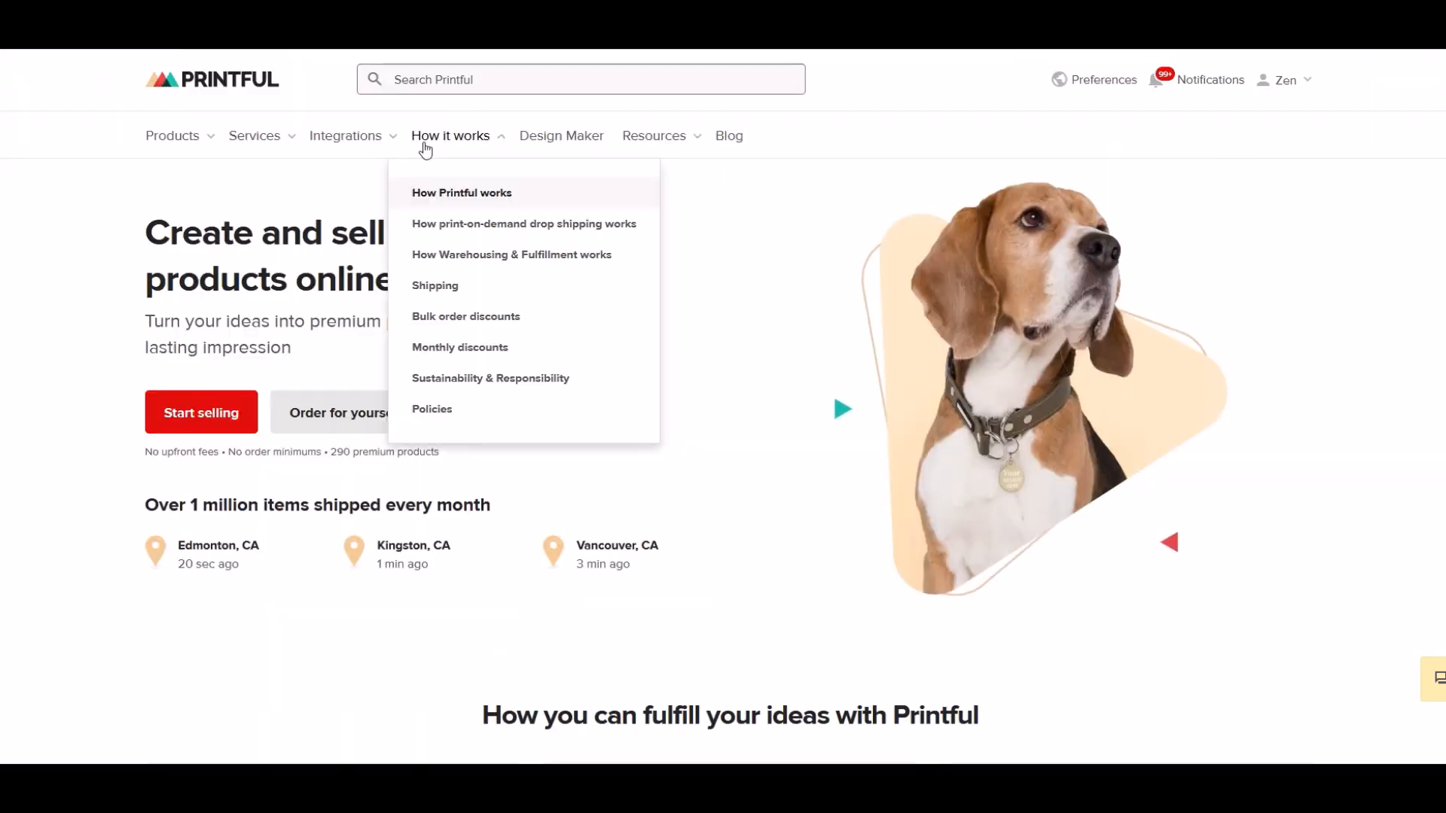
mouse_move(459, 347)
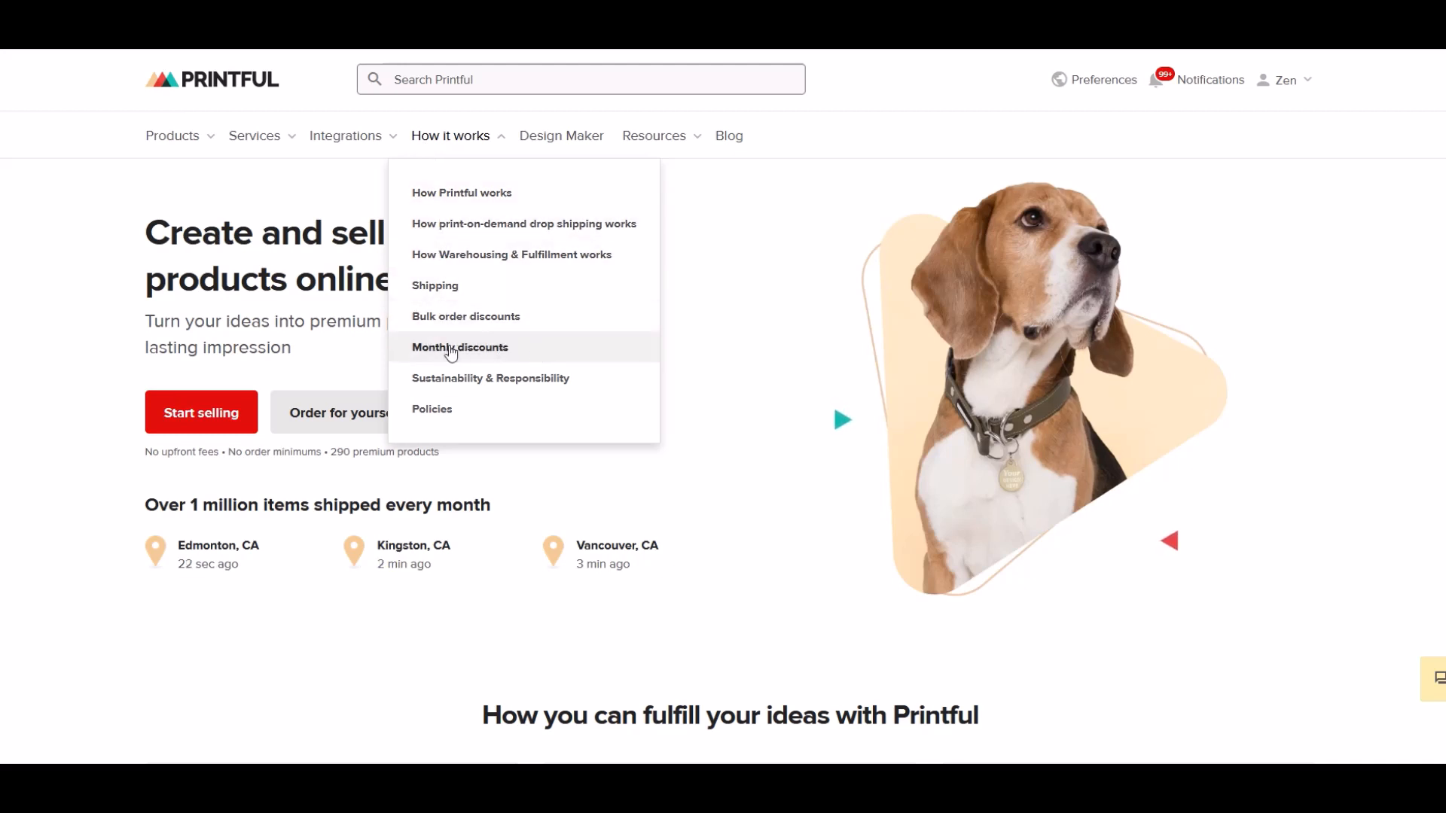
mouse_move(514, 354)
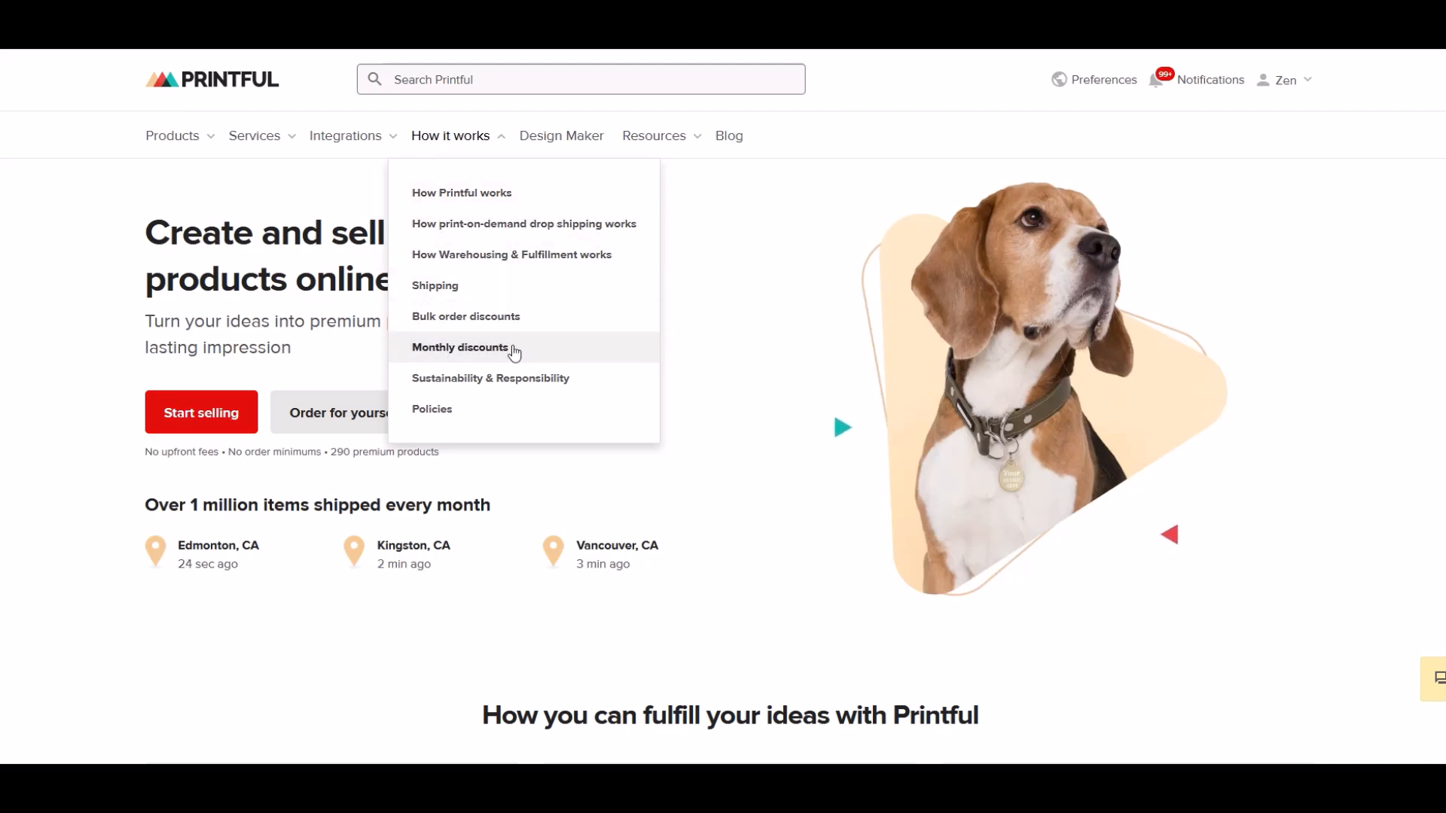
left_click(461, 348)
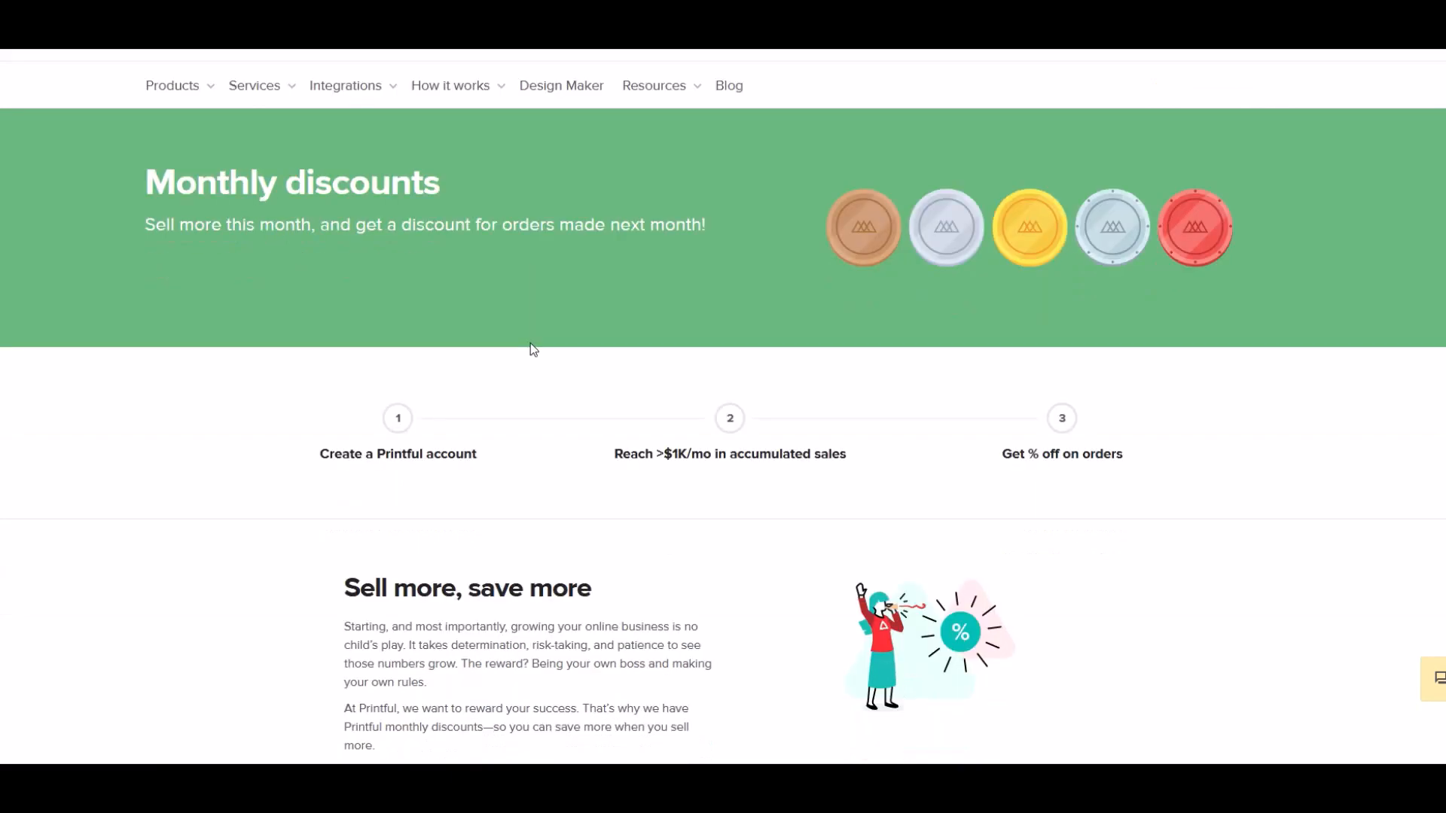
scroll("down", 3)
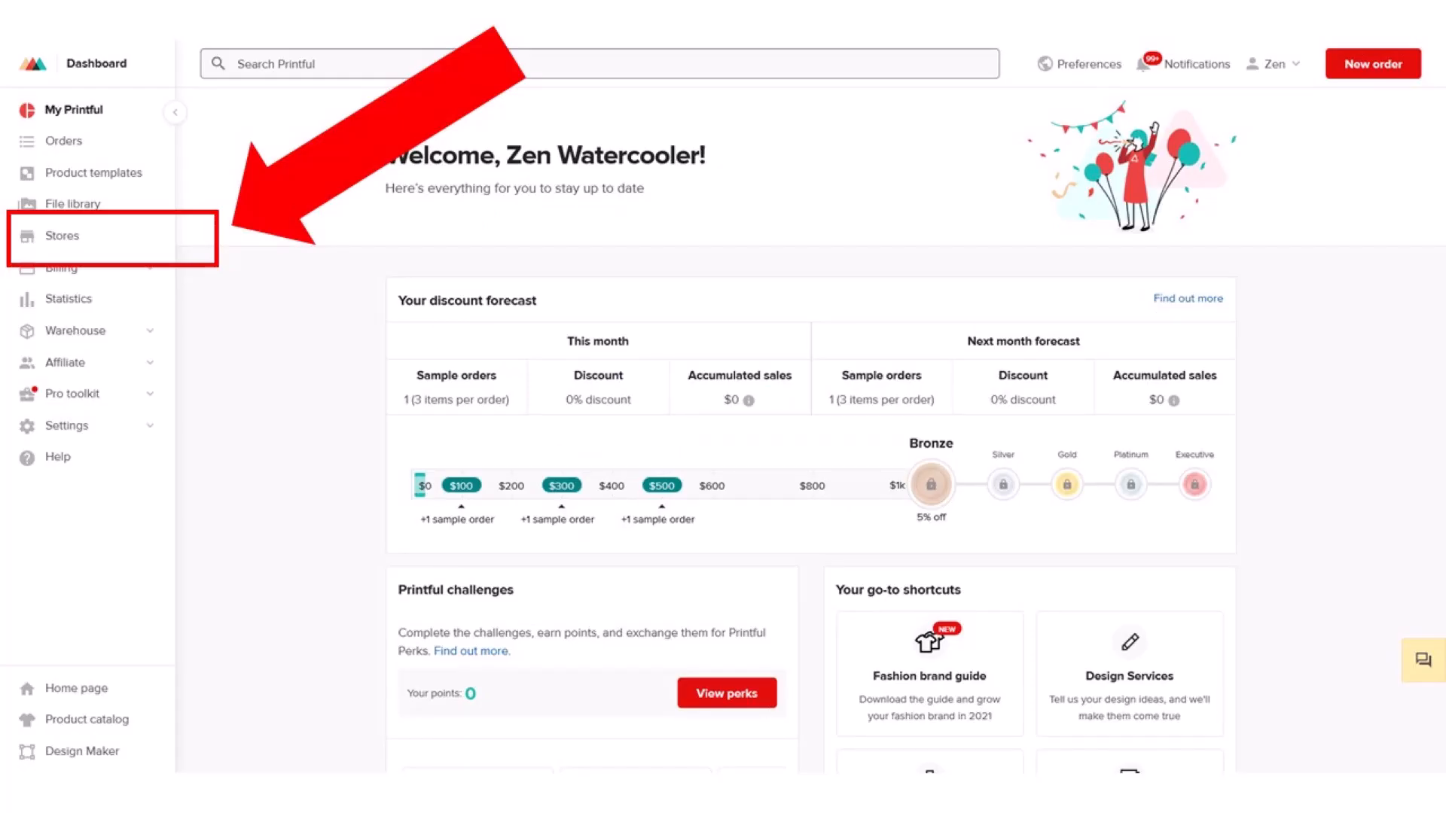
- Visit the Stores section, then the Compare platforms page and browse its comparison cards
left_click(62, 235)
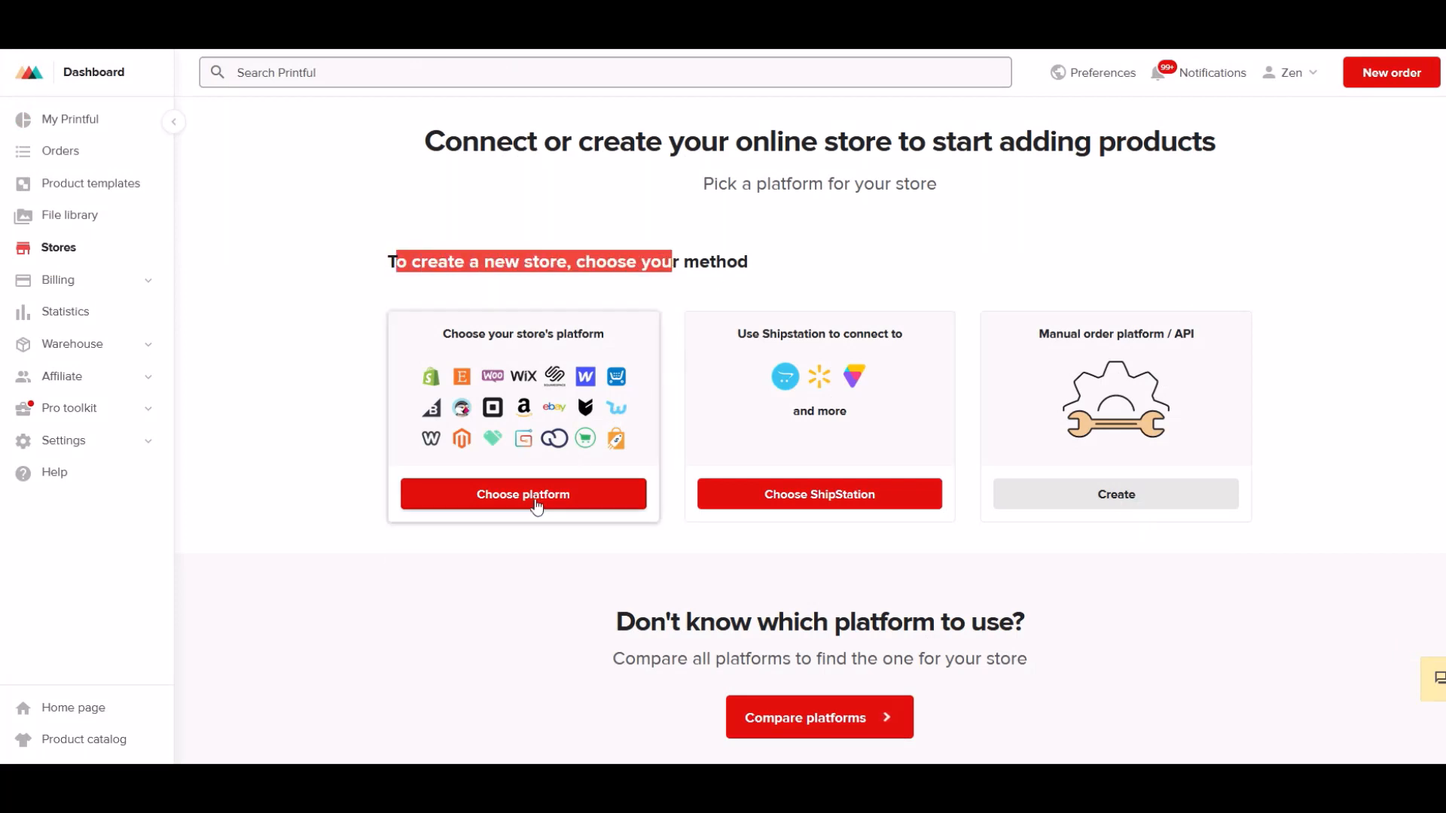
left_click(523, 494)
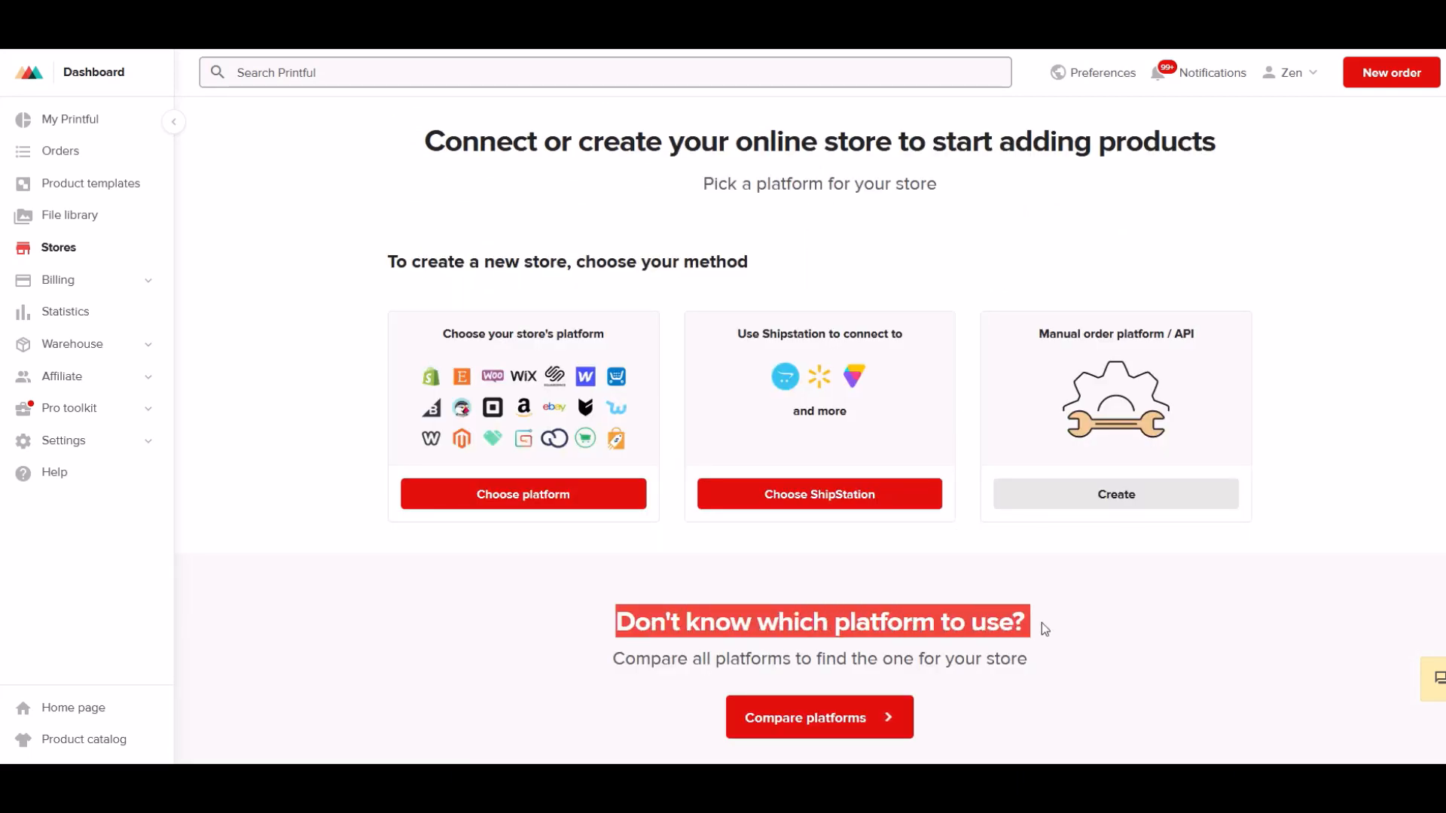
mouse_move(812, 723)
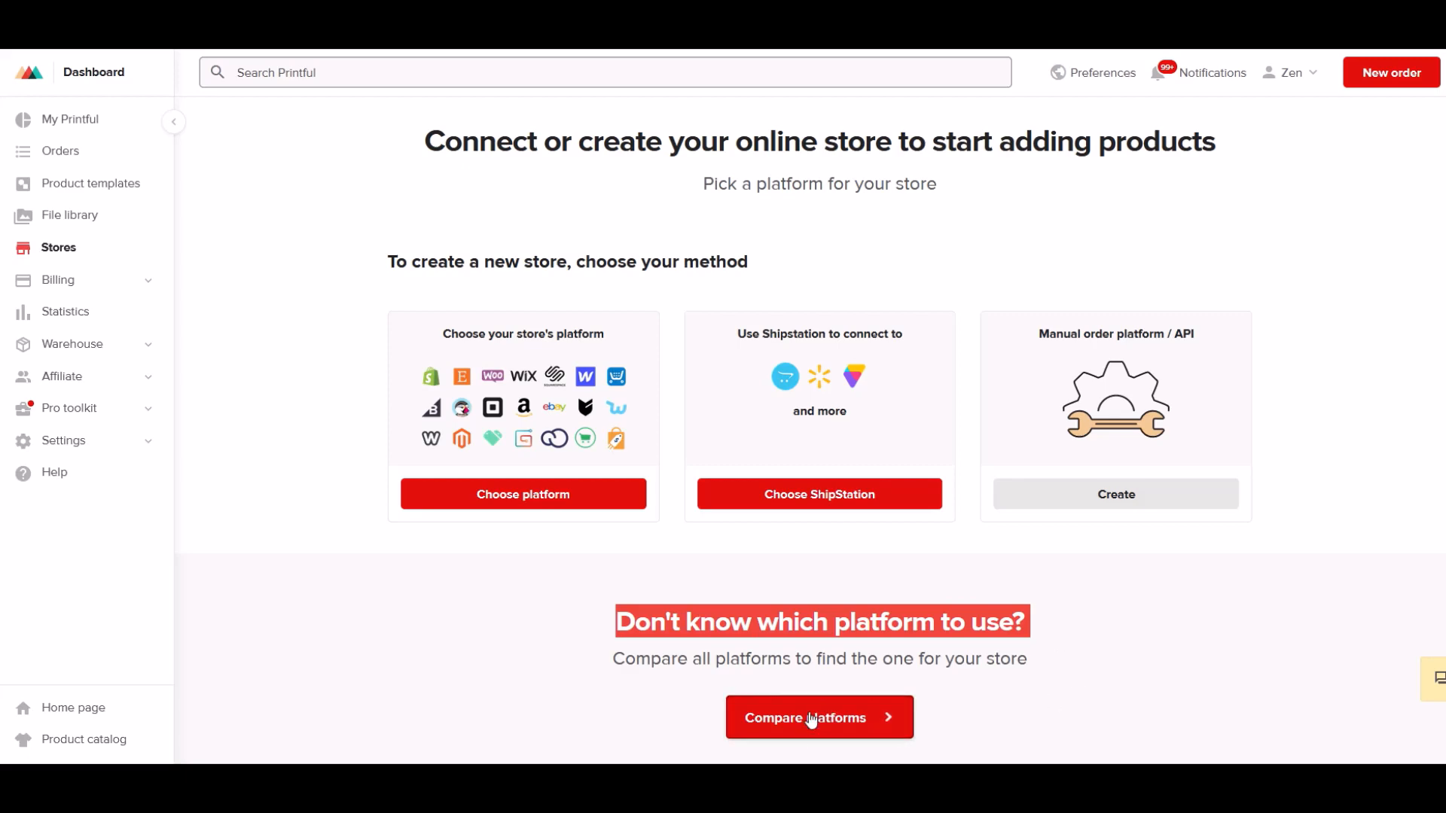
left_click(818, 717)
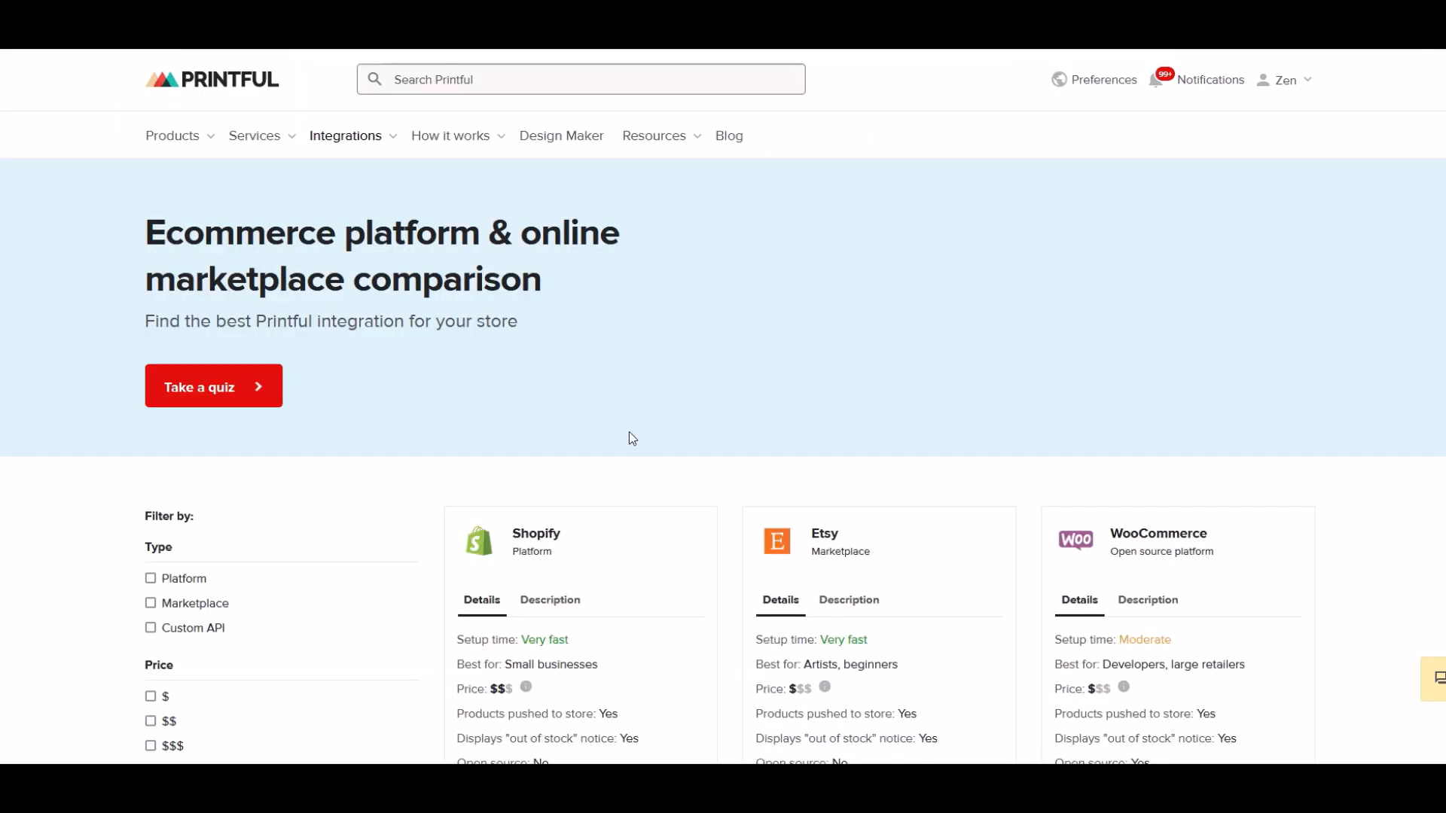
scroll("down", 3)
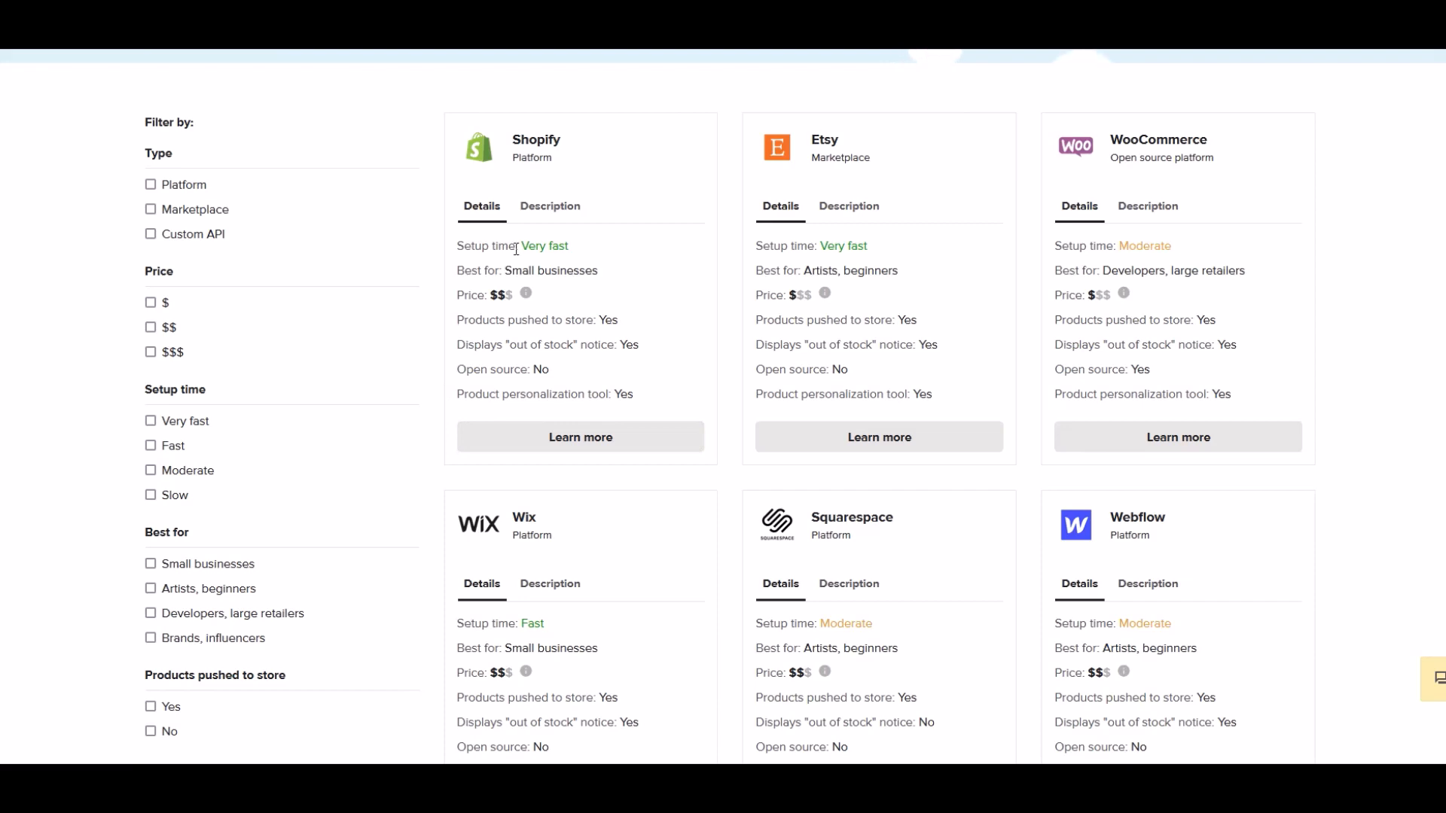
double_click(544, 246)
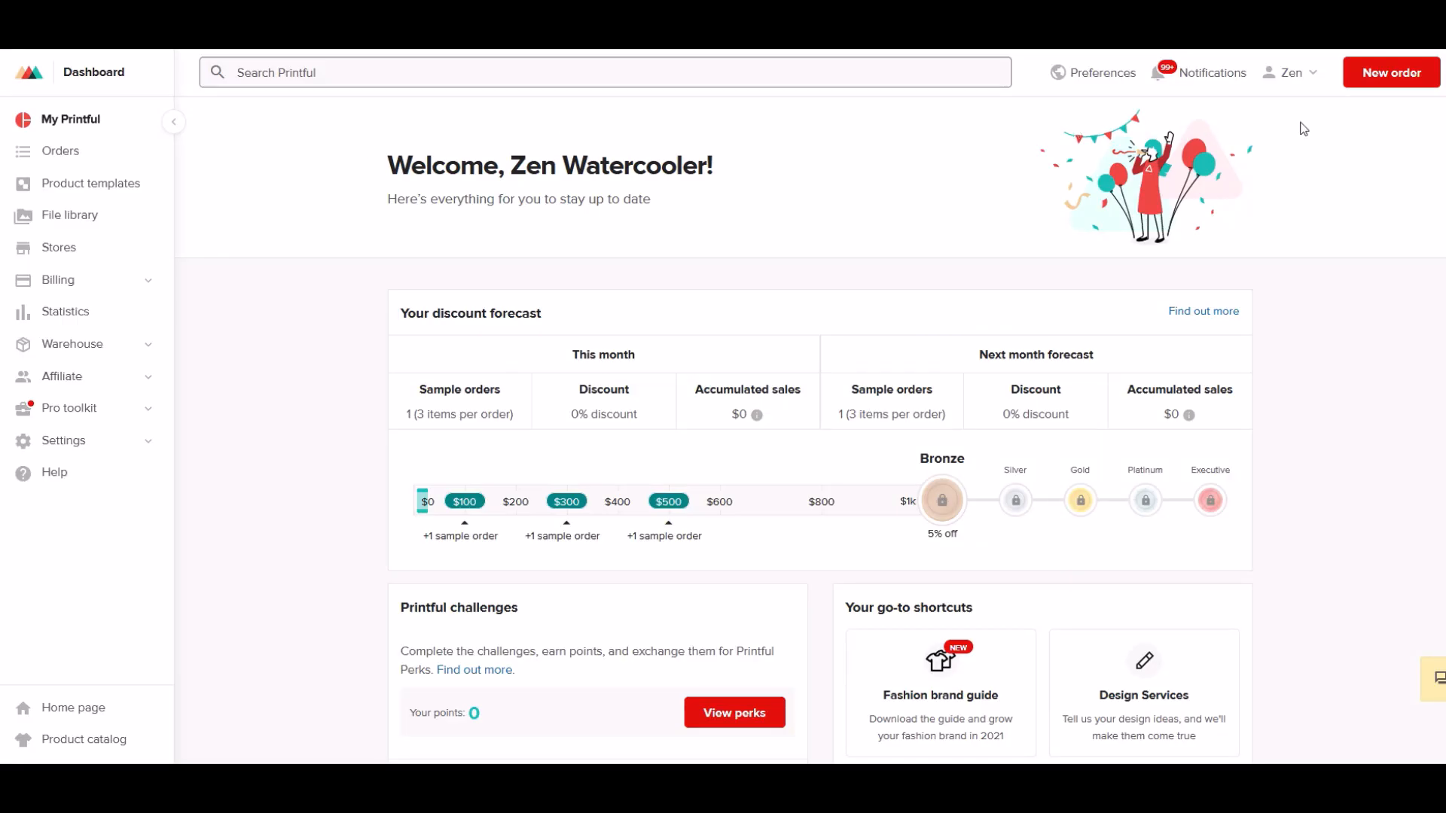
mouse_move(1391, 73)
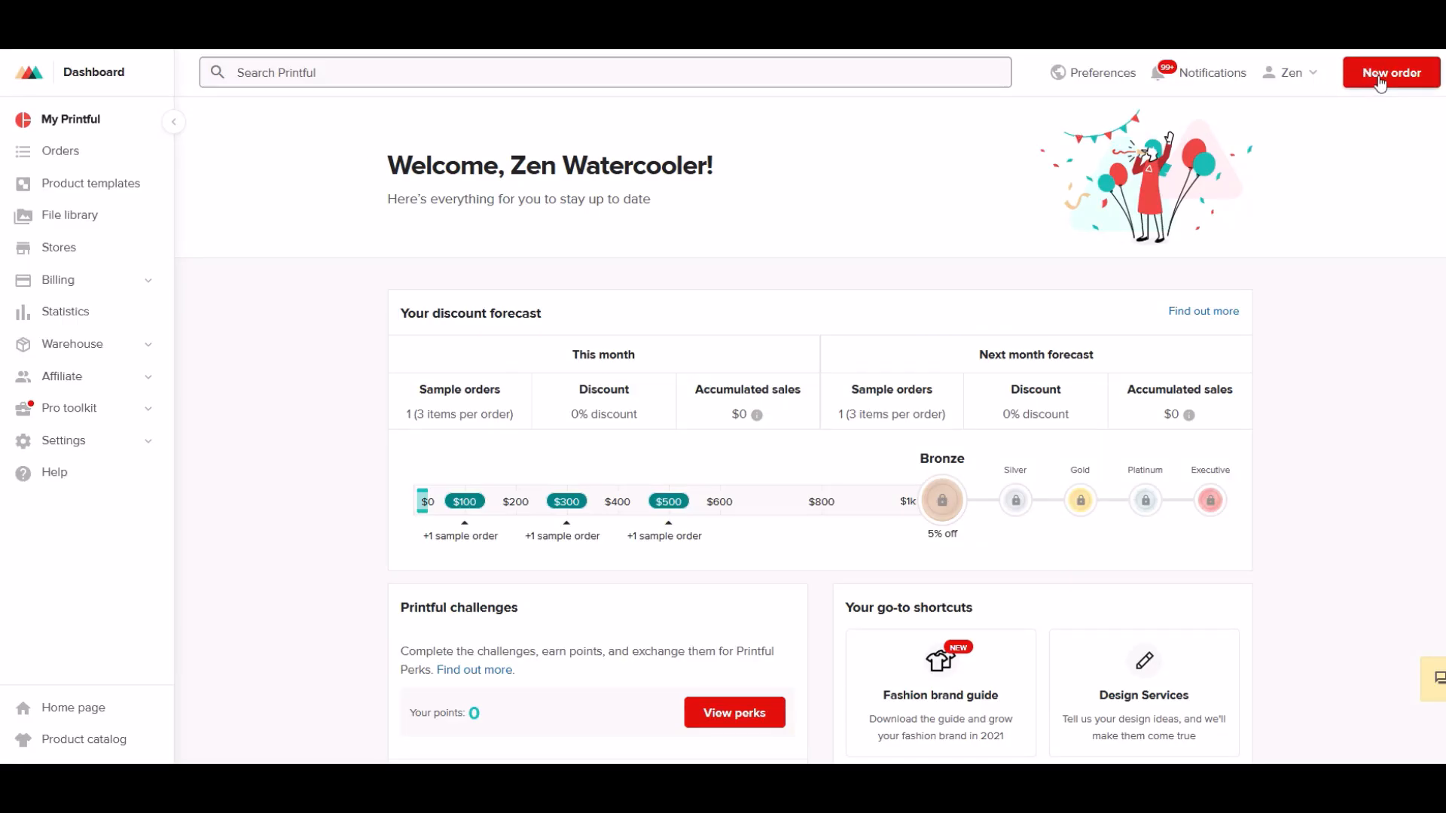
- Start a new order and create it as a Sample order
left_click(1390, 72)
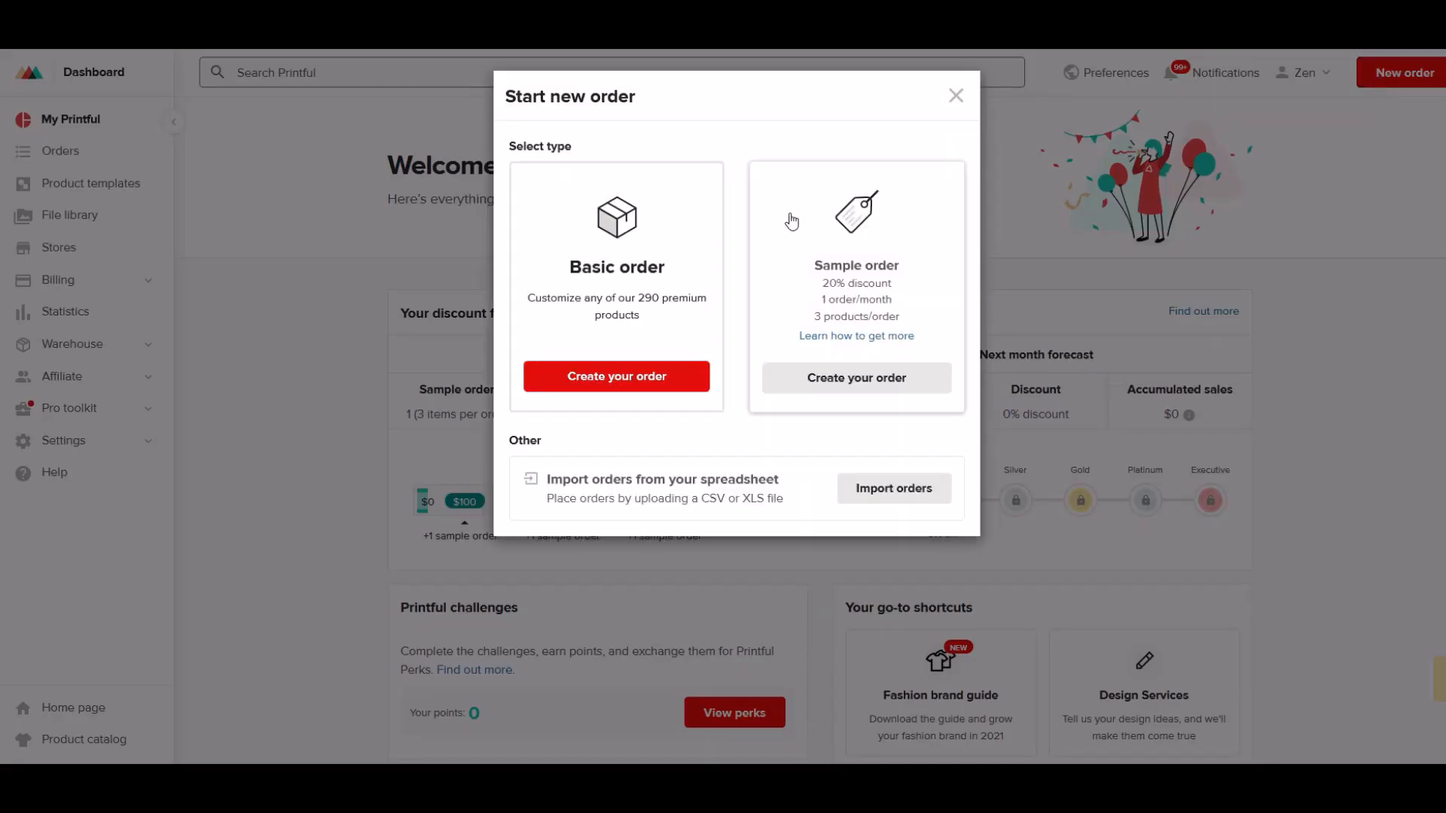
mouse_move(855, 377)
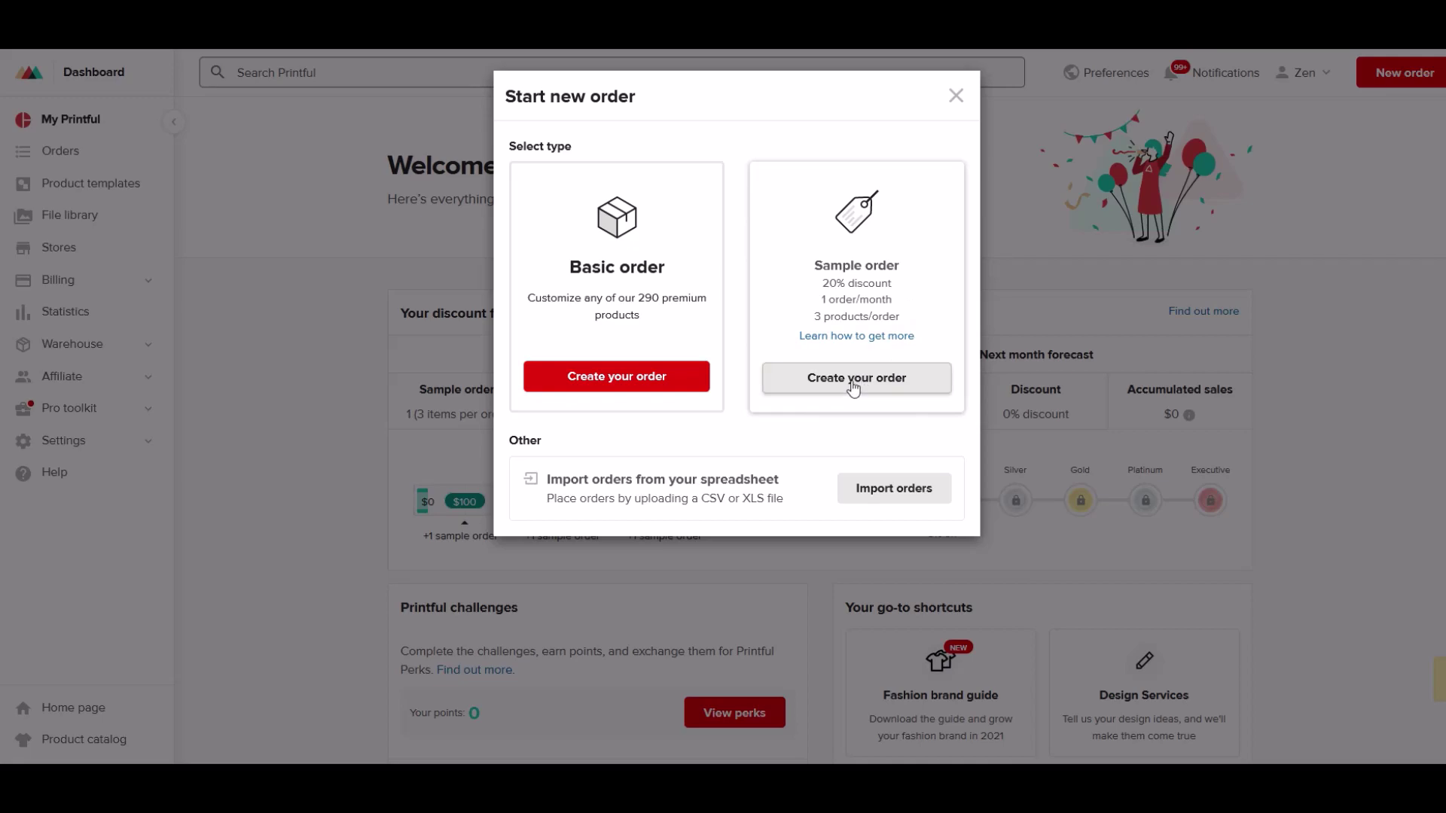
left_click(856, 378)
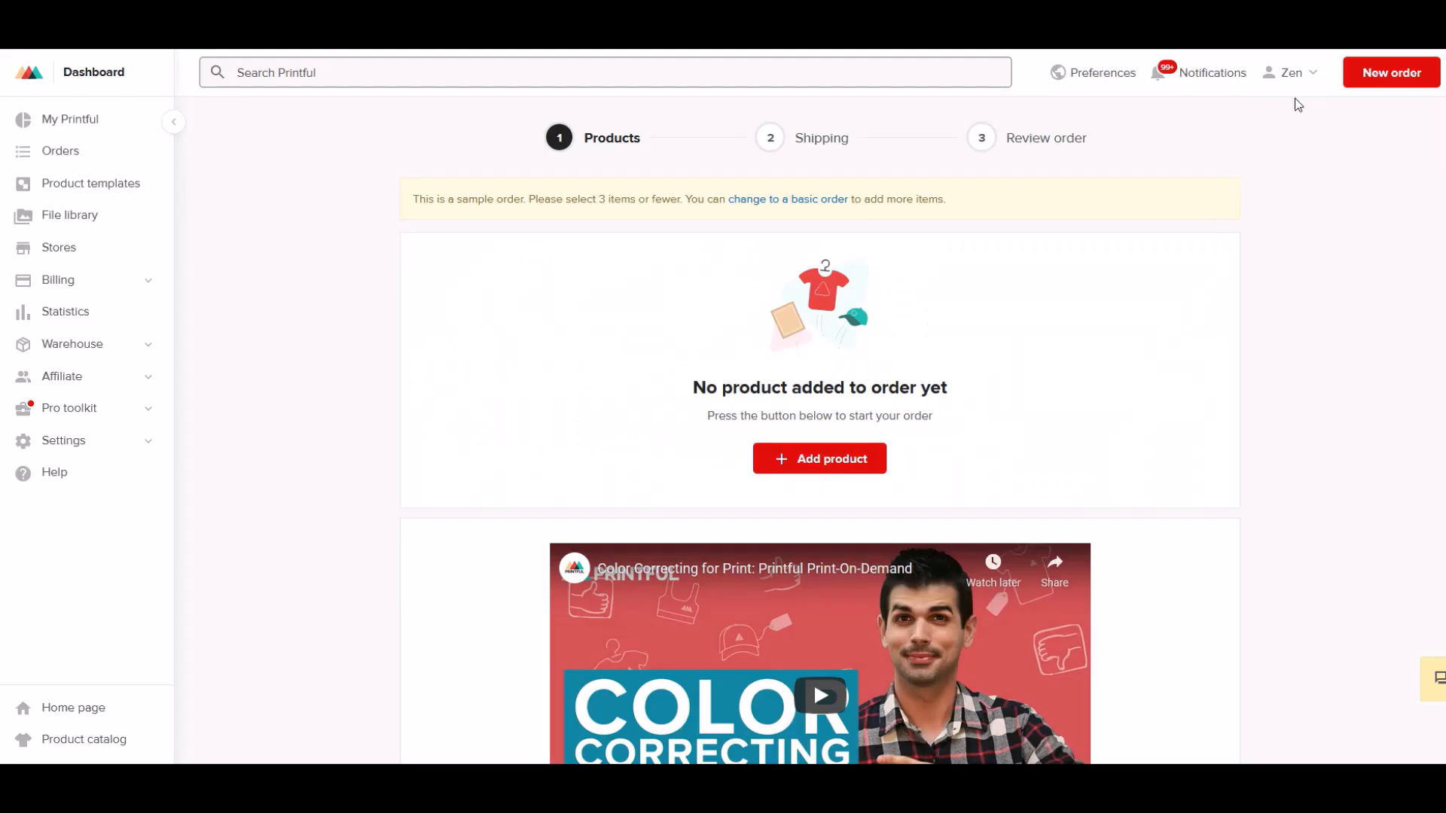
left_click(1291, 72)
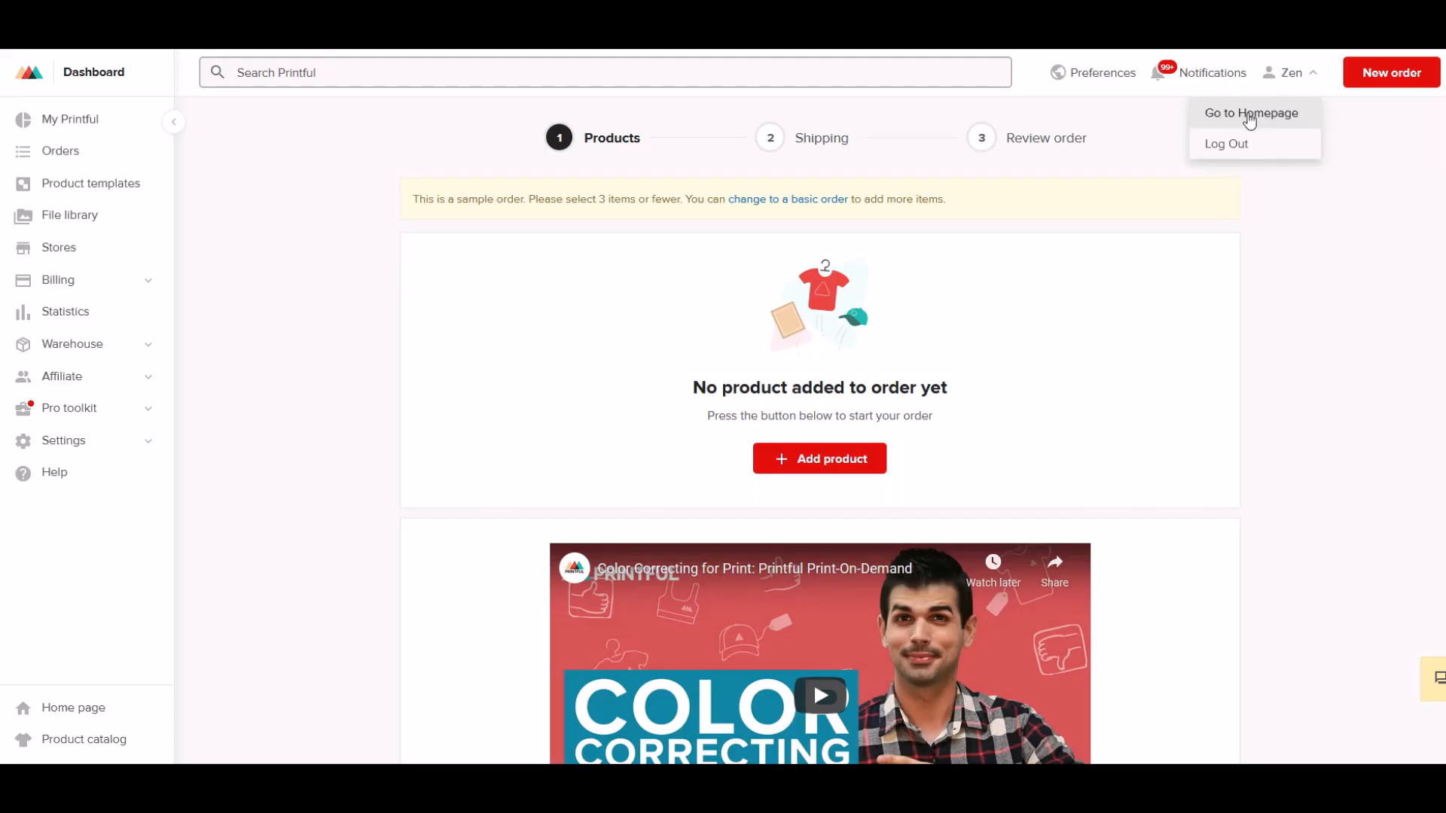
left_click(1250, 113)
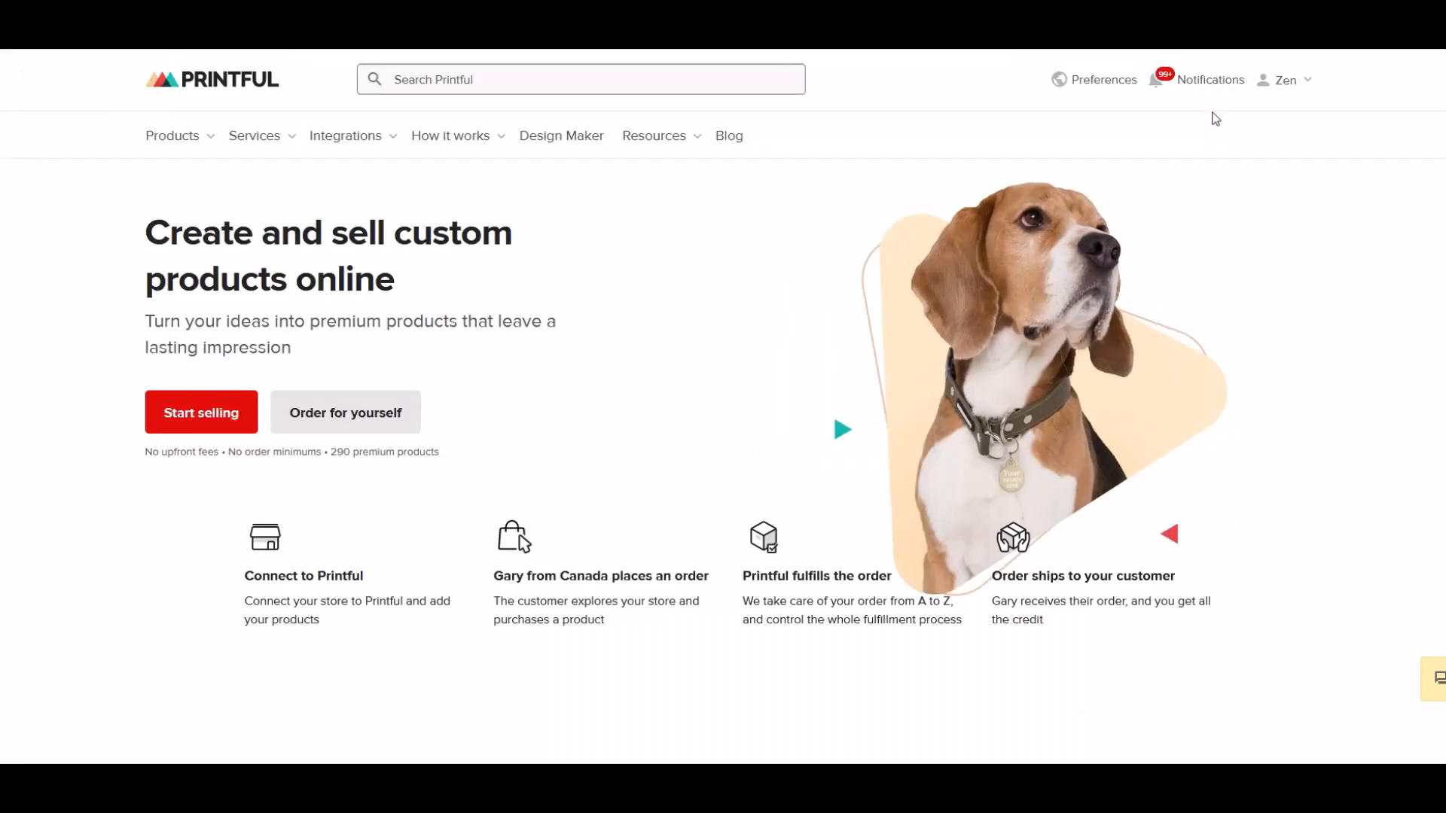
left_click(172, 136)
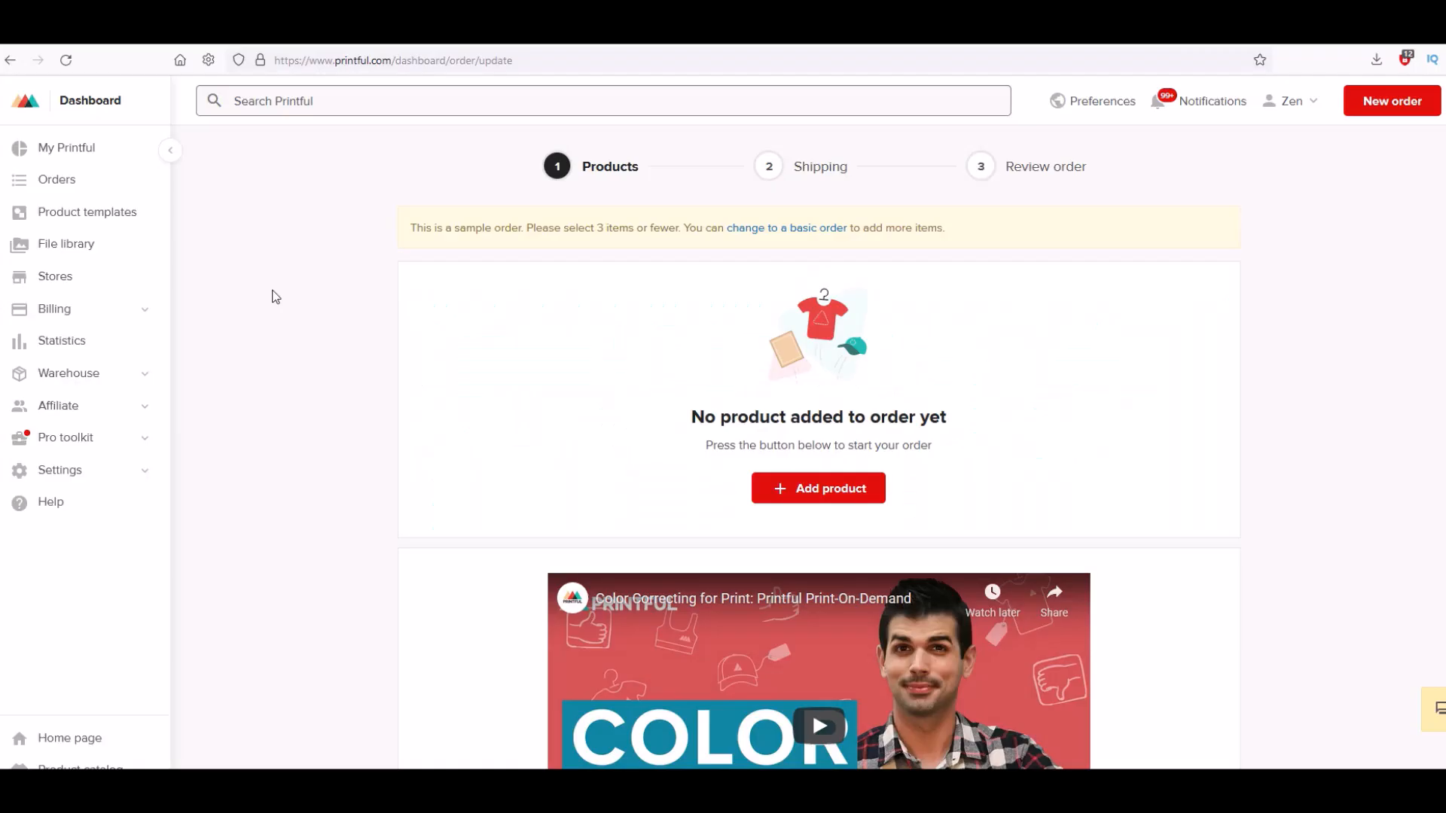
mouse_move(582, 338)
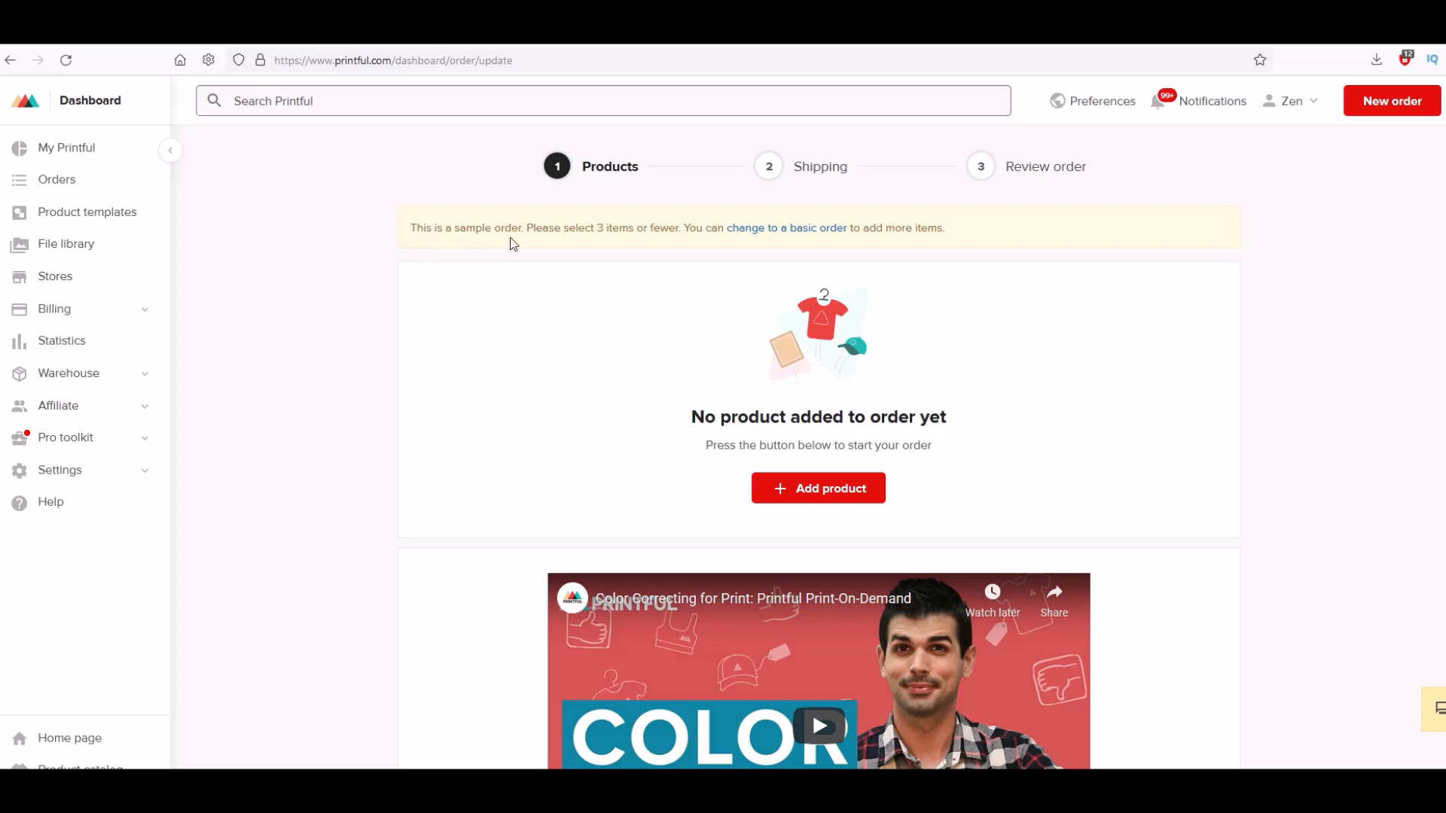
mouse_move(737, 371)
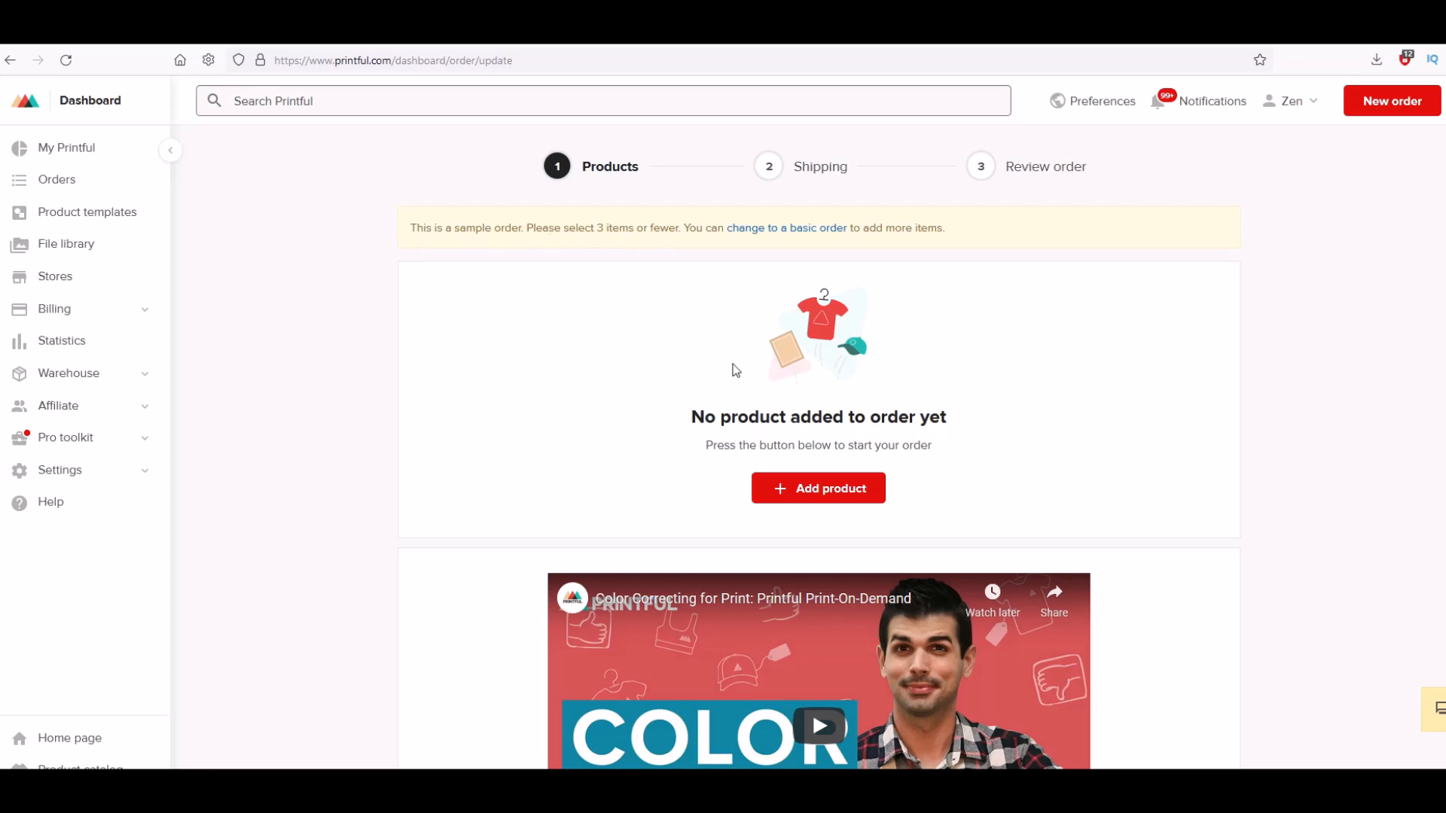
mouse_move(705, 474)
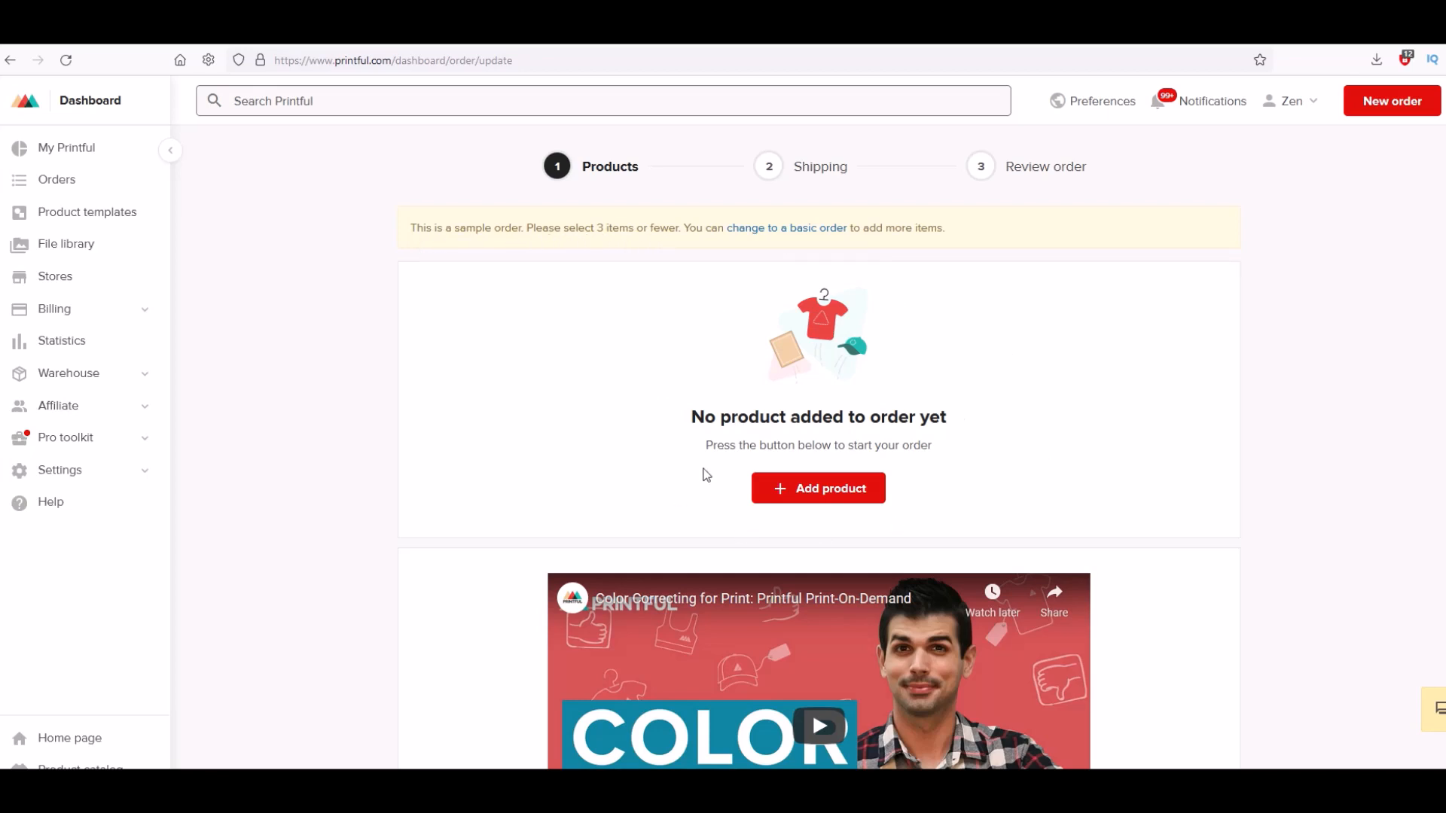
mouse_move(852, 462)
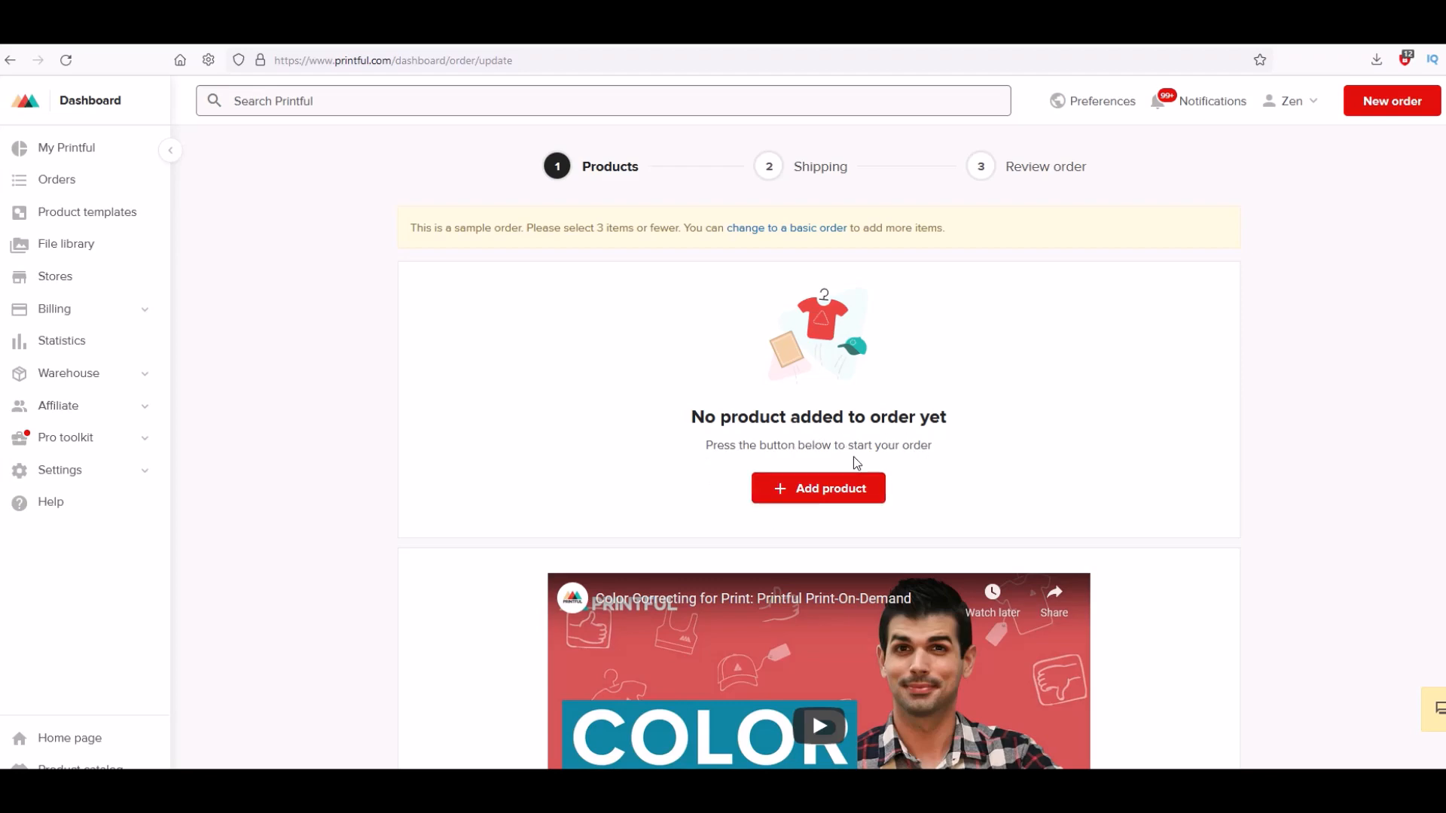
- Add a product to the order, browsing into the Women's clothing category toward long sleeve shirts
left_click(816, 489)
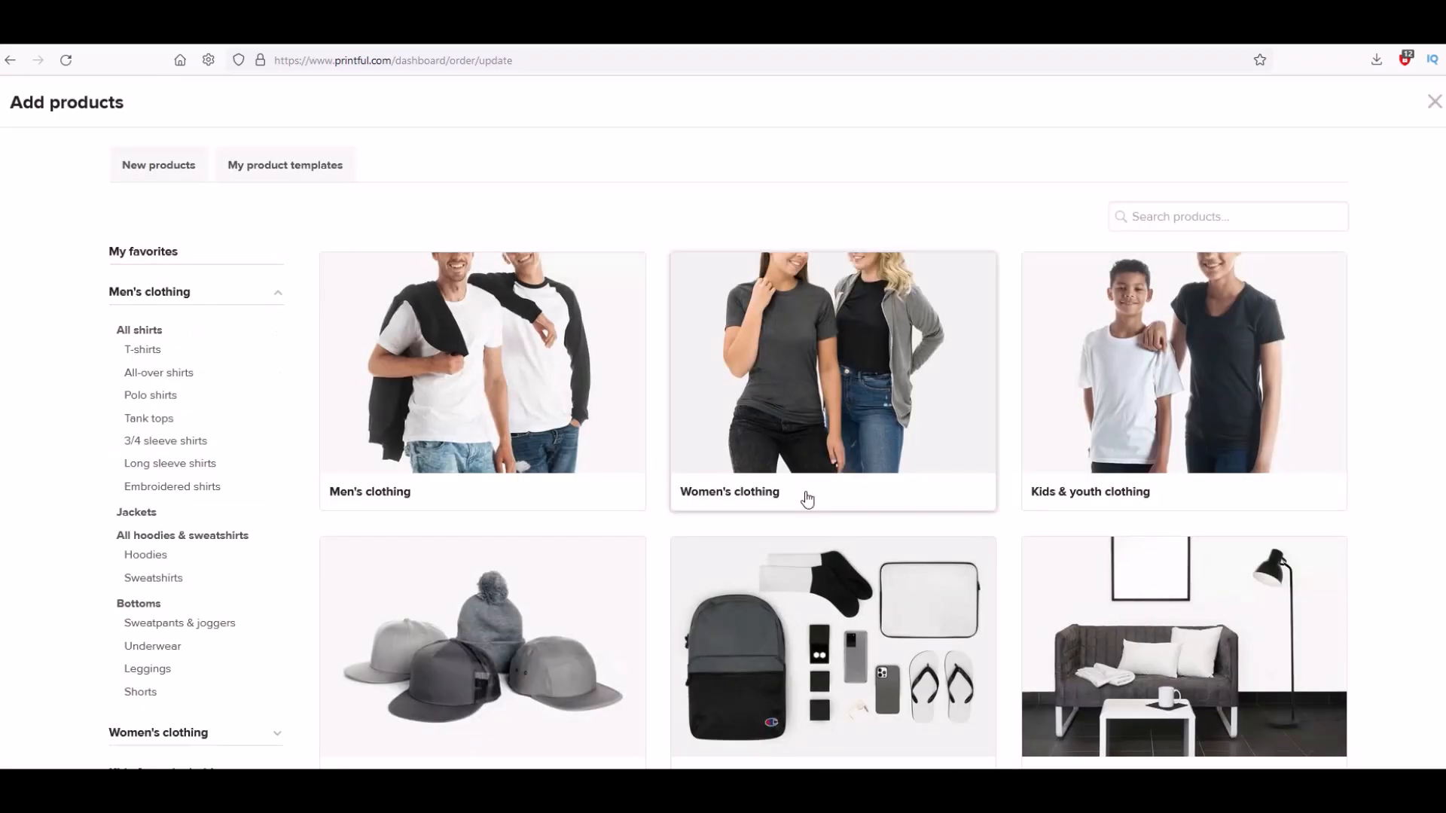
scroll("down", 3)
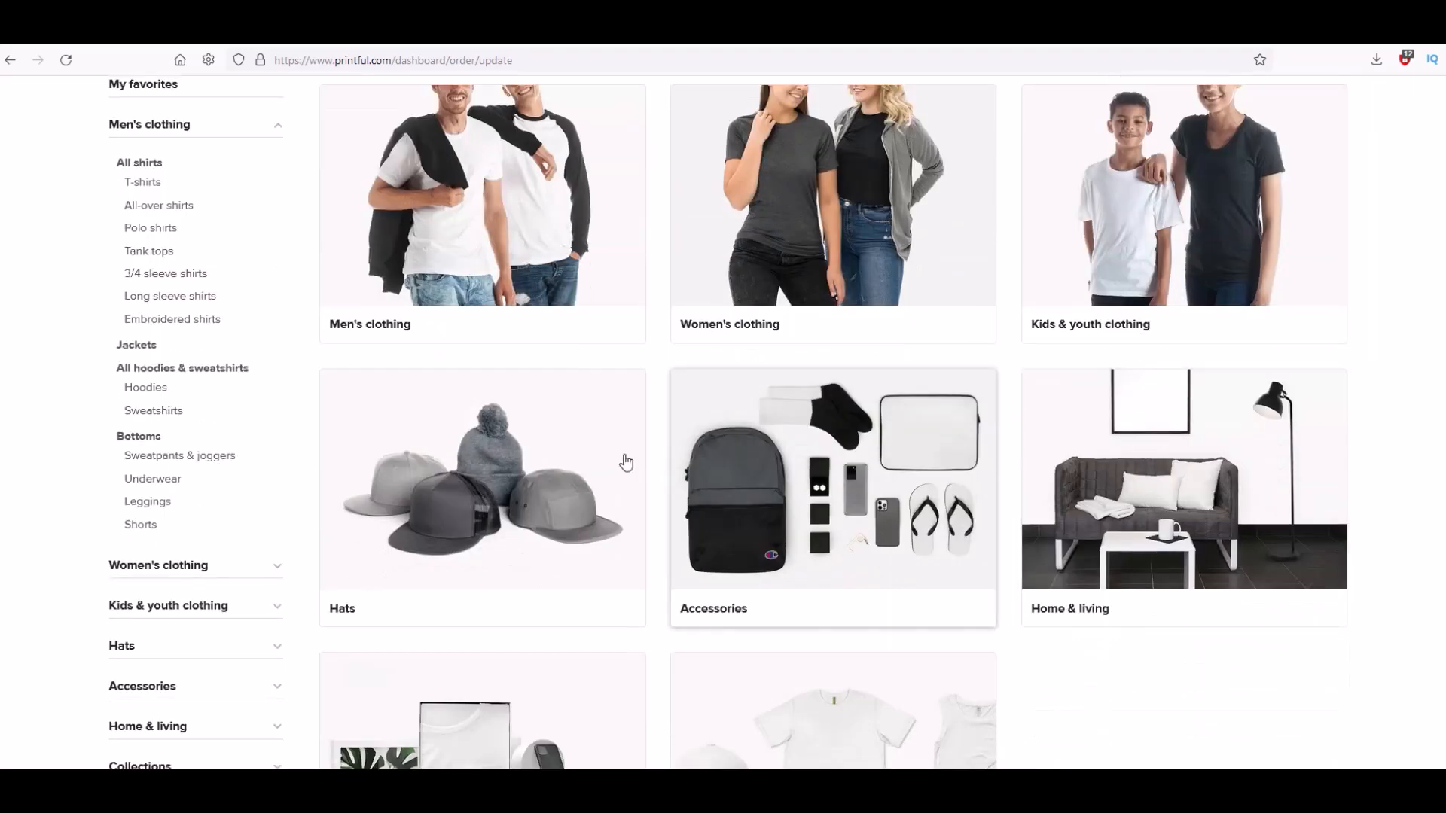
scroll("up", 3)
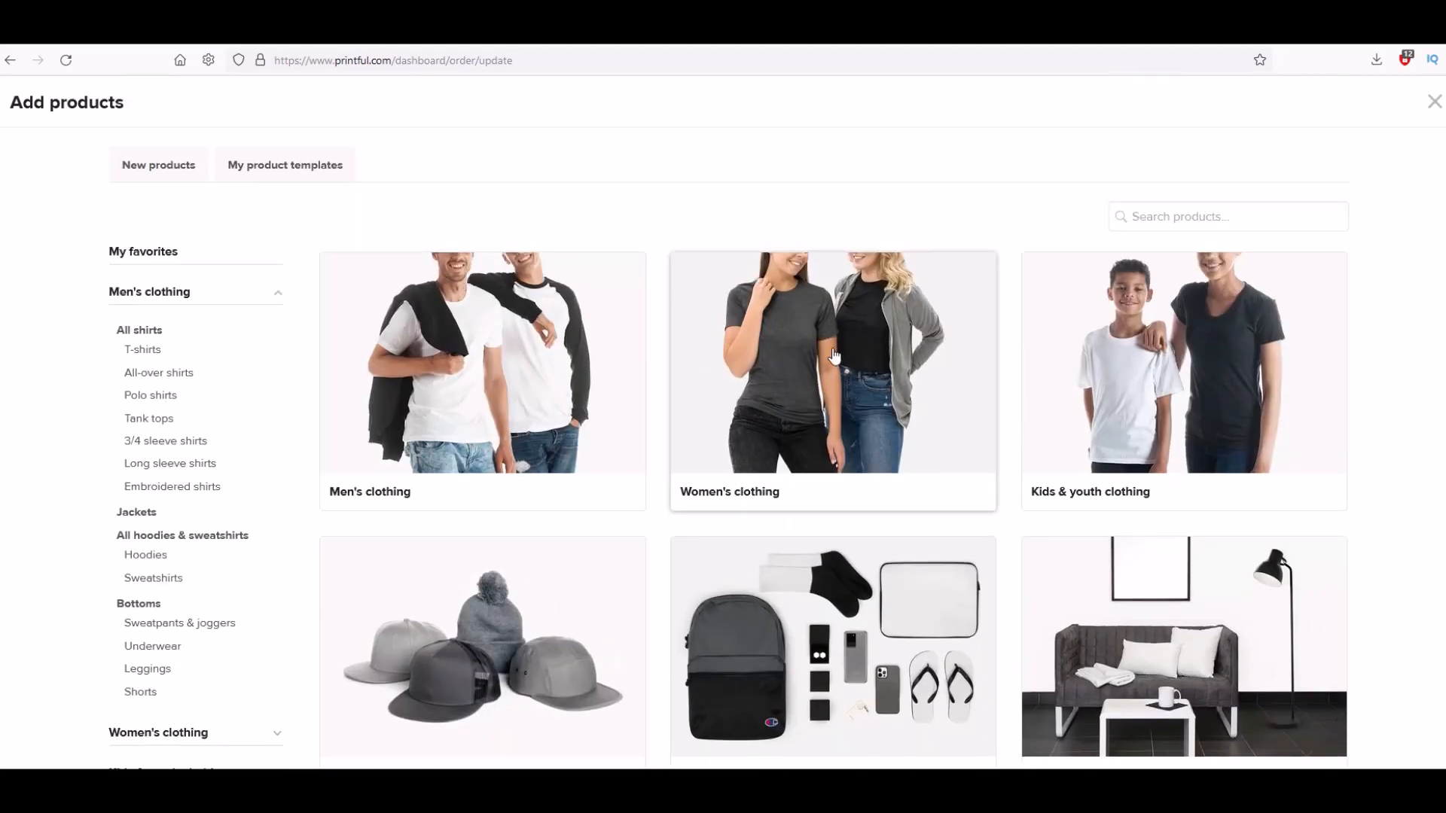
left_click(831, 381)
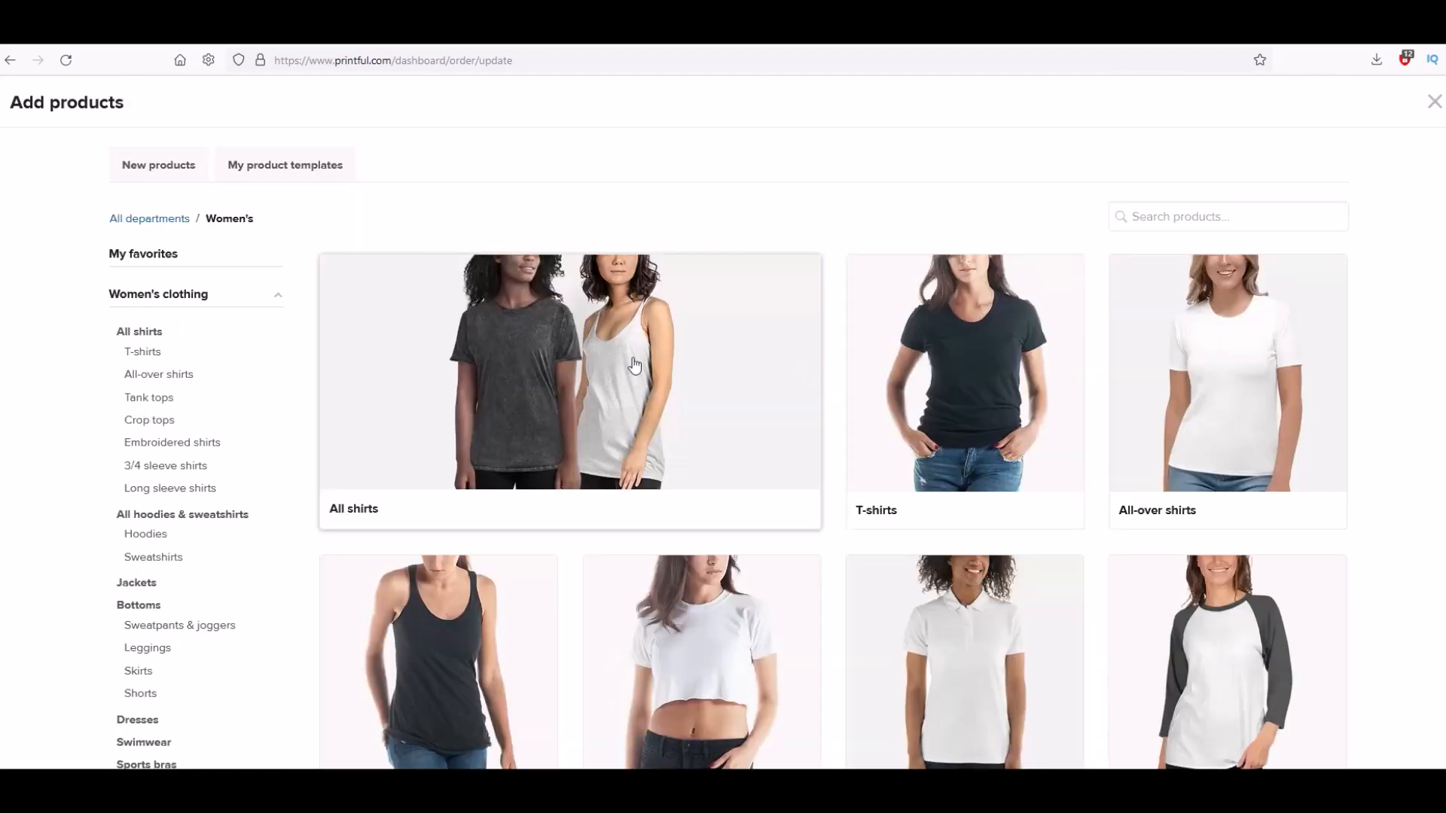
scroll("down", 3)
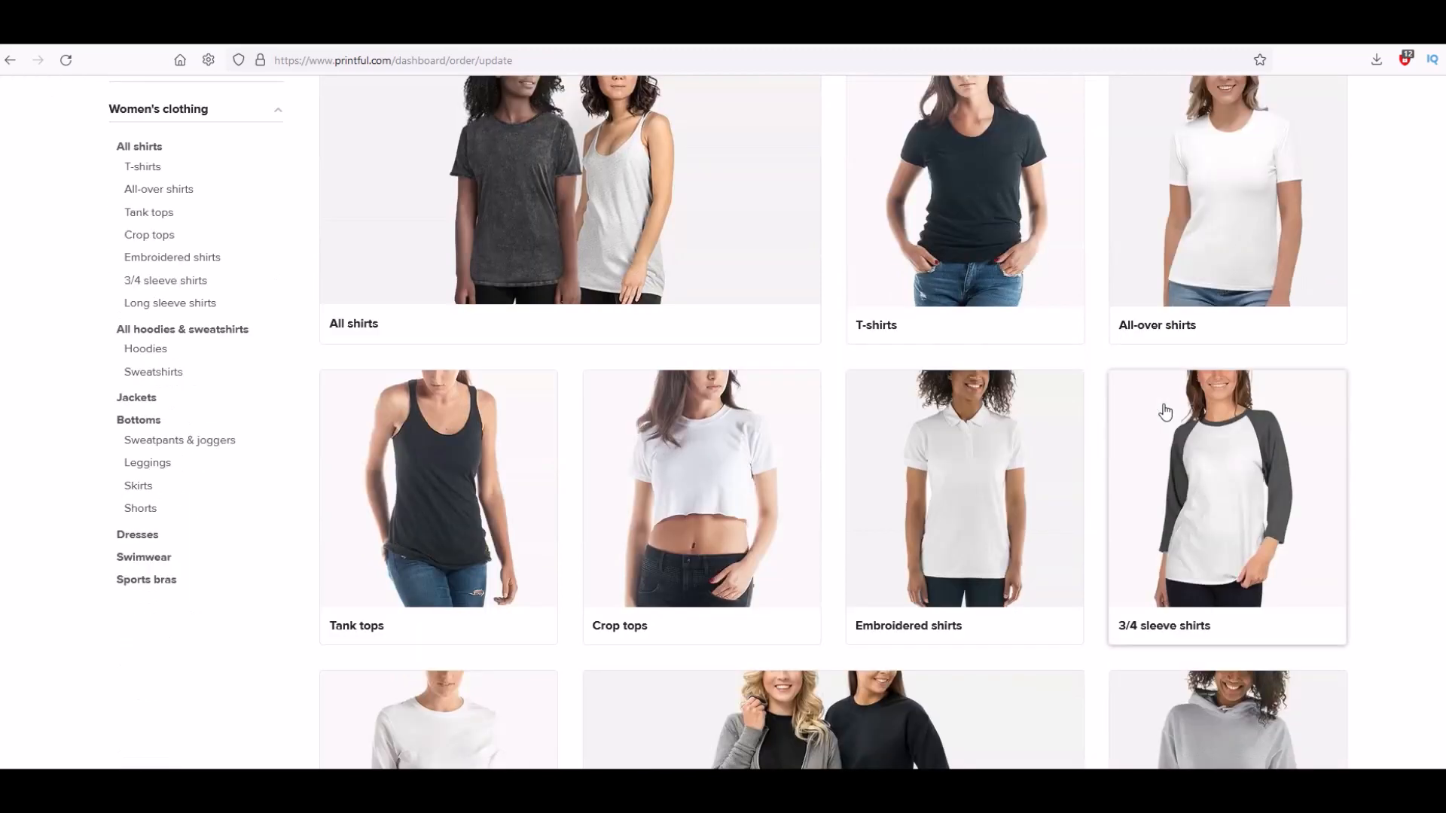
scroll("down", 3)
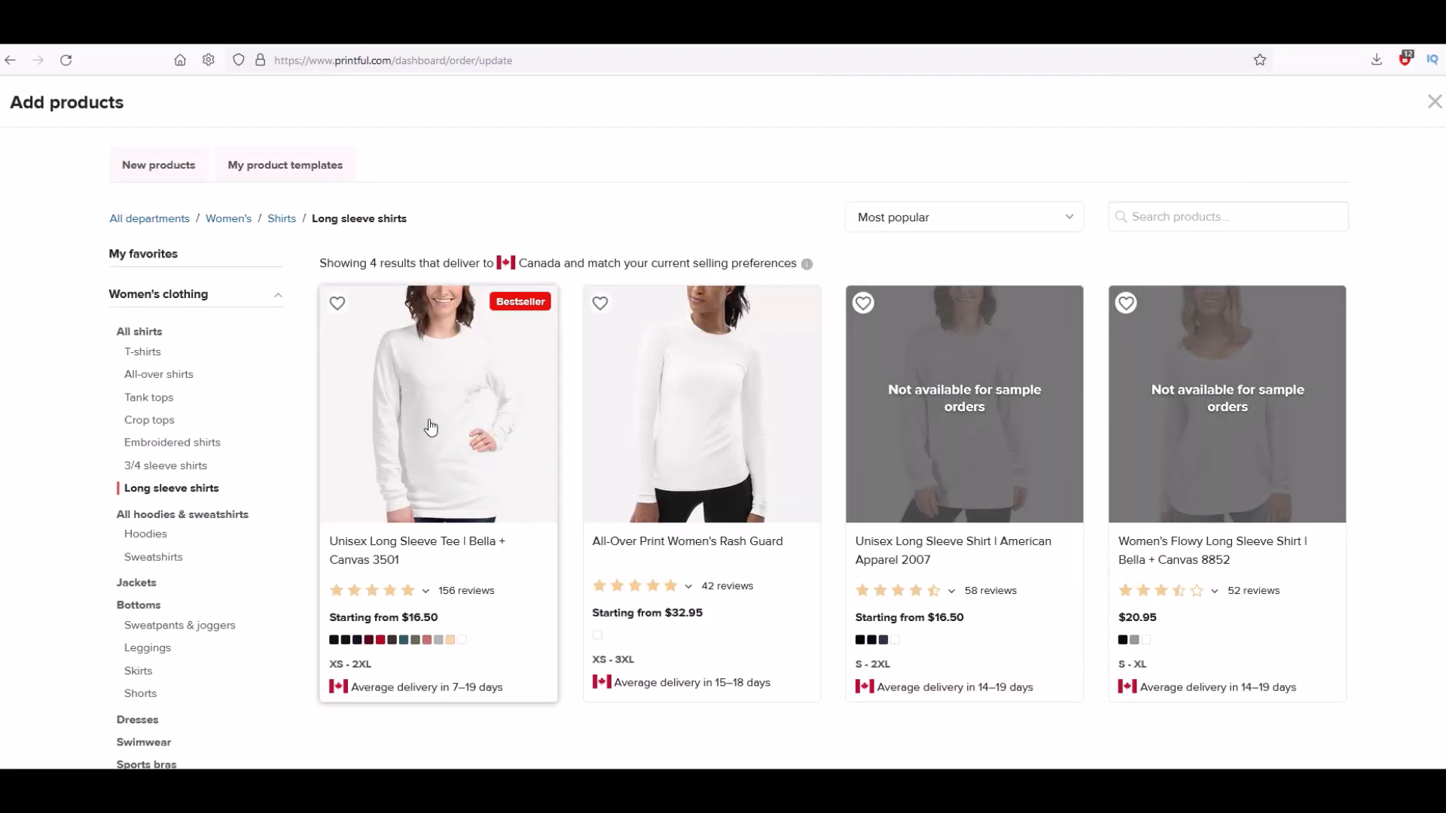
mouse_move(701, 405)
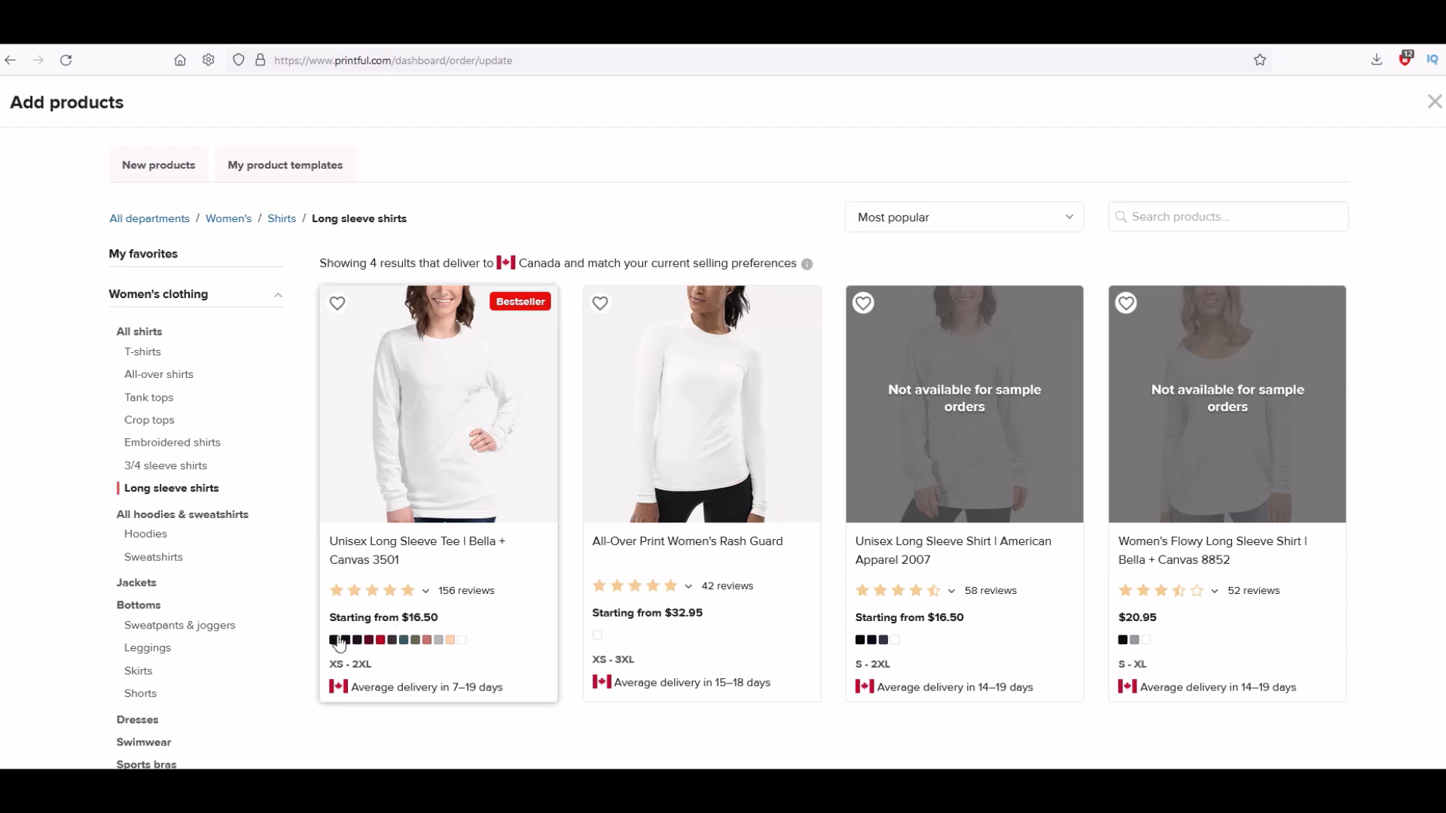
mouse_move(425, 652)
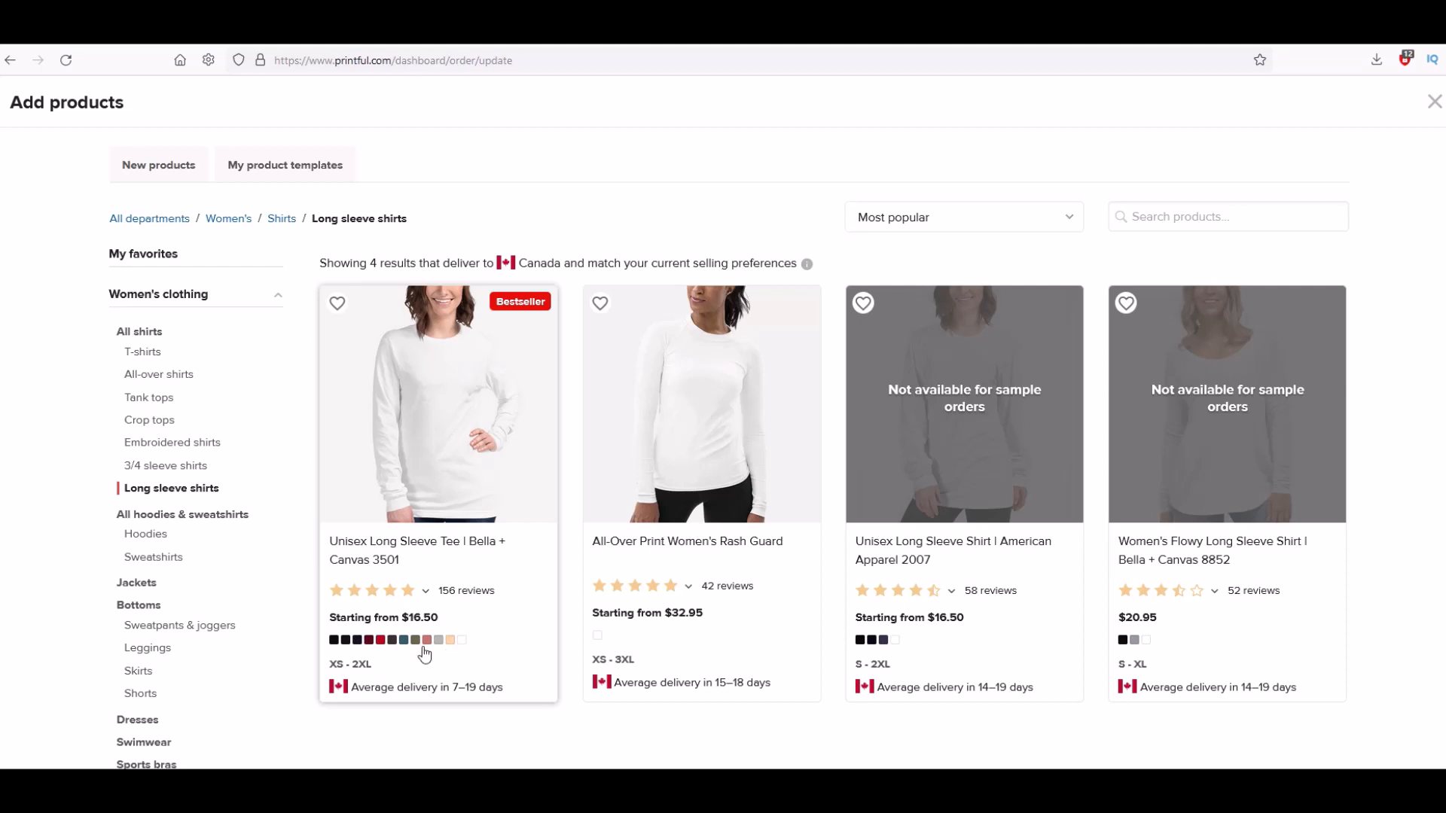
mouse_move(370, 670)
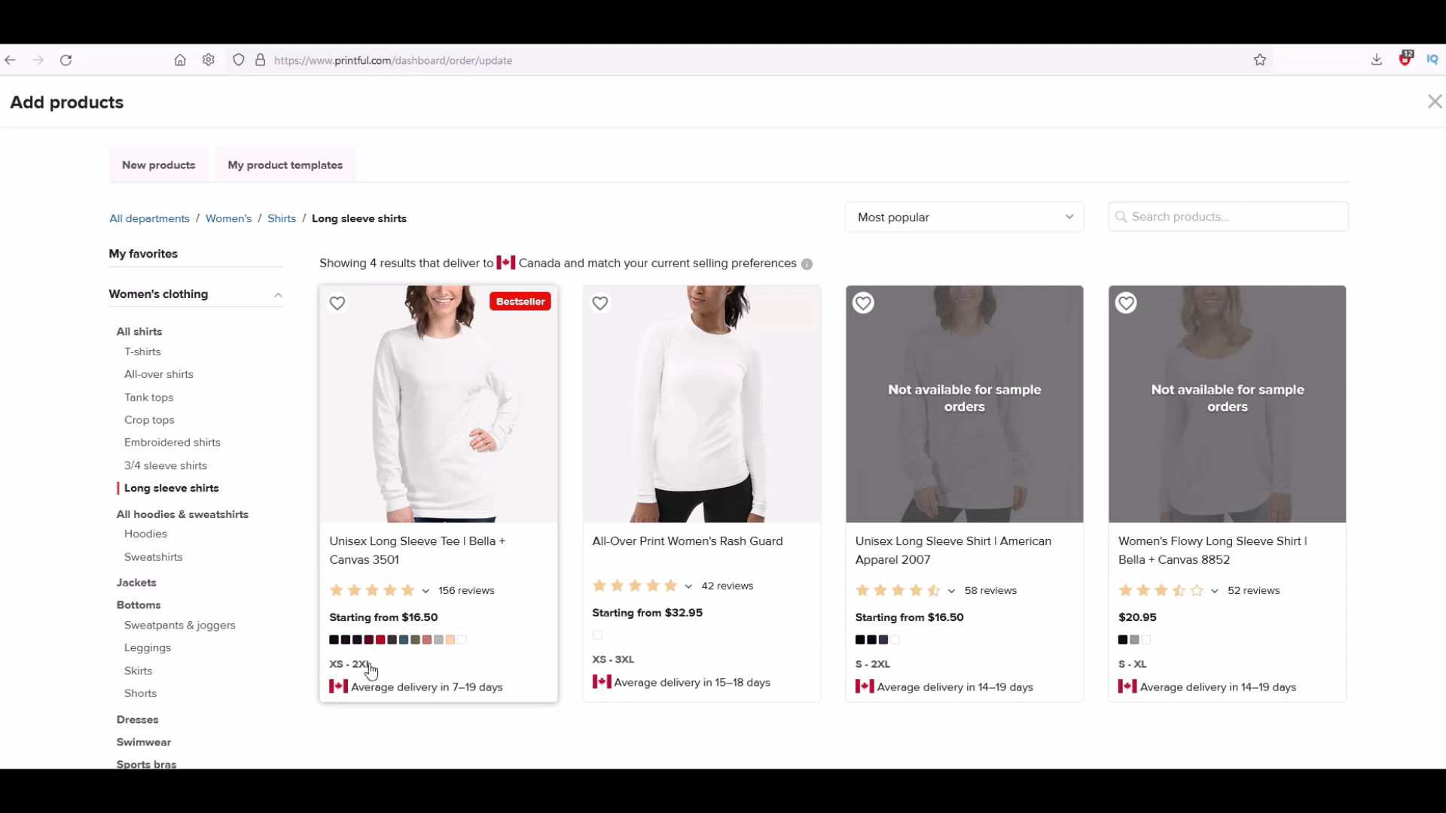
mouse_move(477, 700)
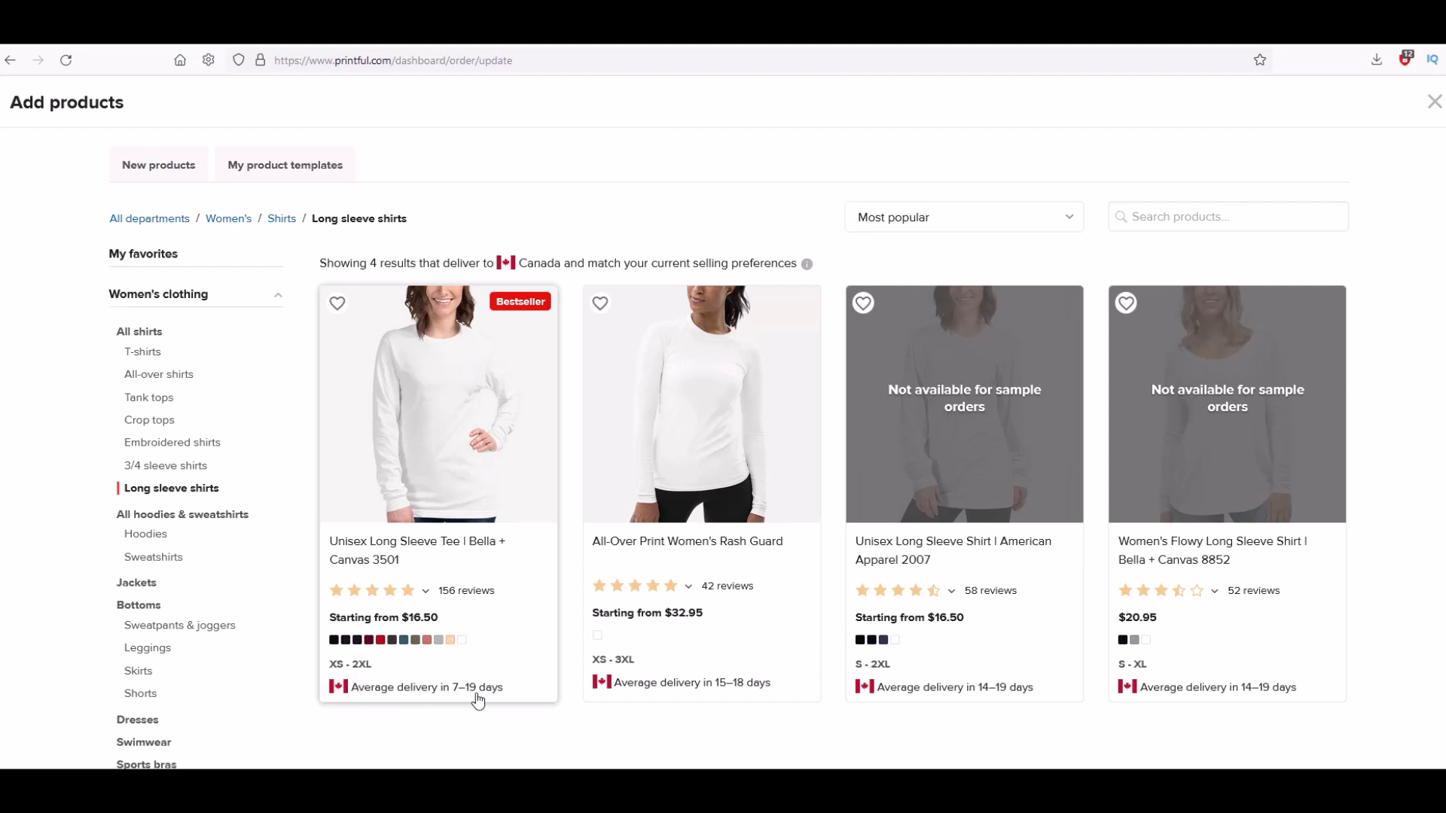
mouse_move(473, 600)
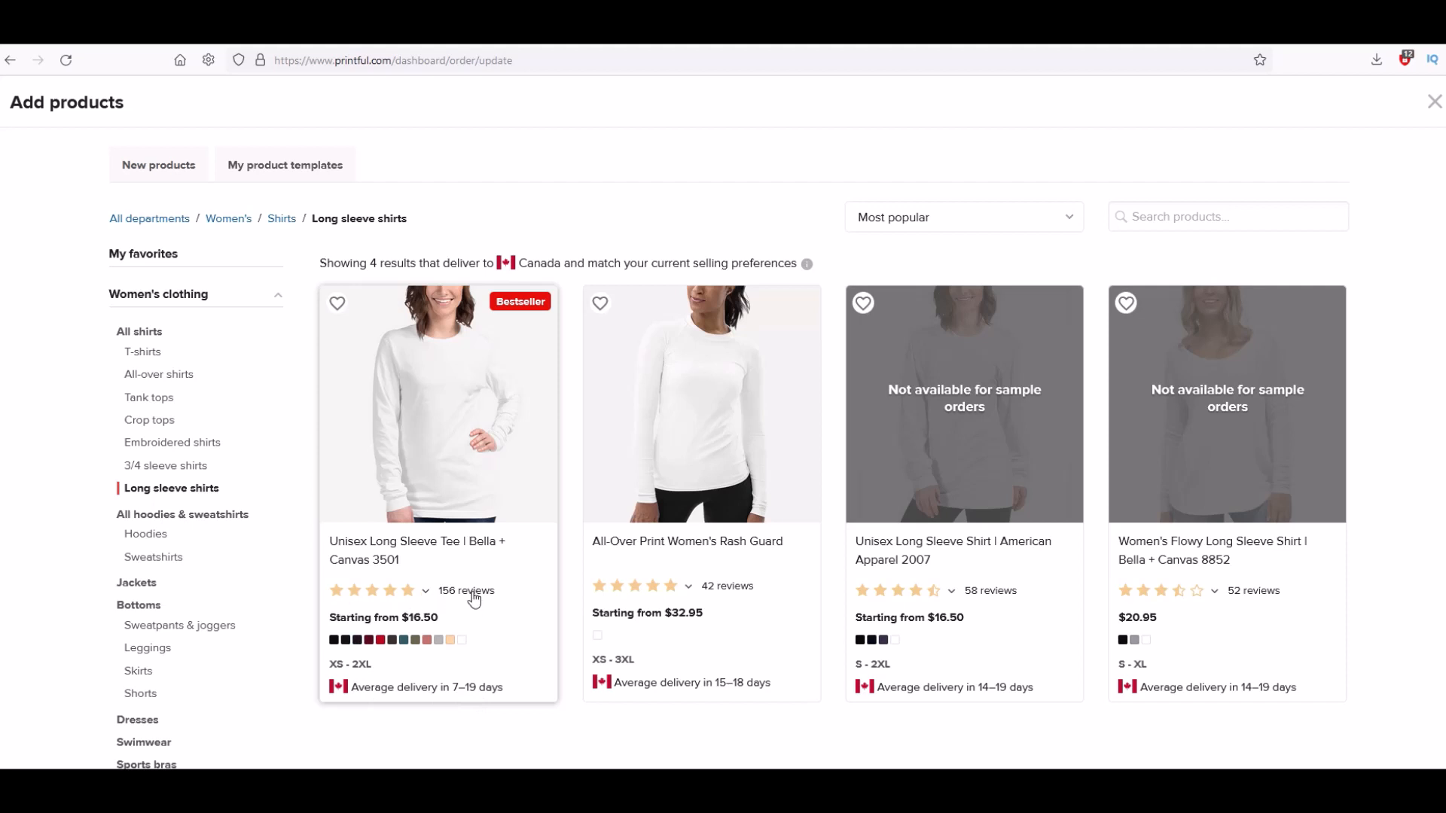
mouse_move(401, 396)
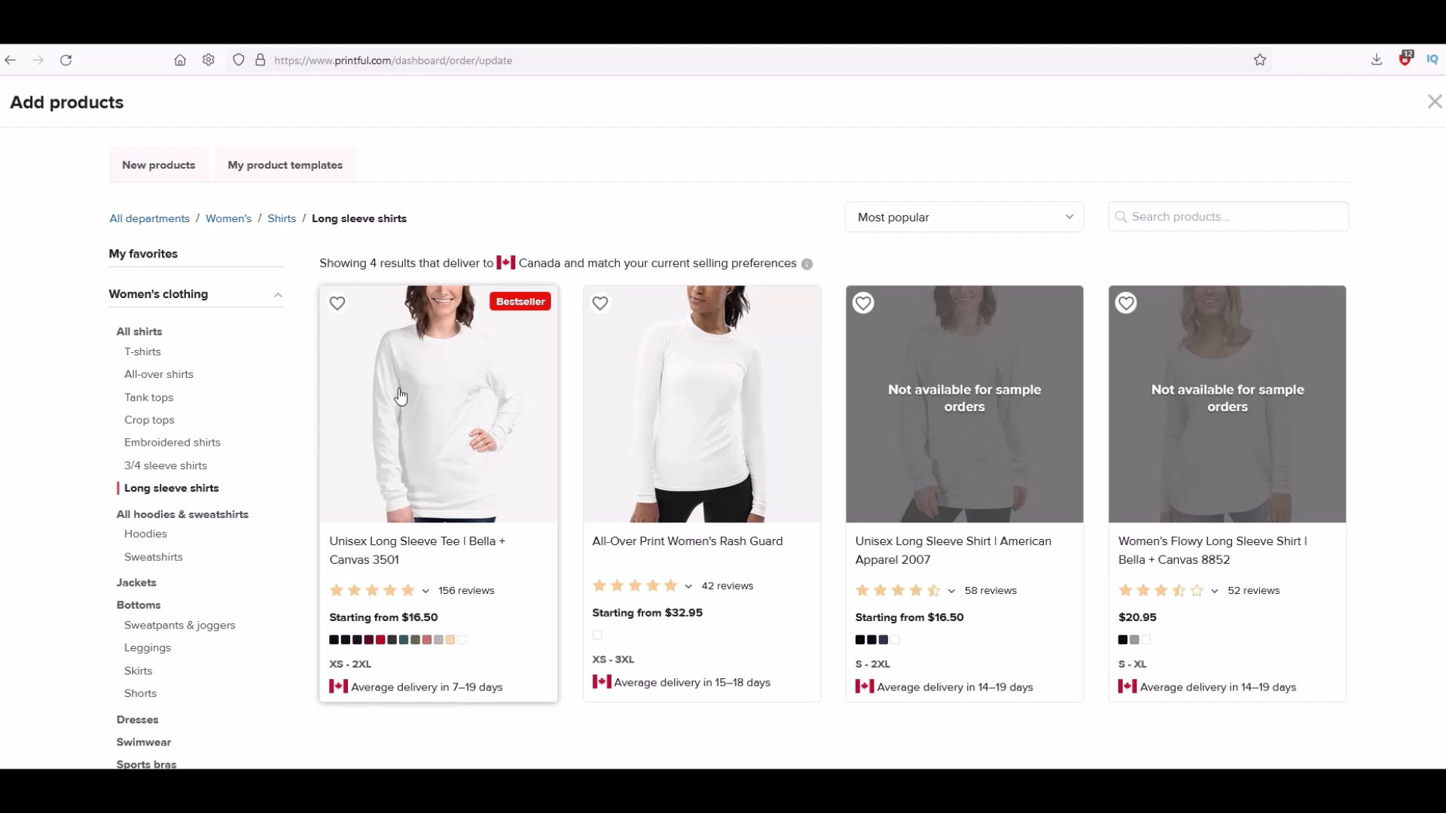
- Pick the Unisex Long Sleeve Tee Bella + Canvas 3501 and go to Design to choose a file from the library
left_click(436, 404)
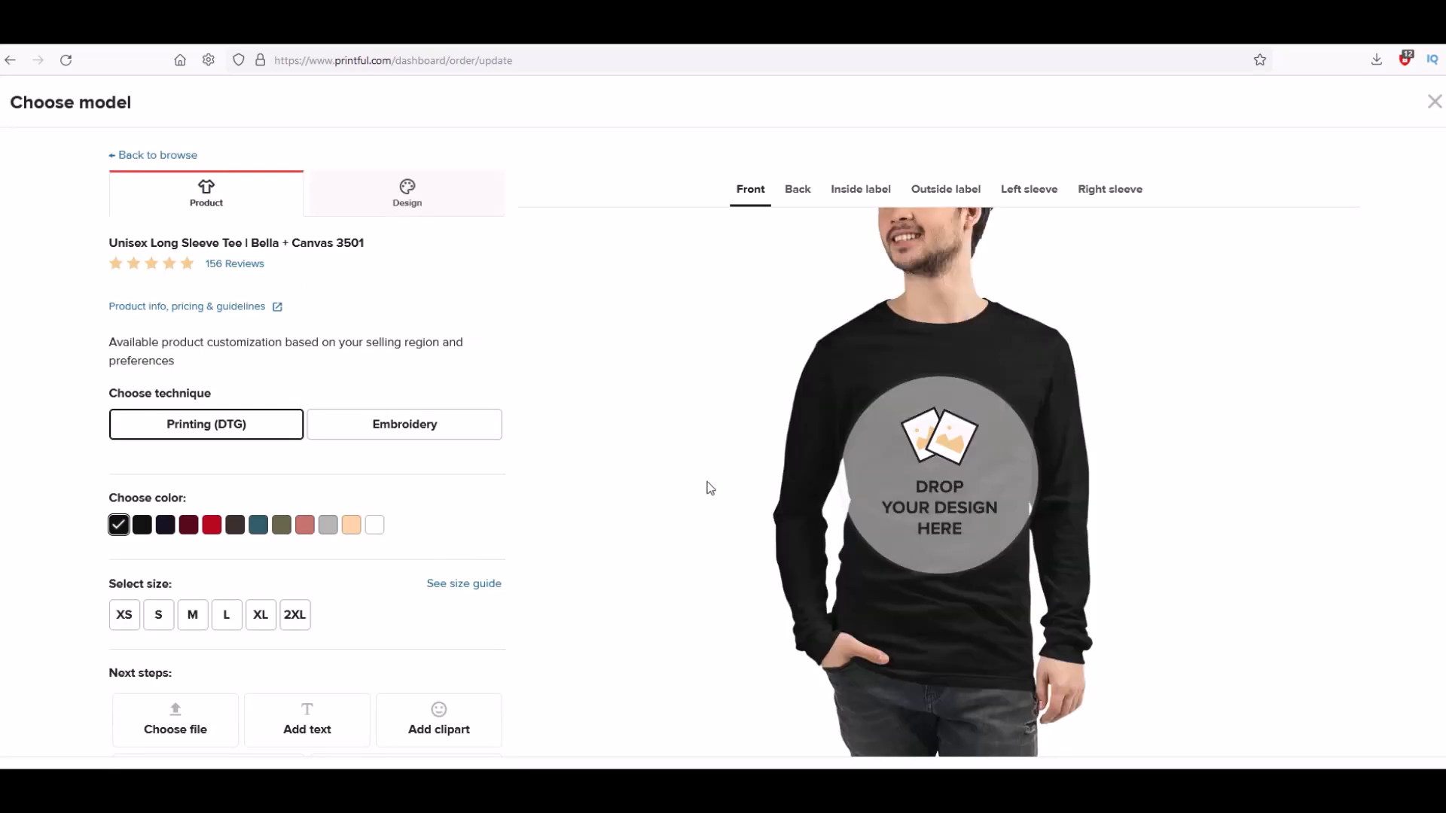
mouse_move(1018, 583)
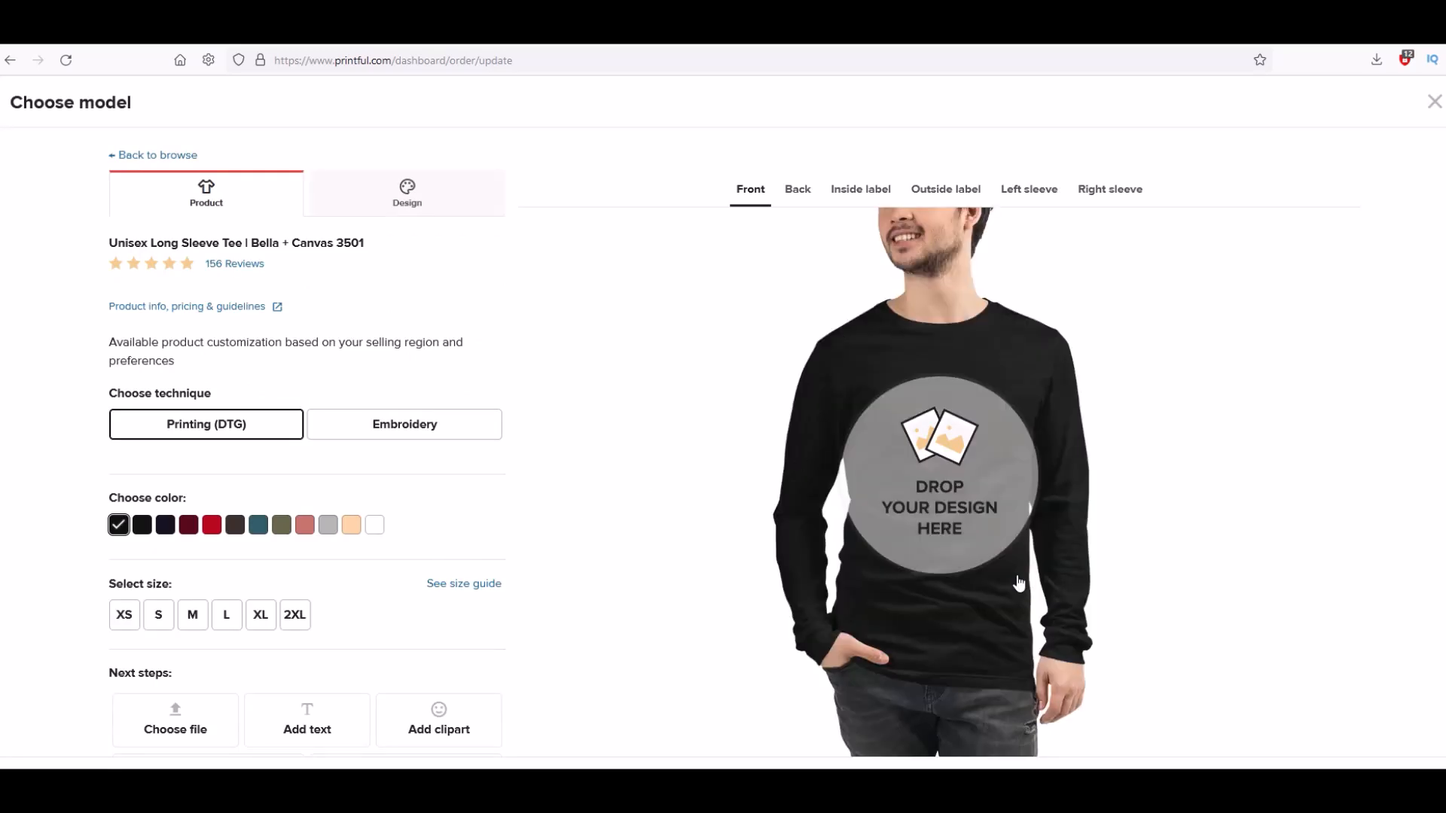
mouse_move(882, 569)
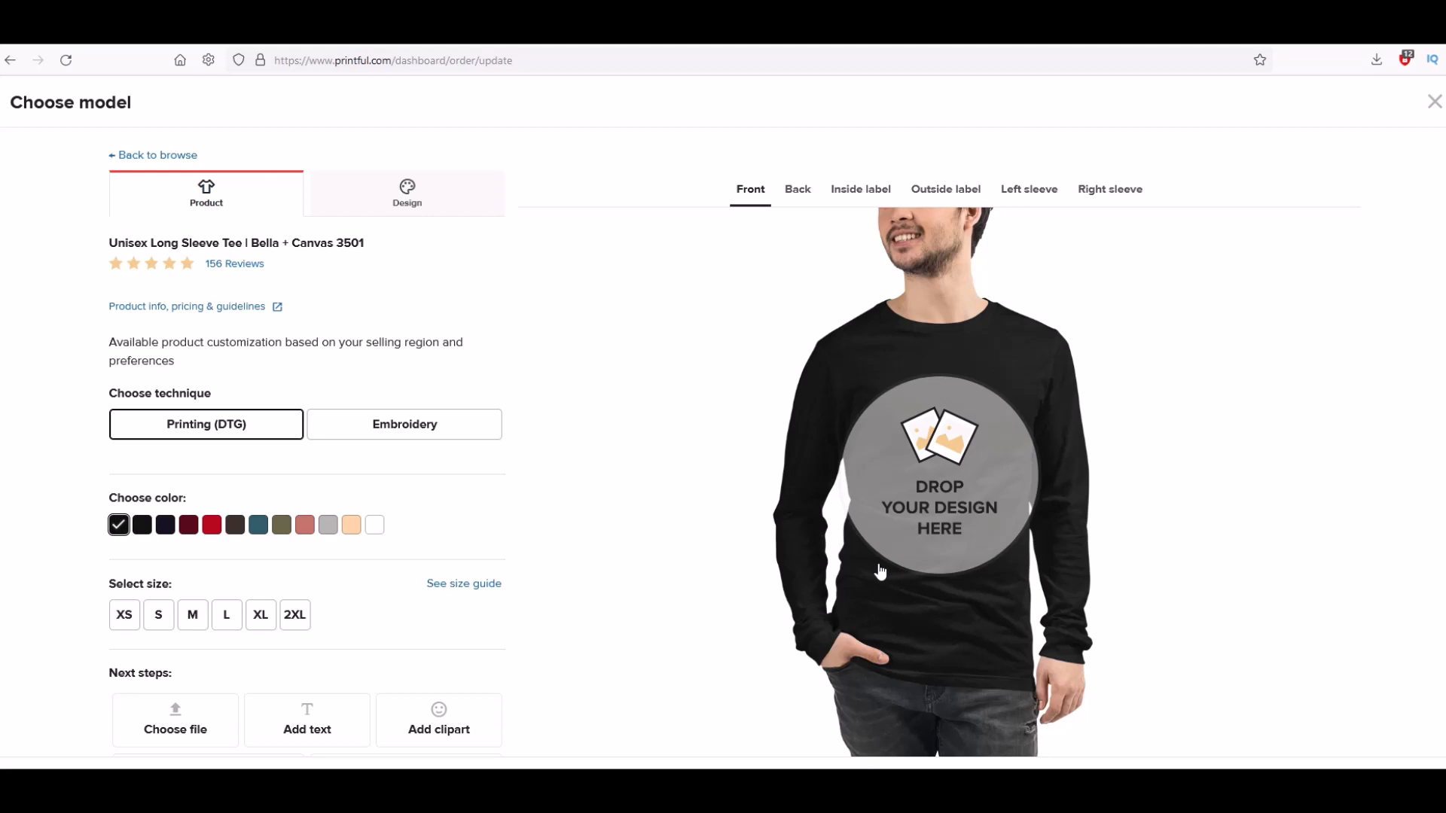
mouse_move(224, 229)
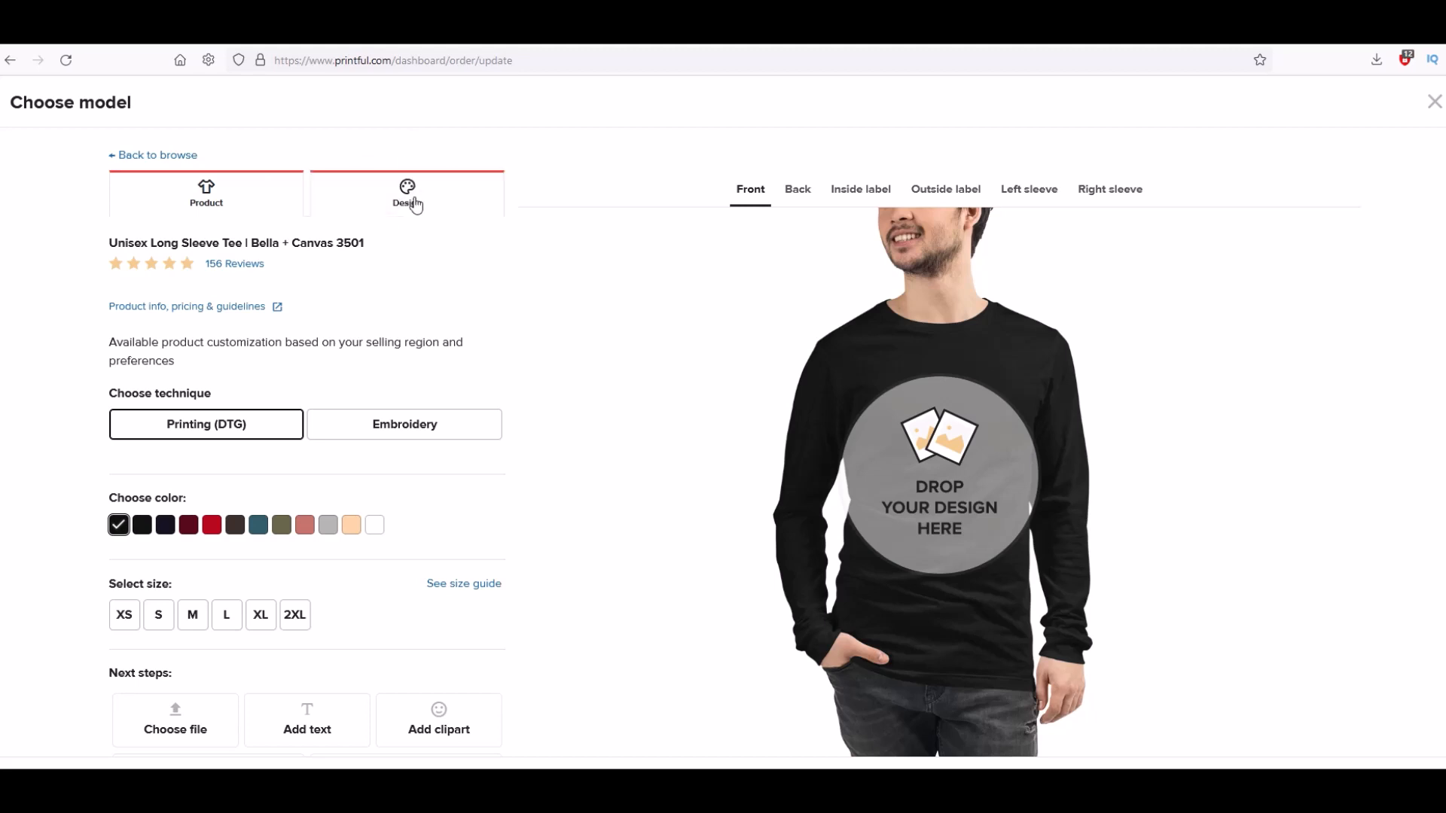
left_click(406, 194)
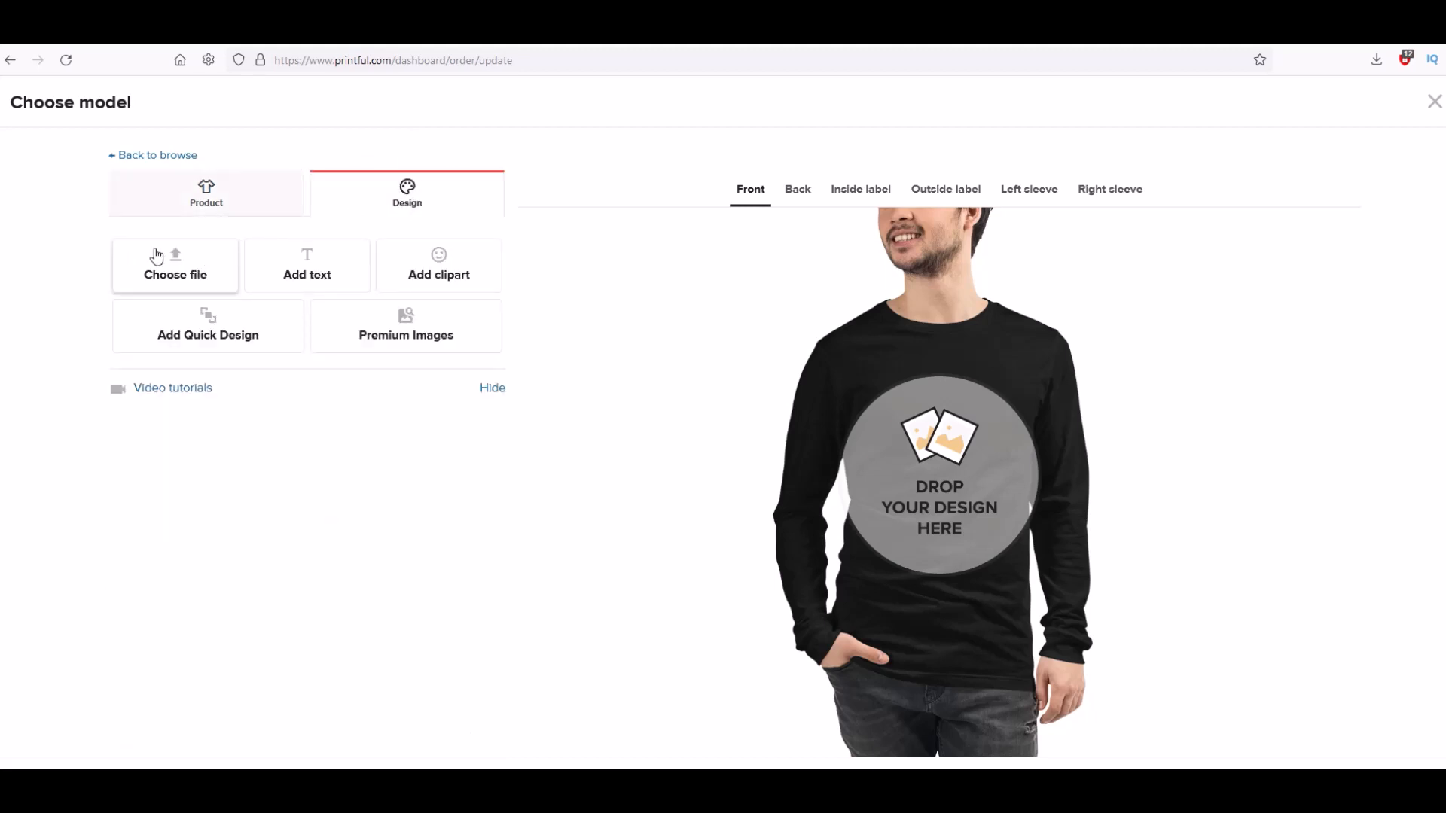
mouse_move(916, 533)
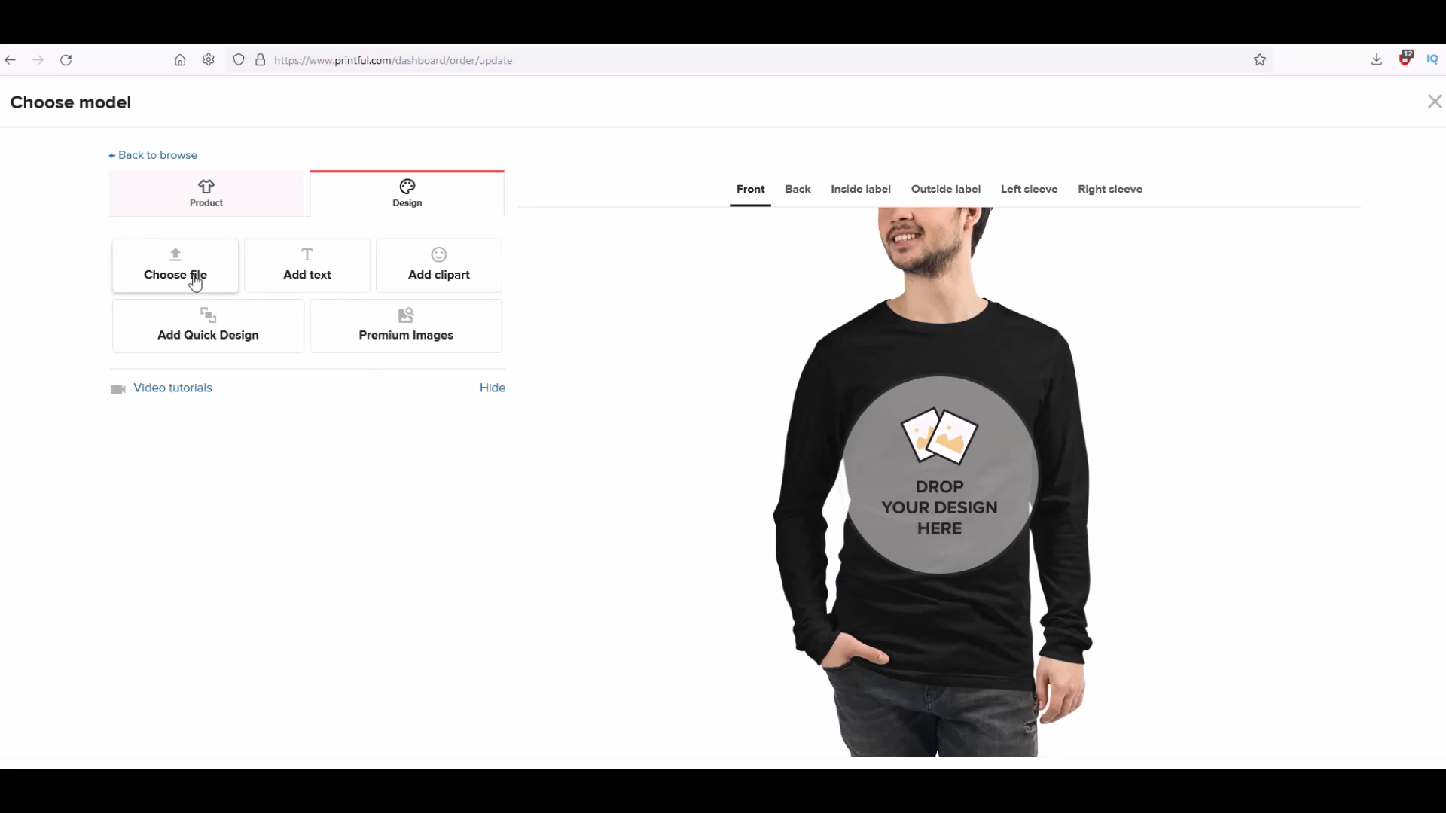
mouse_move(174, 272)
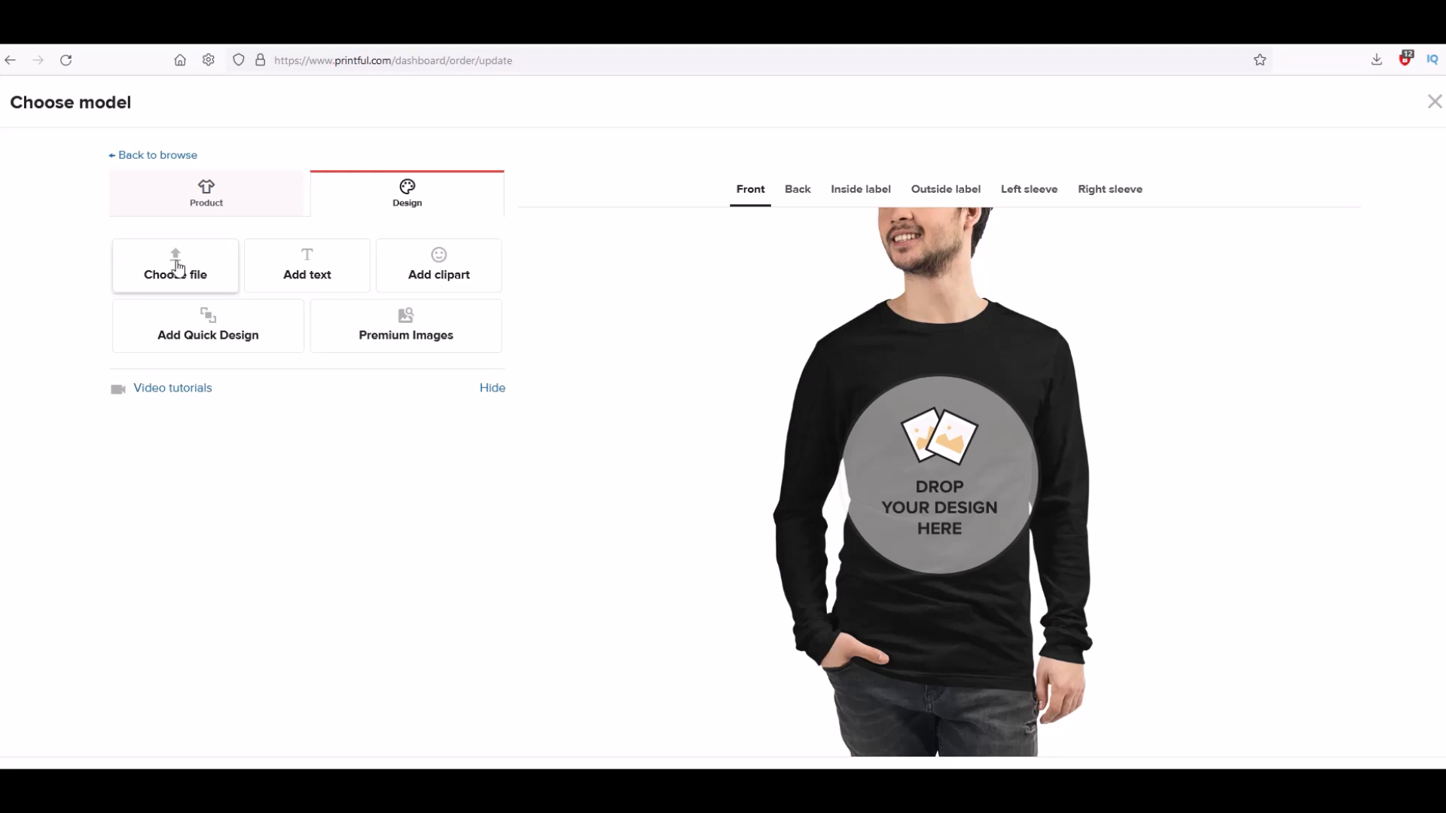
left_click(175, 269)
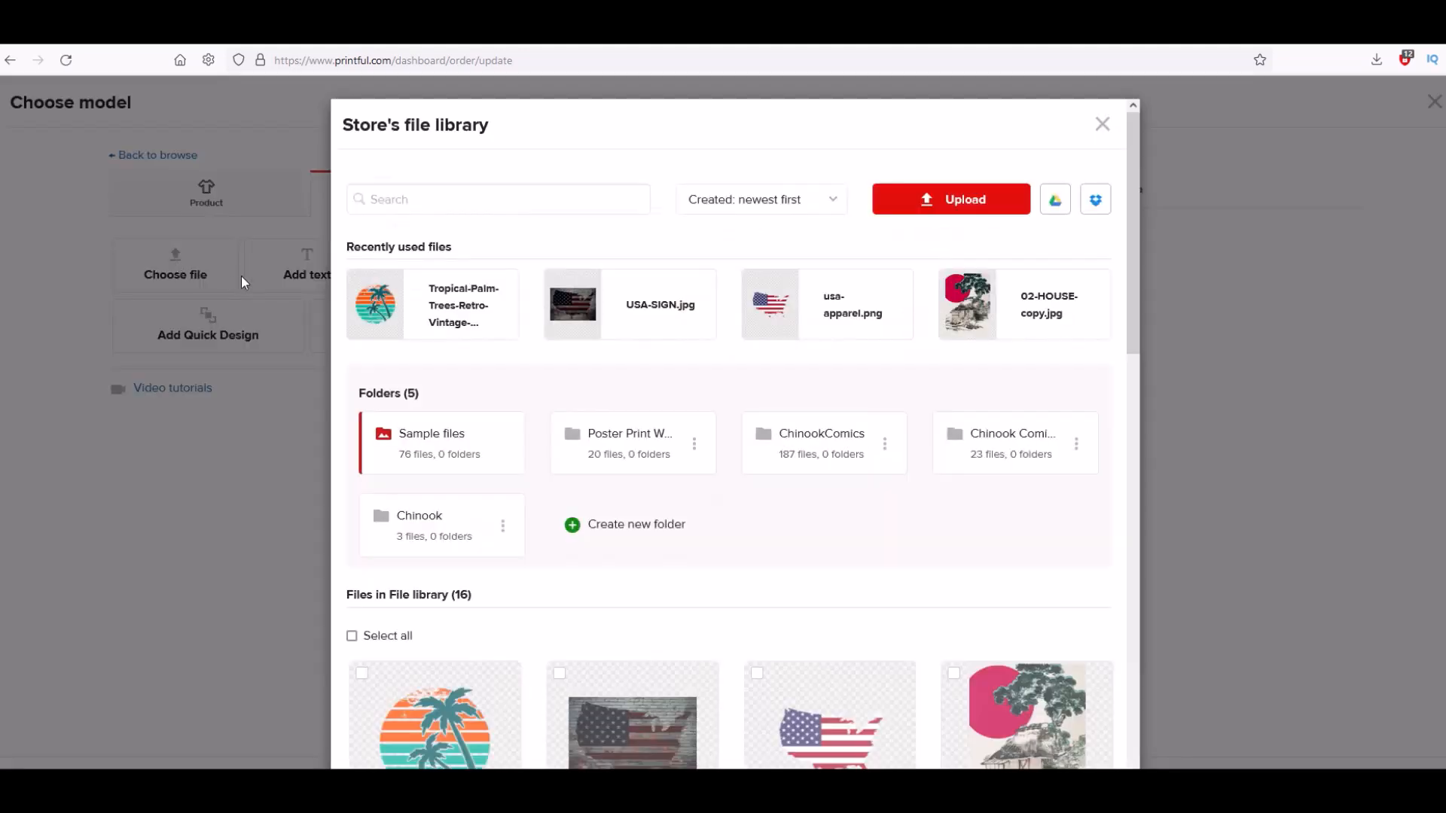
mouse_move(630, 304)
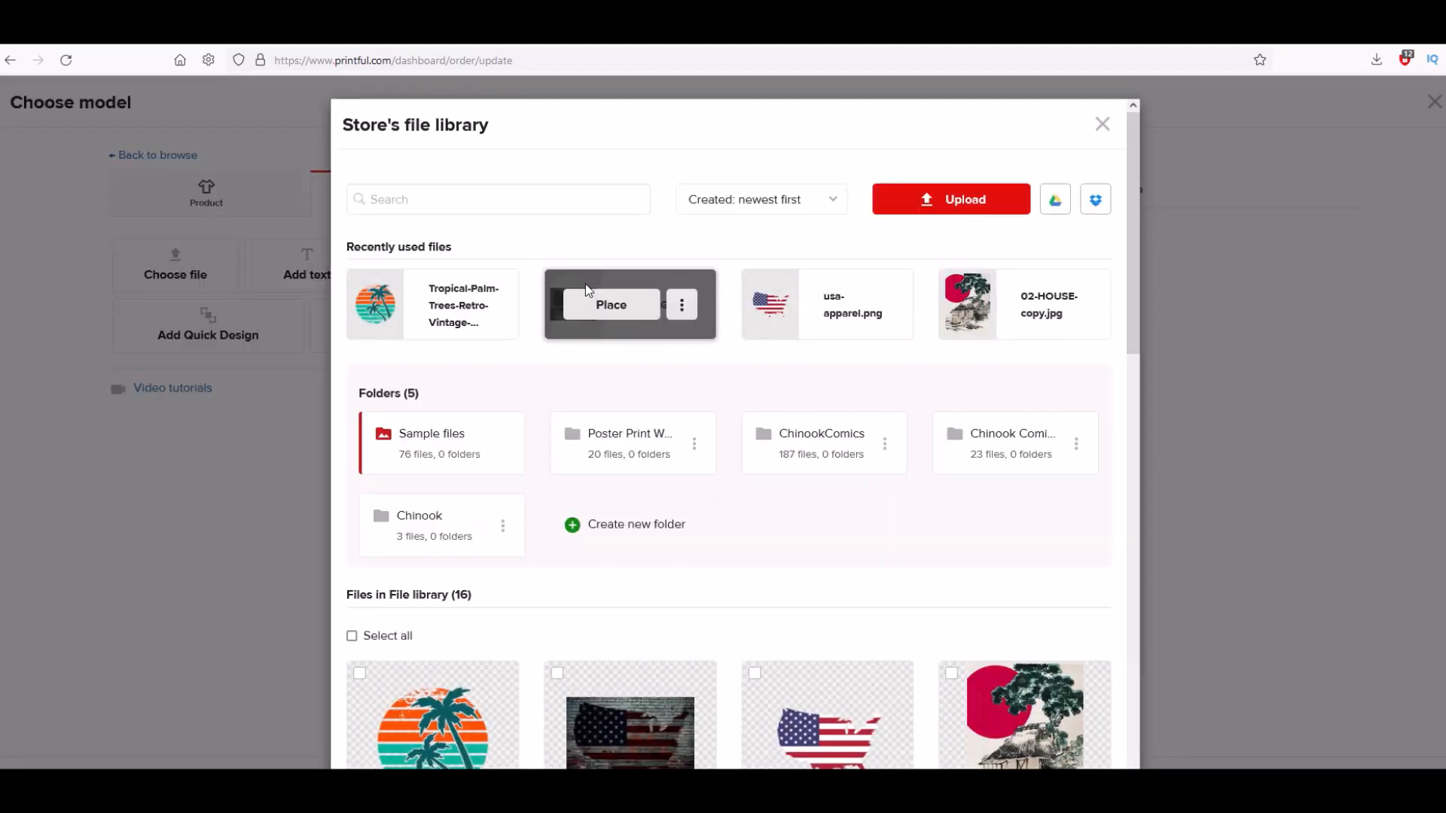
mouse_move(433, 306)
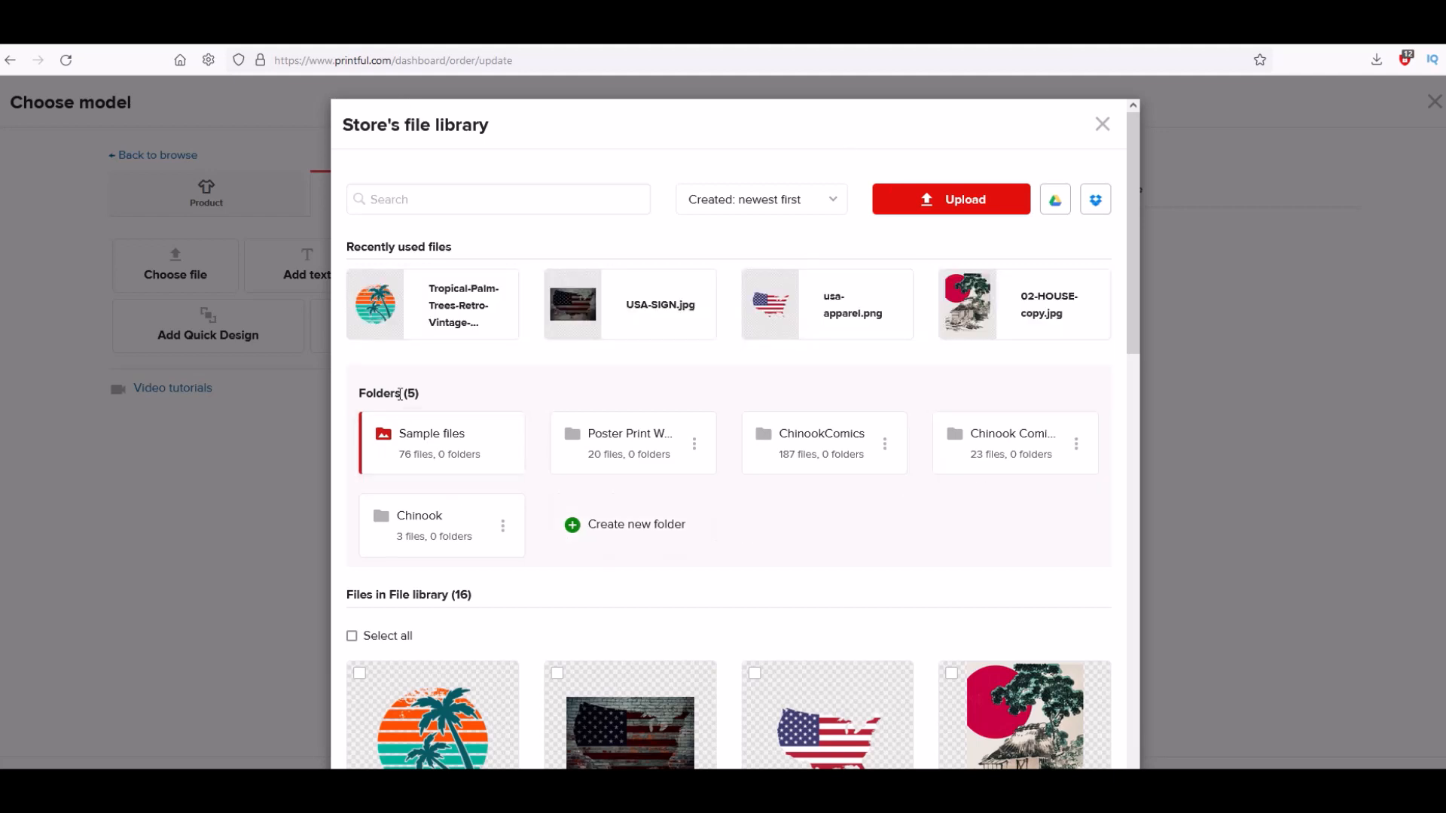
- Place the Tropical Palm Trees sunset file centered on the tee's front print area
left_click(430, 305)
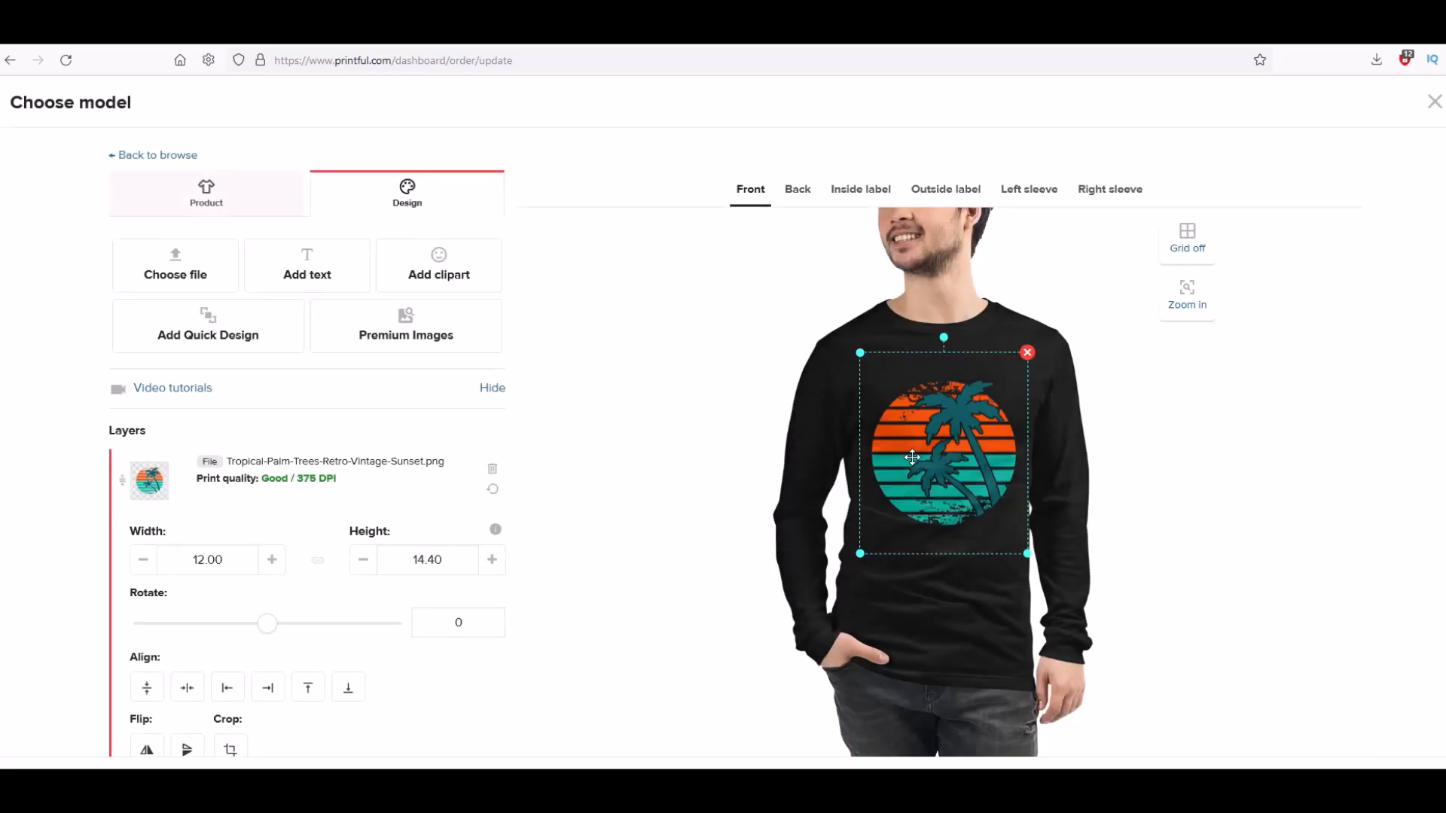
mouse_move(946, 452)
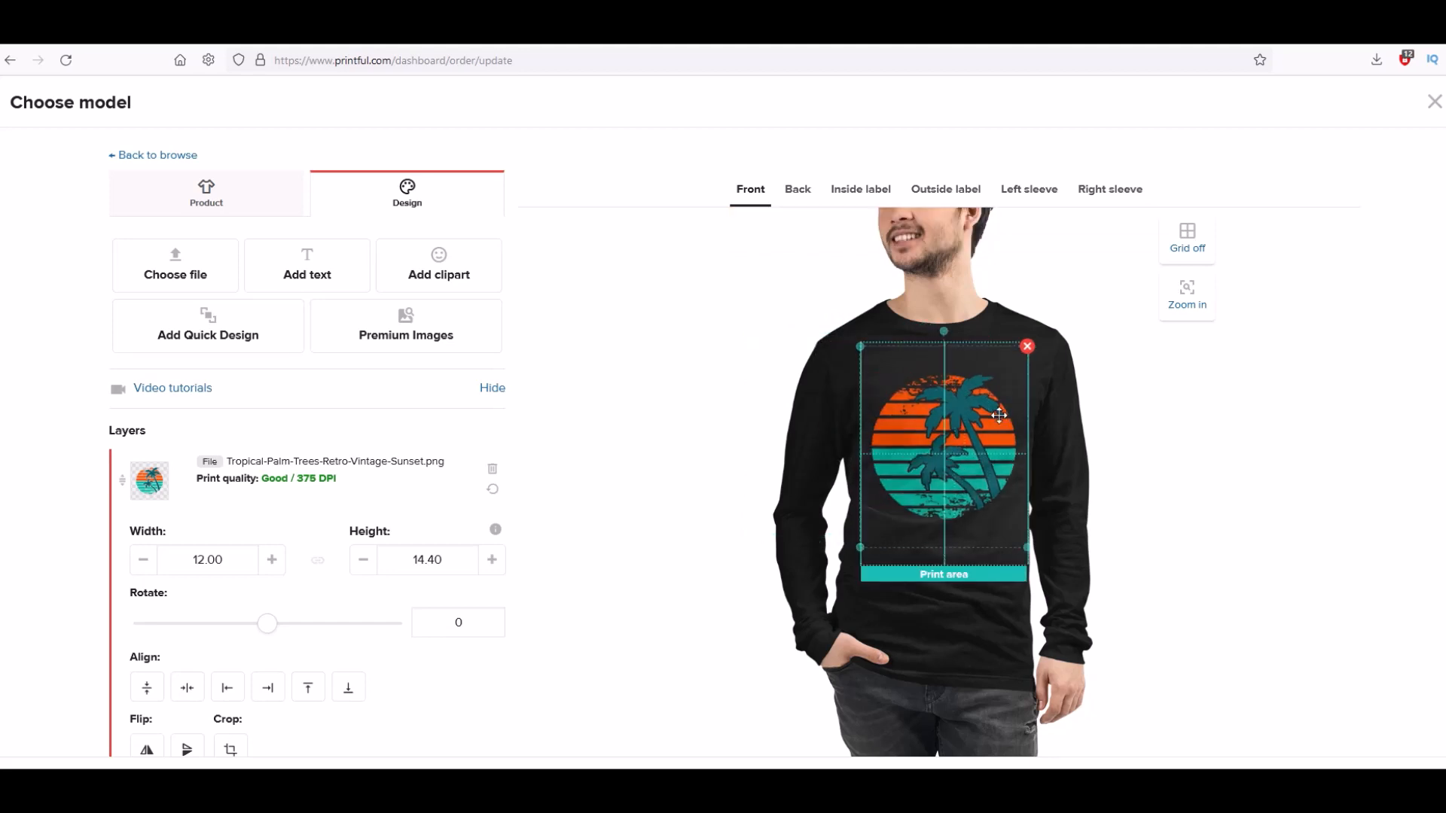
scroll("down", 3)
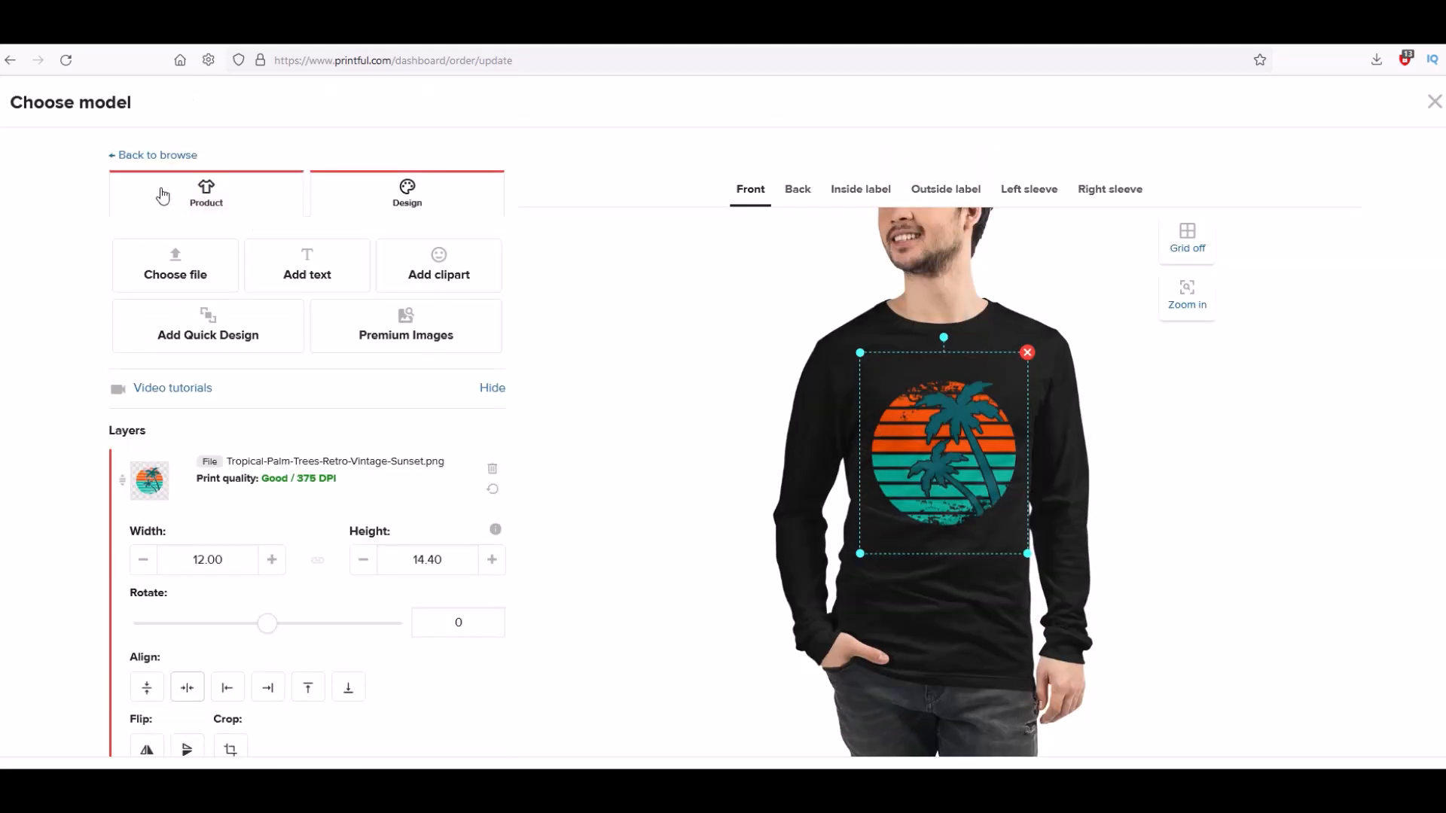
- Make the tee light tan in Product options and return to the design layers
left_click(207, 195)
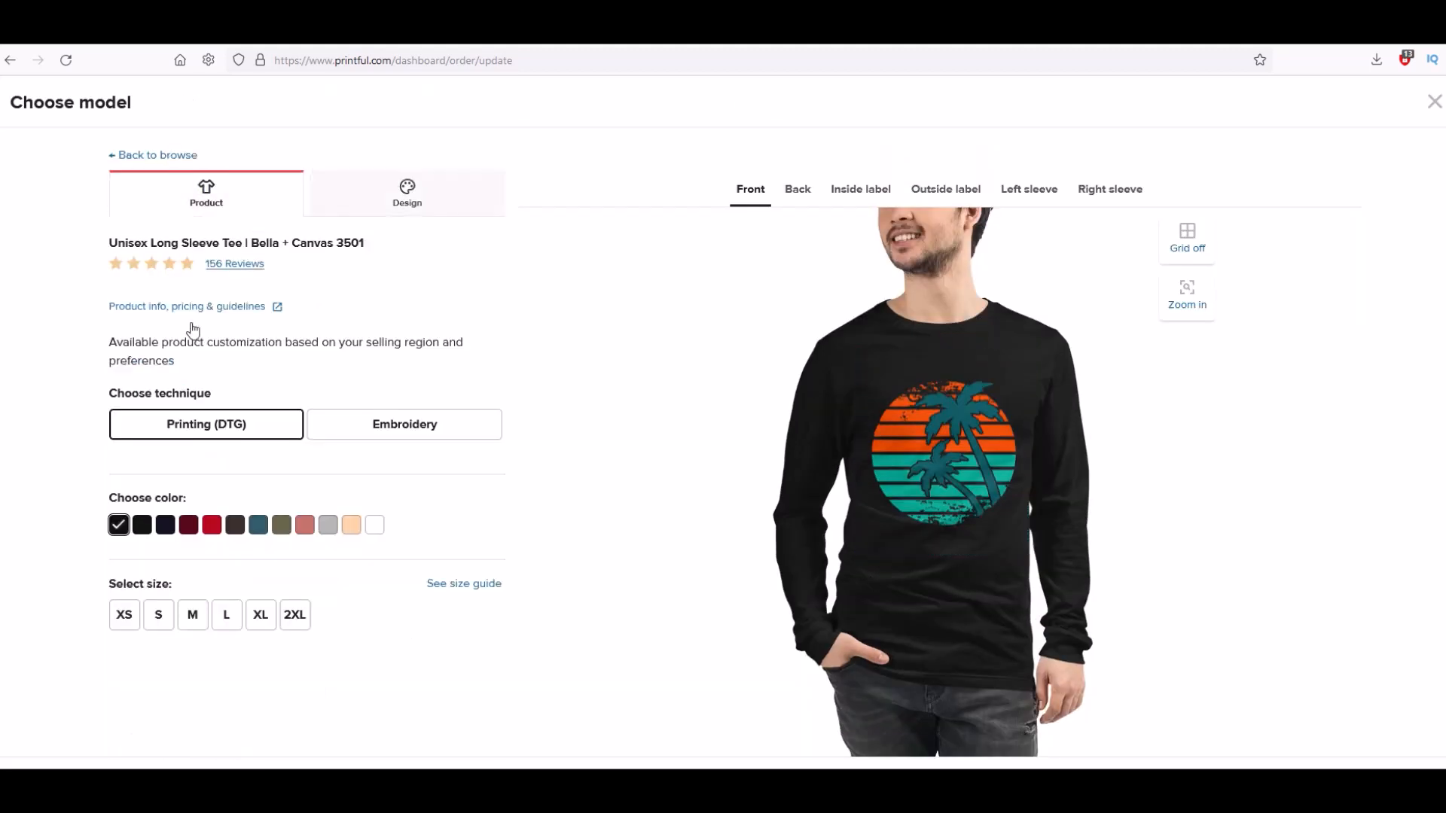
left_click(351, 525)
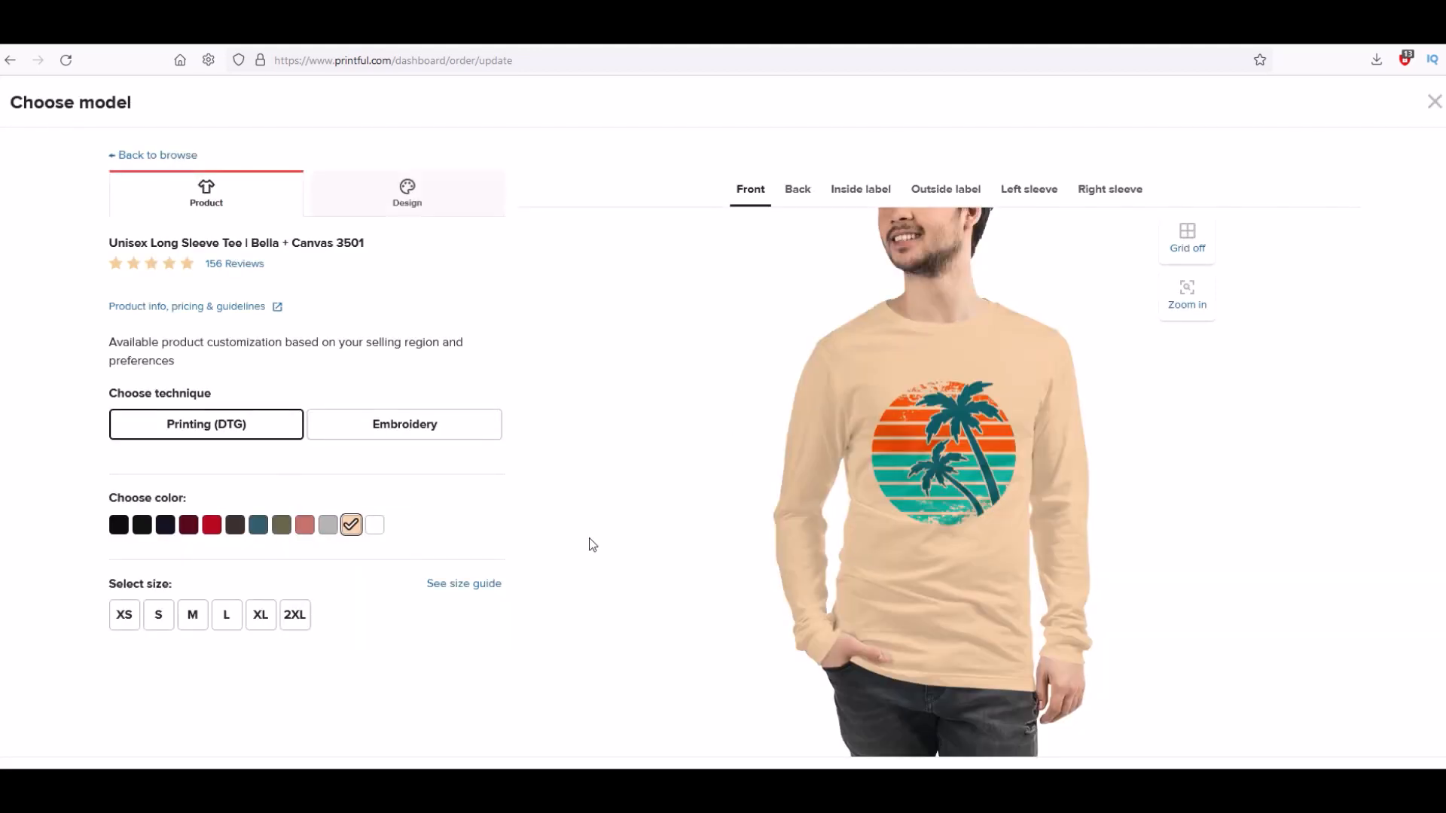
left_click(406, 194)
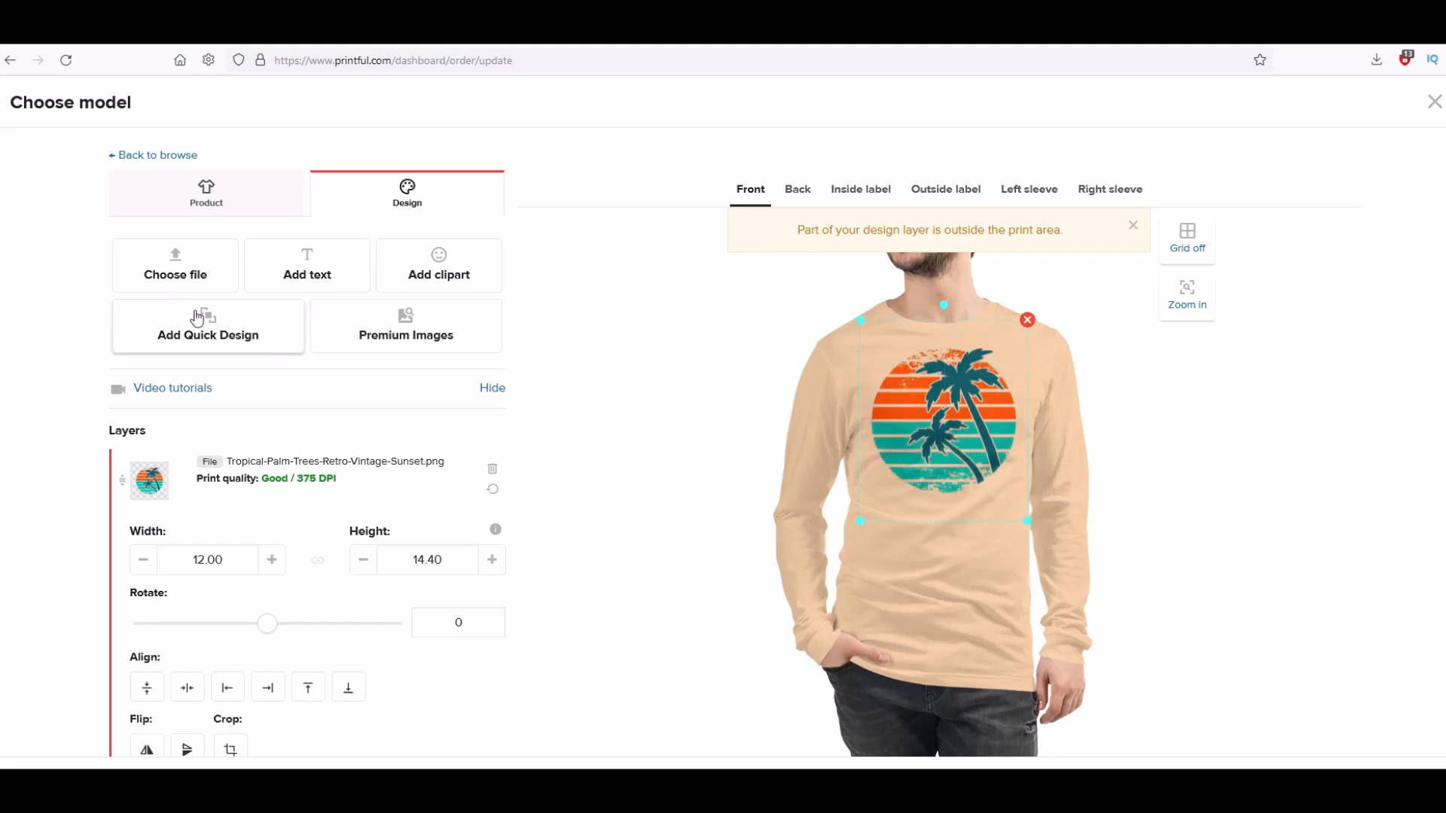
mouse_move(259, 247)
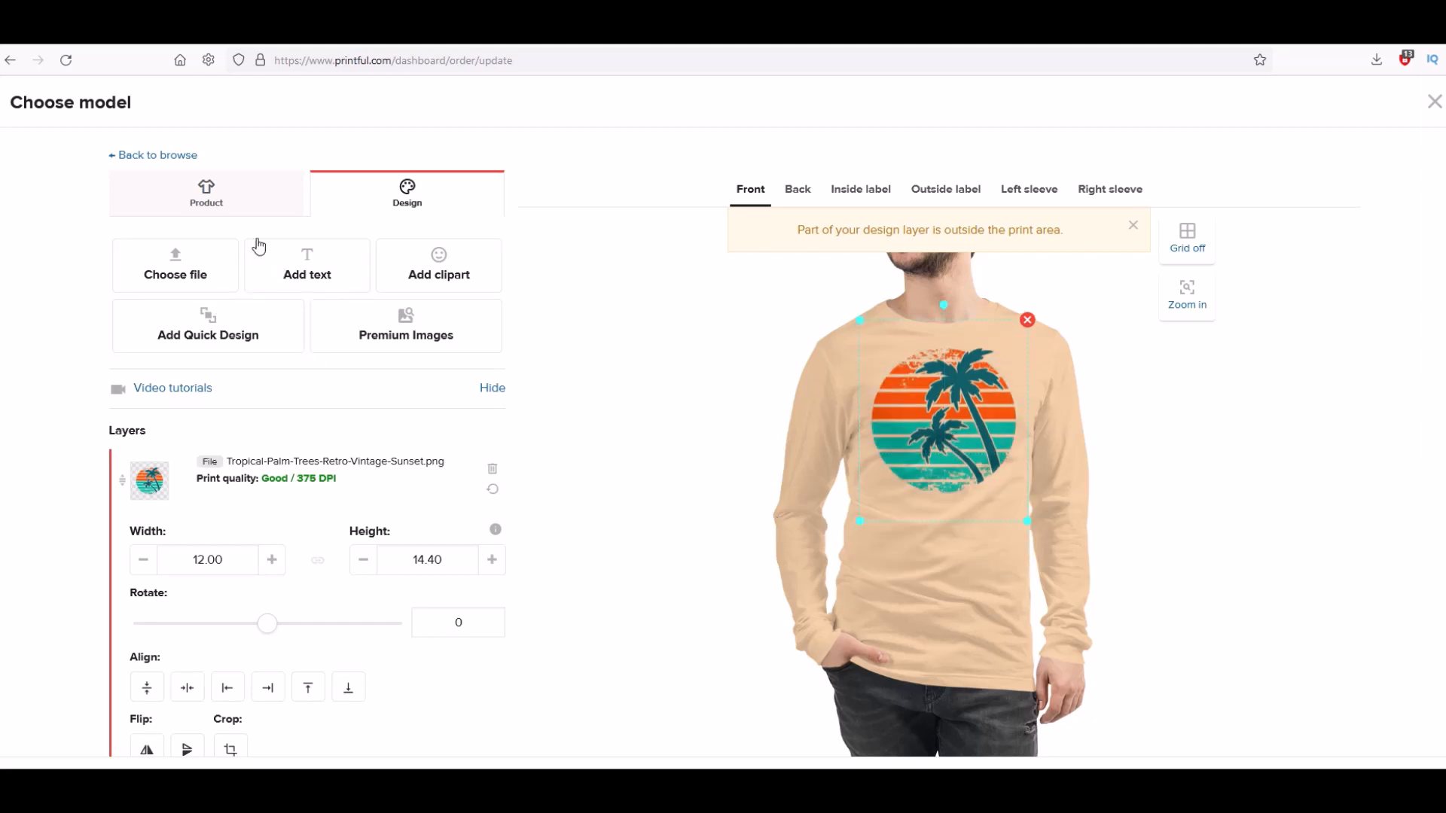
- Add an 'I LOVE VACATION' text layer and set its font to Passion One
left_click(305, 265)
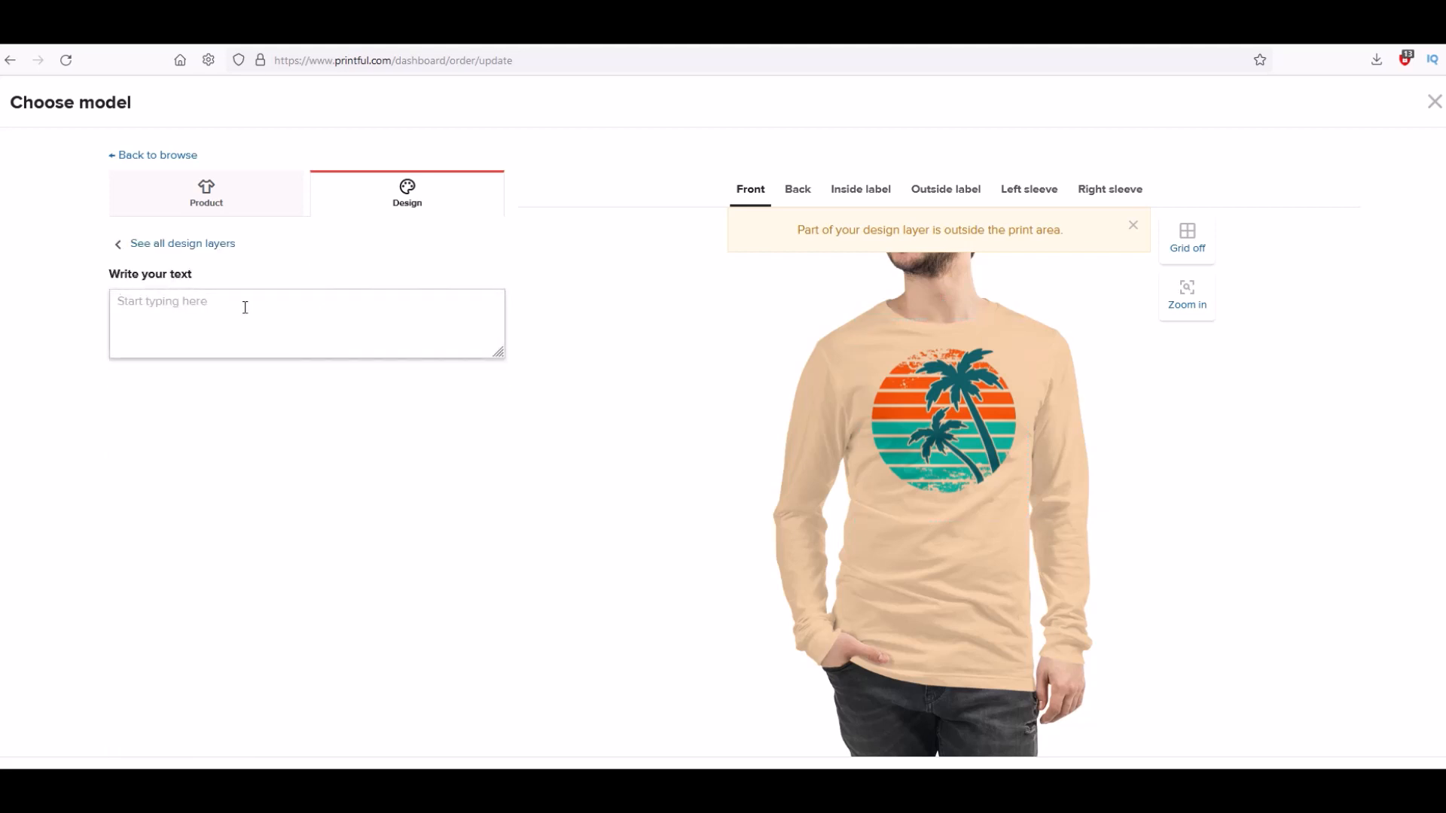
type("I LOVE")
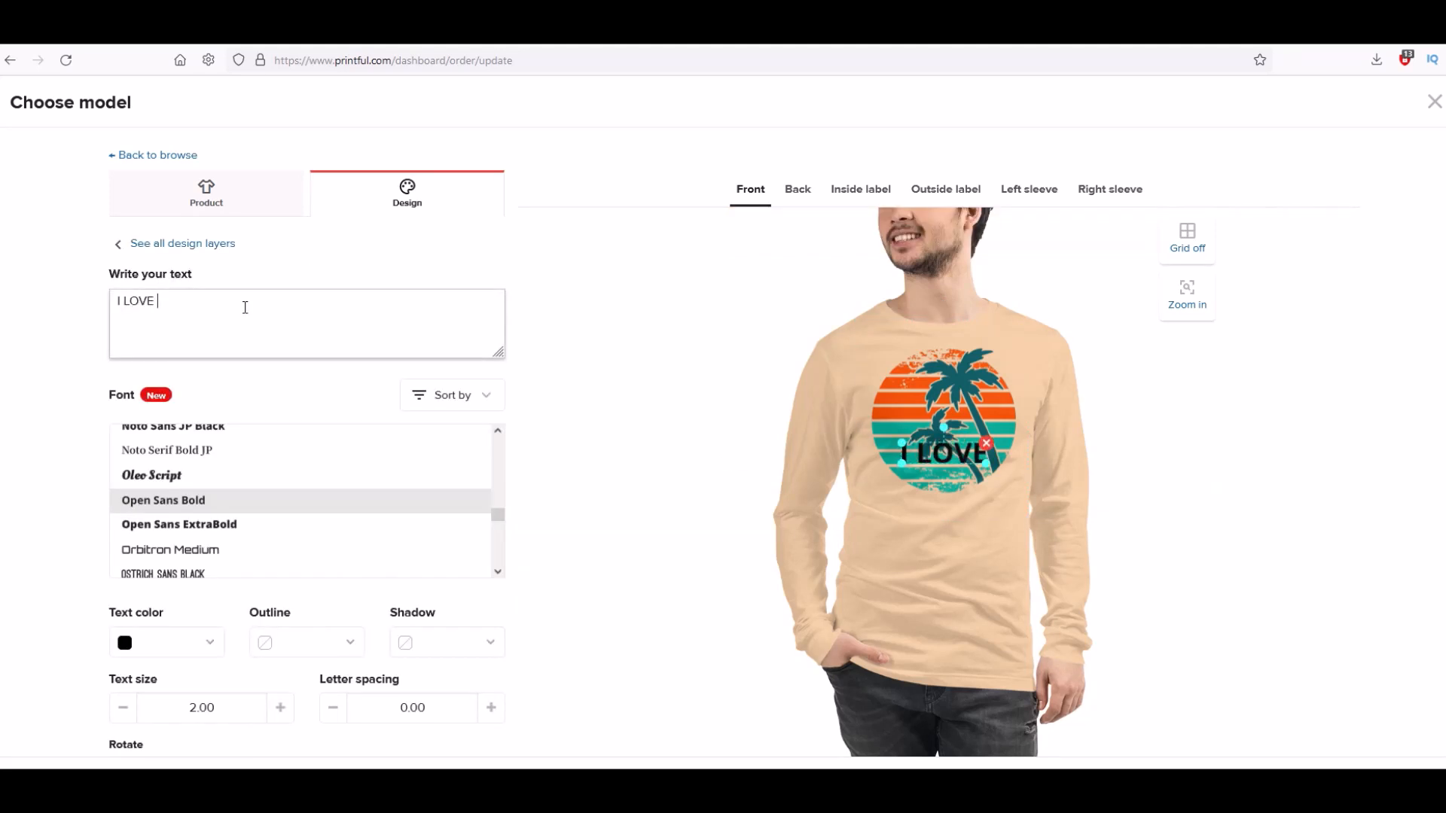
type("VA")
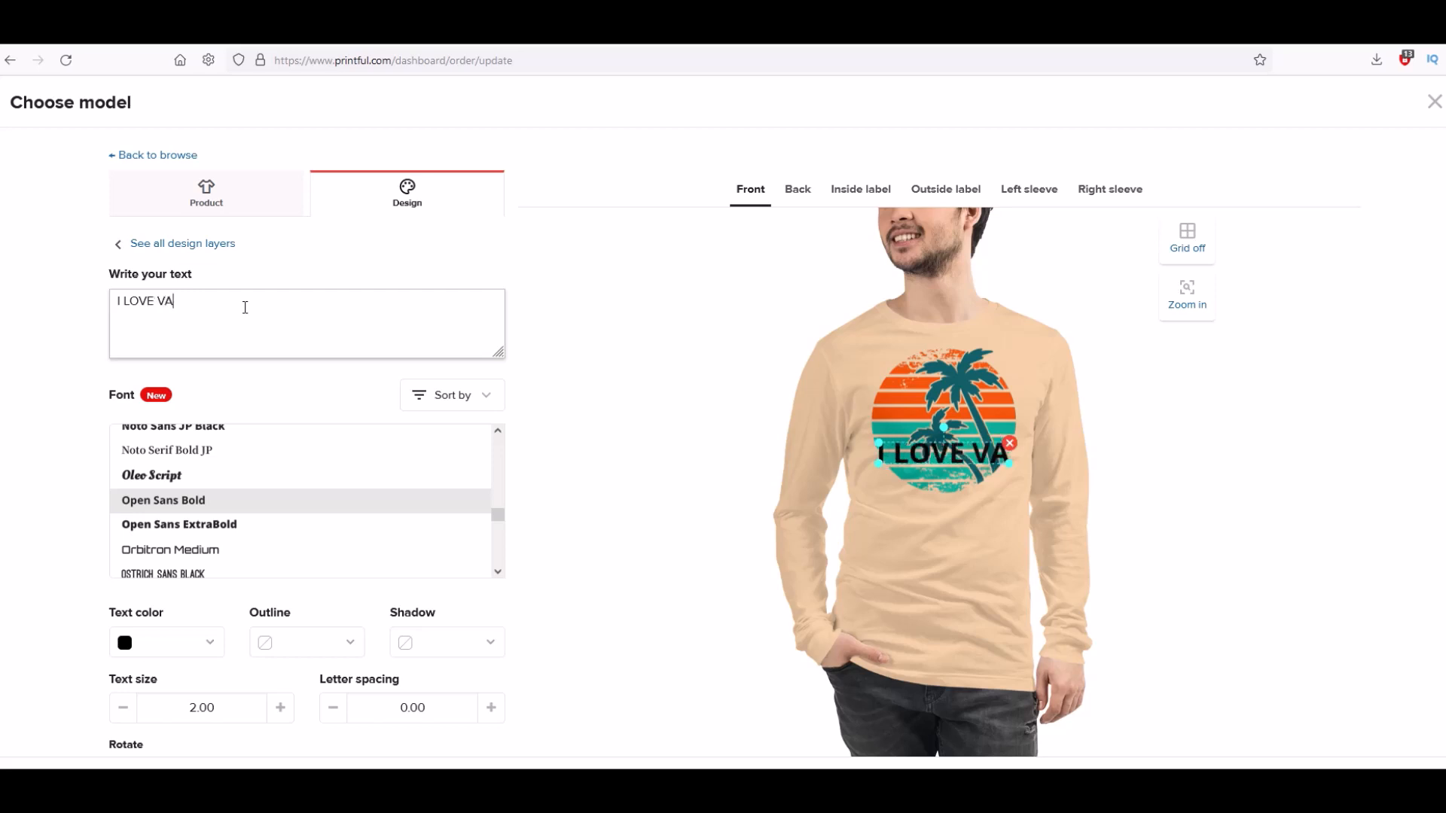
type("CATION")
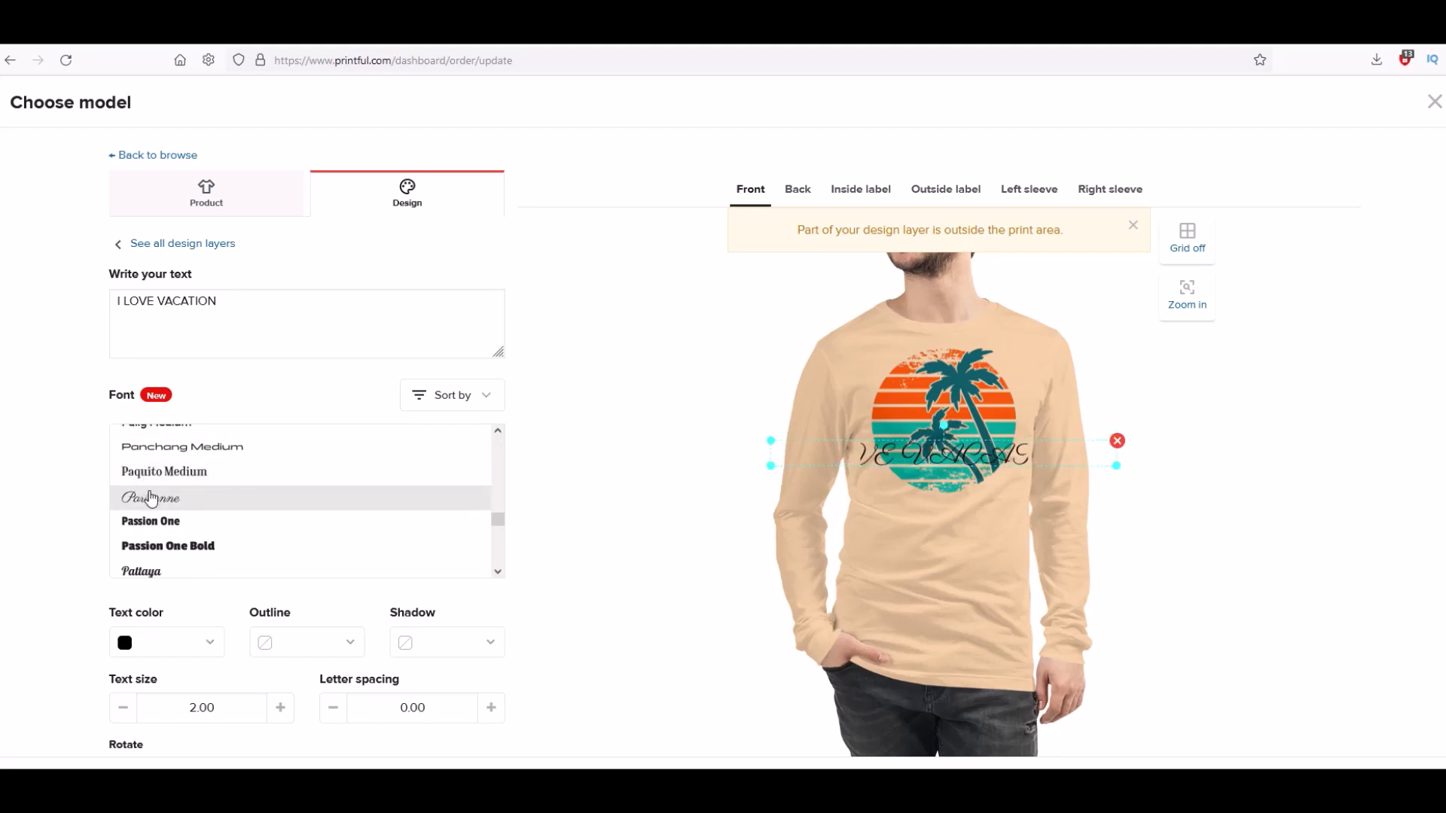
left_click(150, 521)
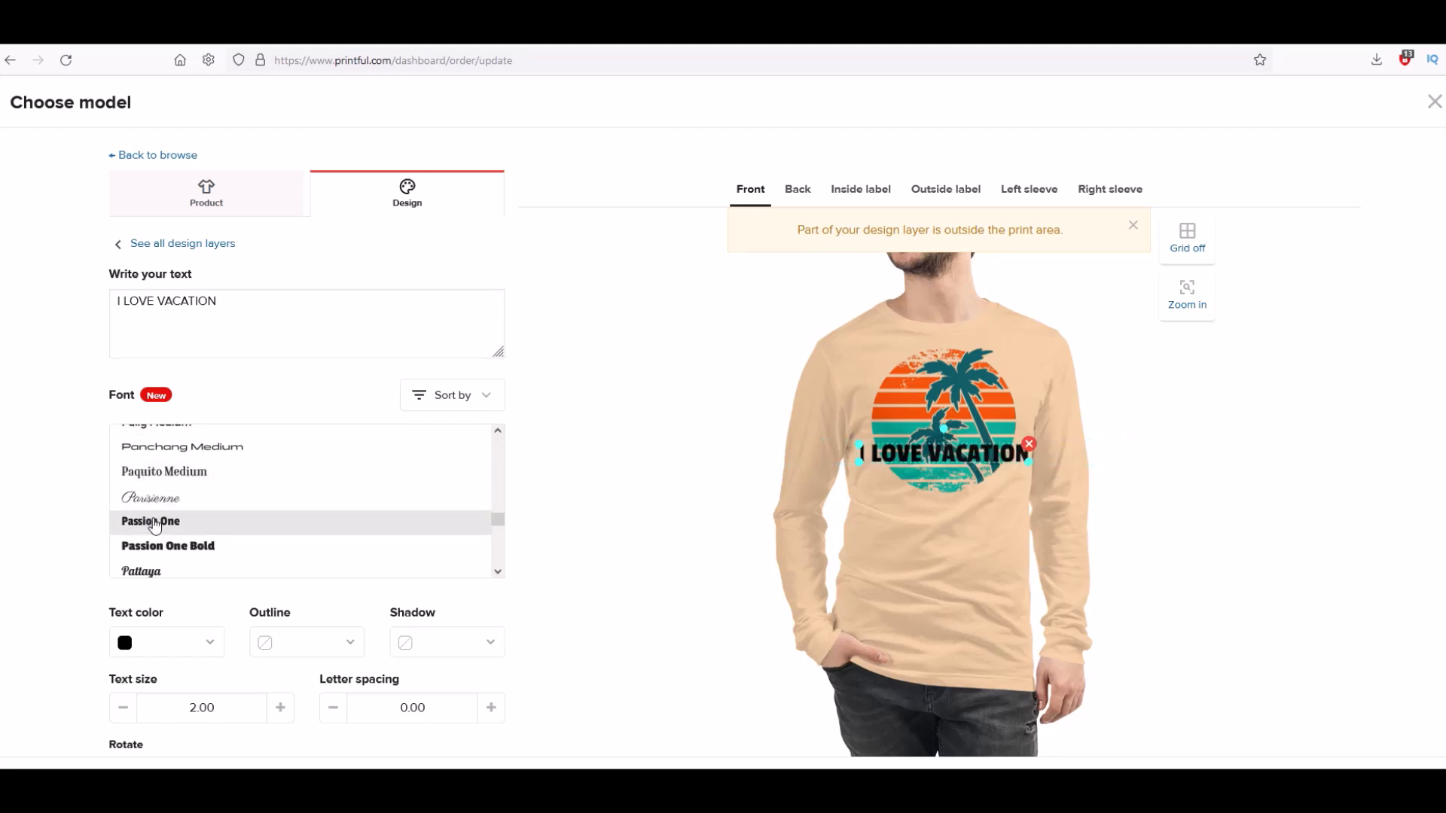
scroll("down", 3)
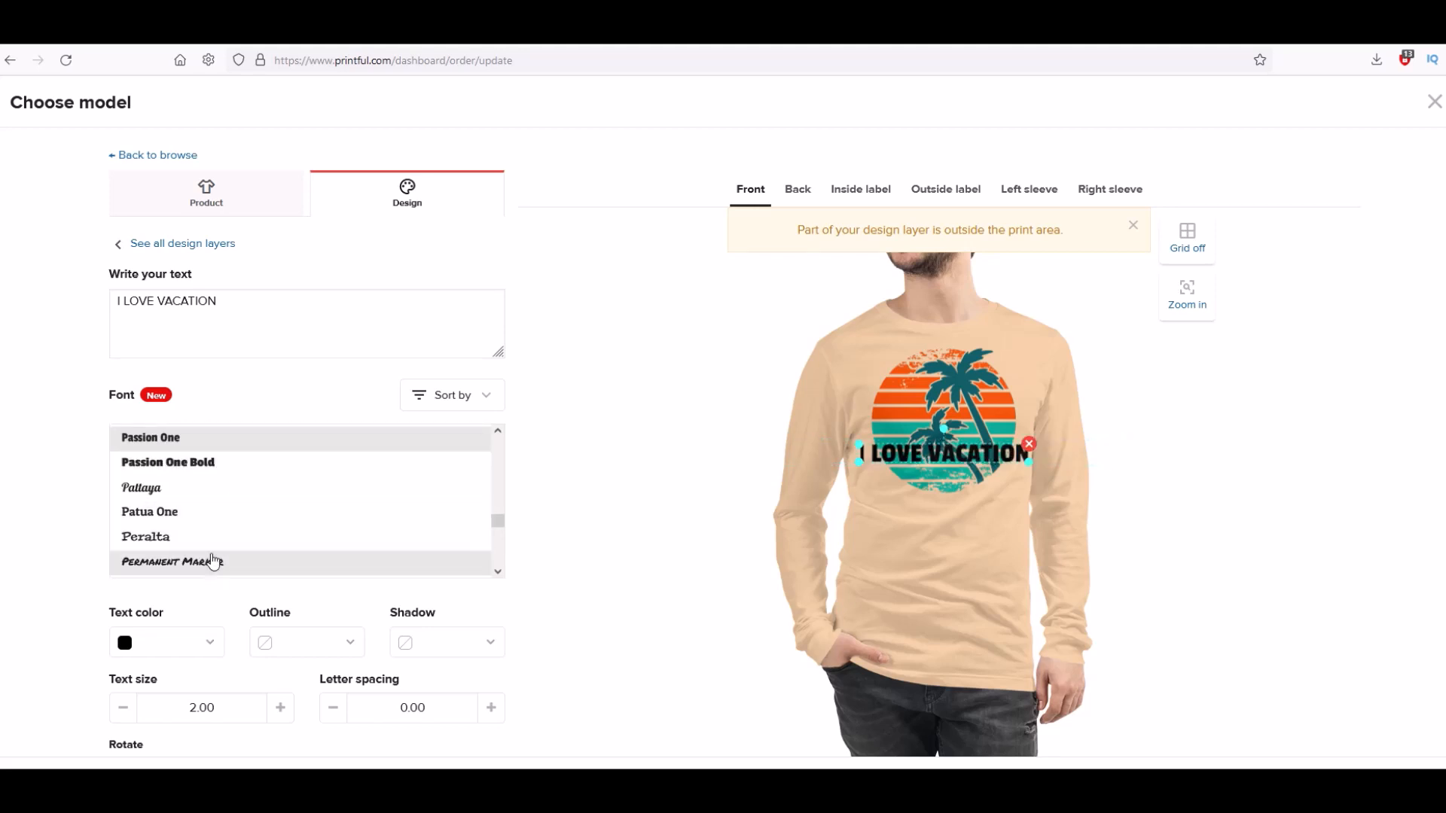
scroll("down", 3)
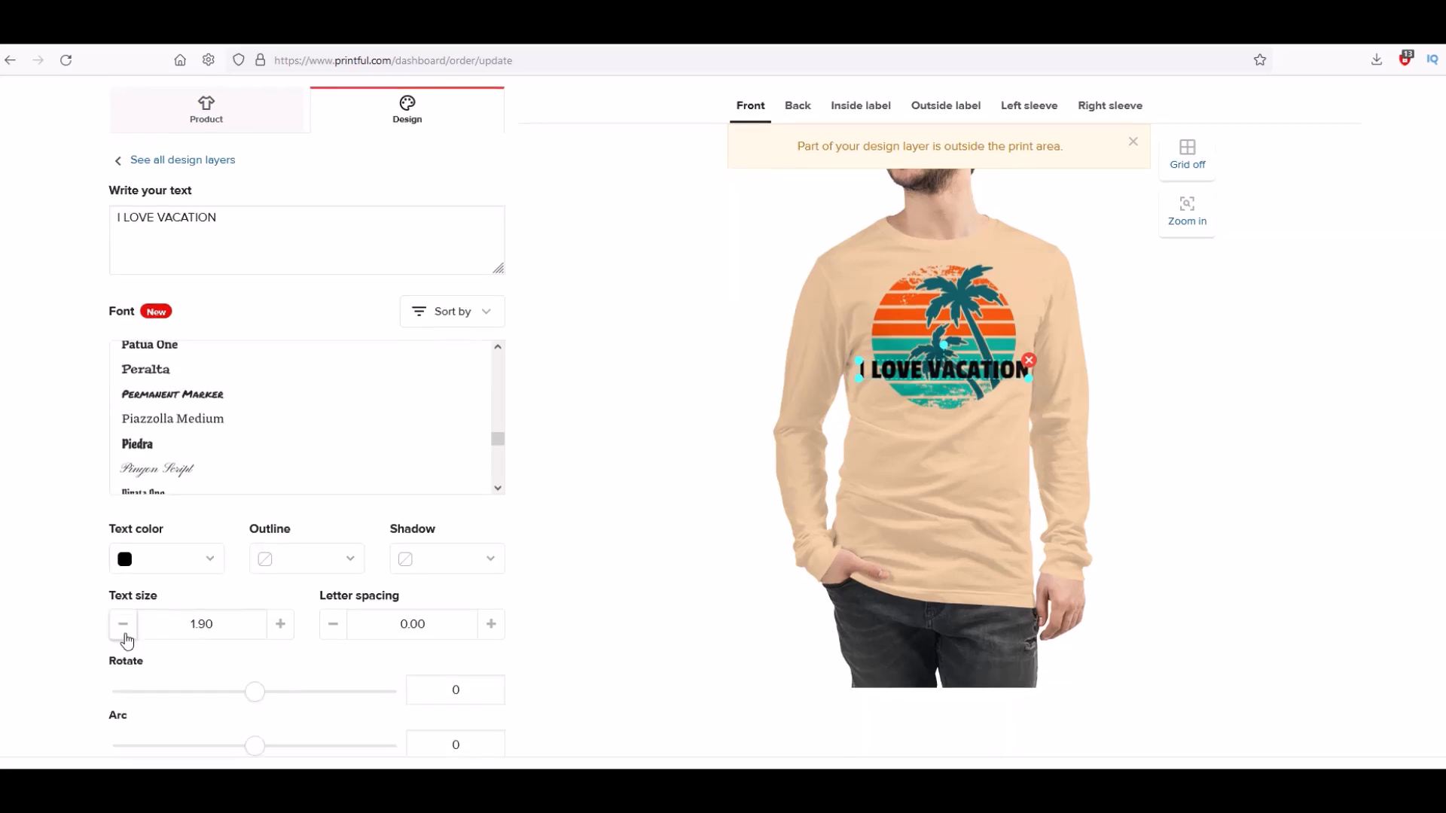
- Adjust the text to size 1.60 with 0.10 letter spacing using the −/+ controls
left_click(122, 623)
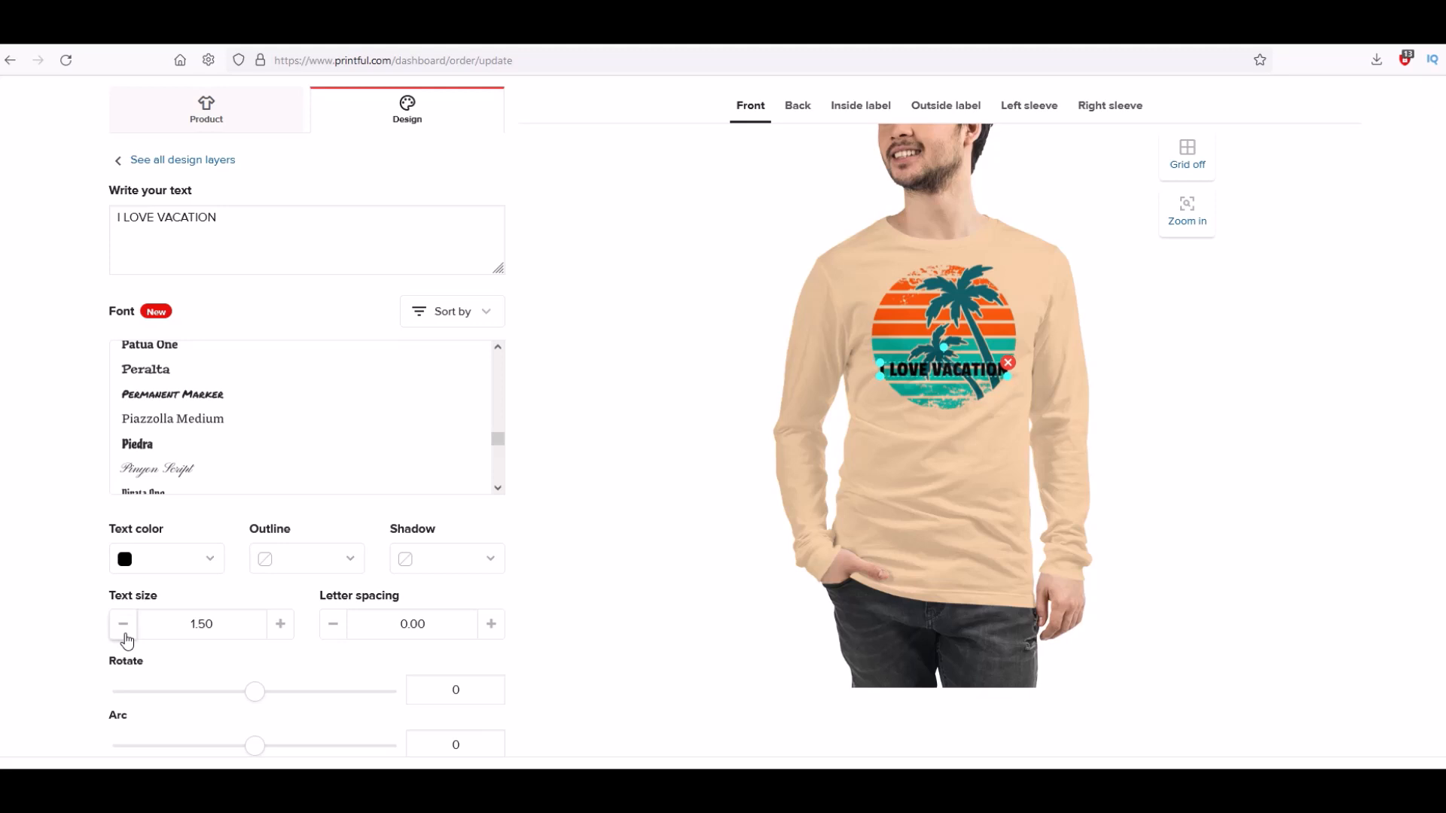
left_click(280, 623)
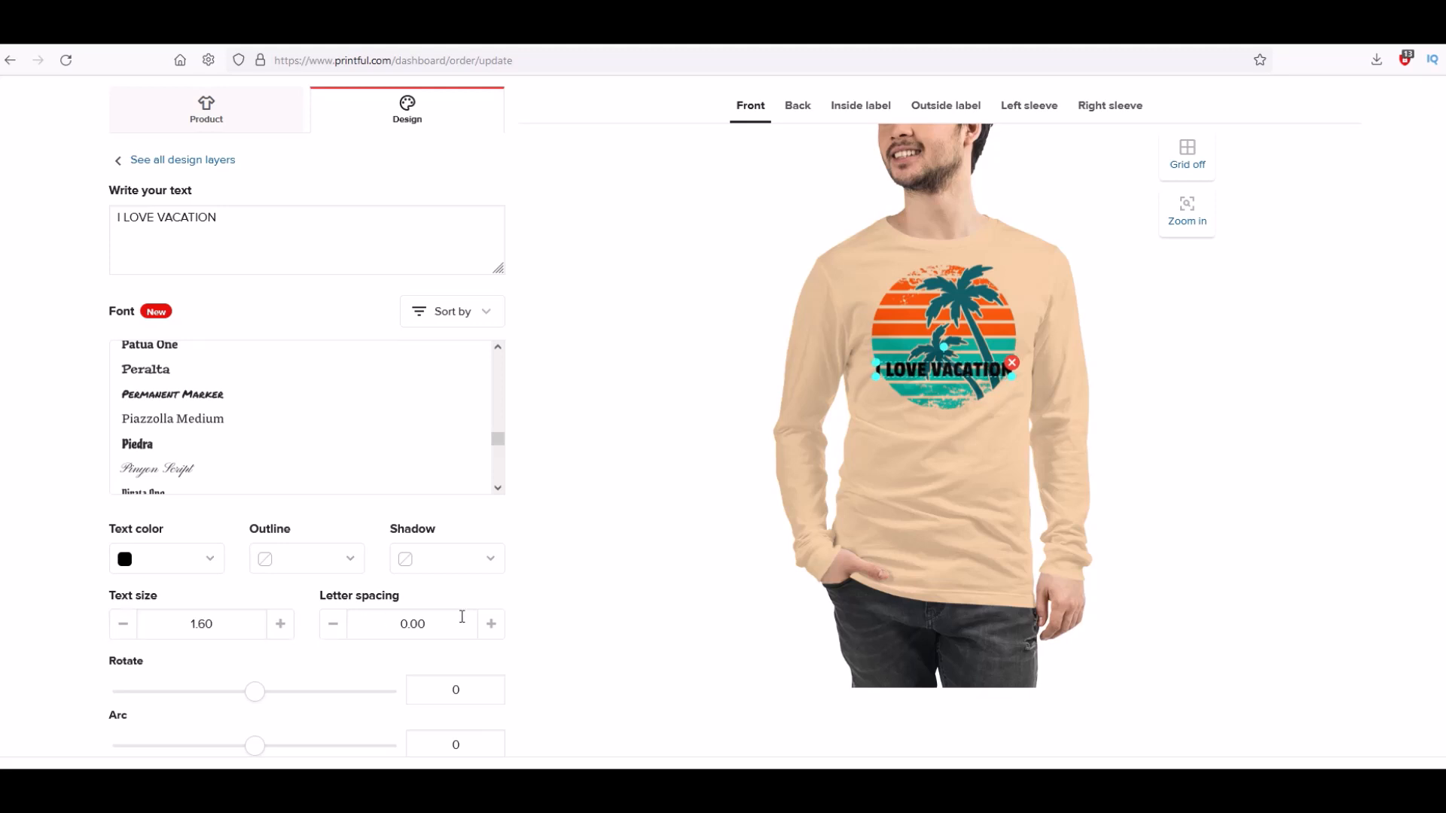
left_click(491, 623)
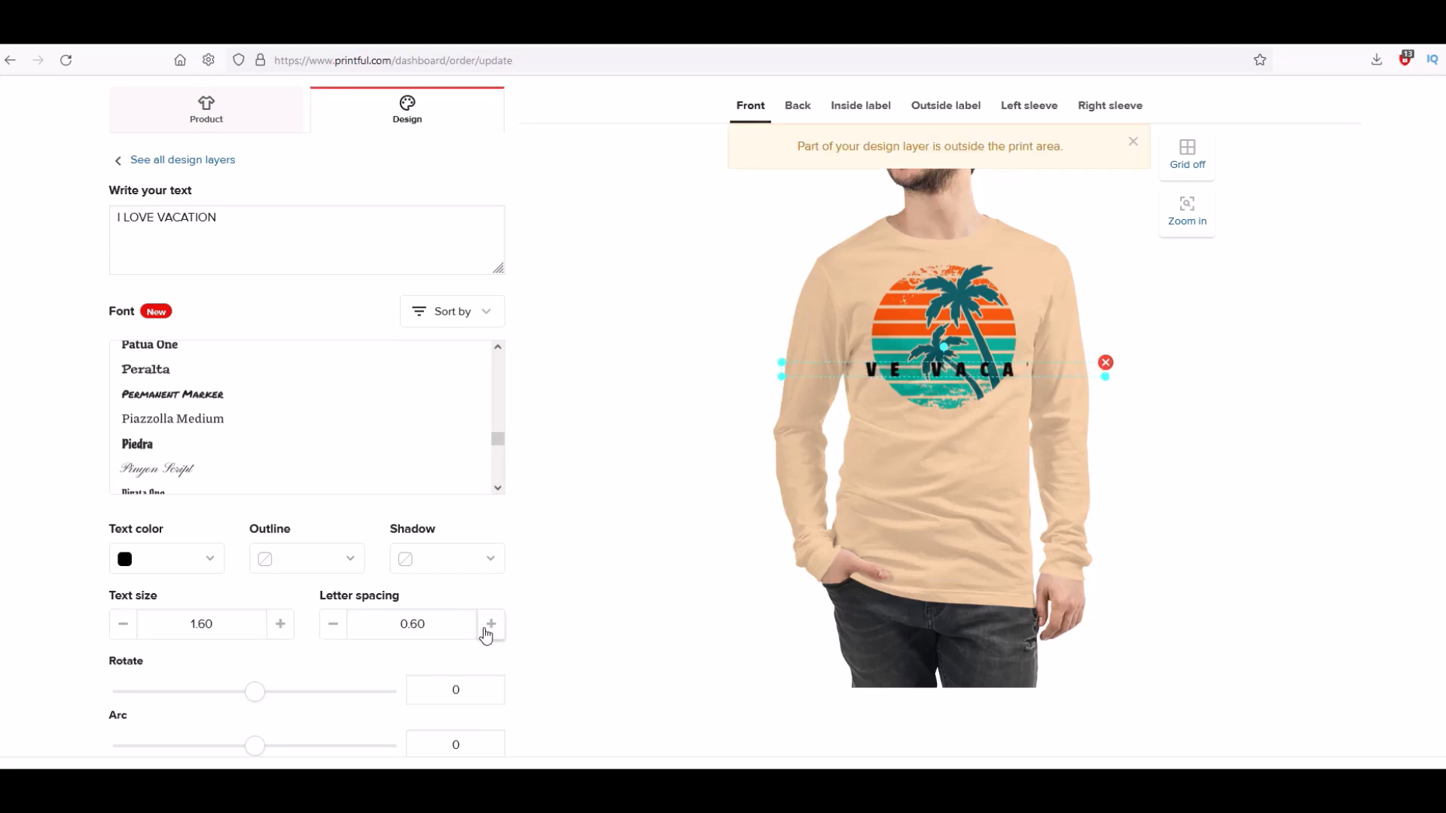
left_click(331, 624)
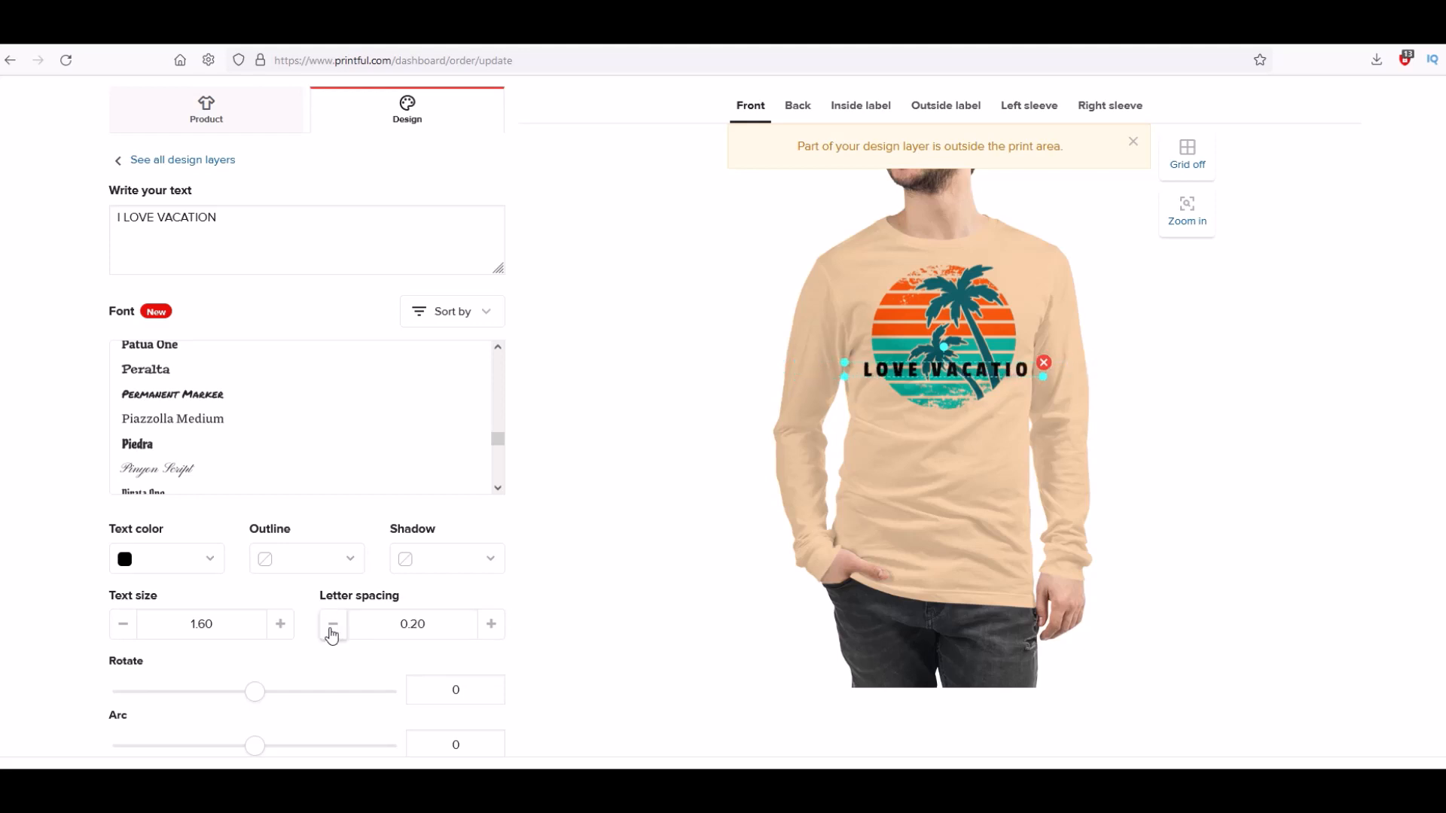
left_click(331, 624)
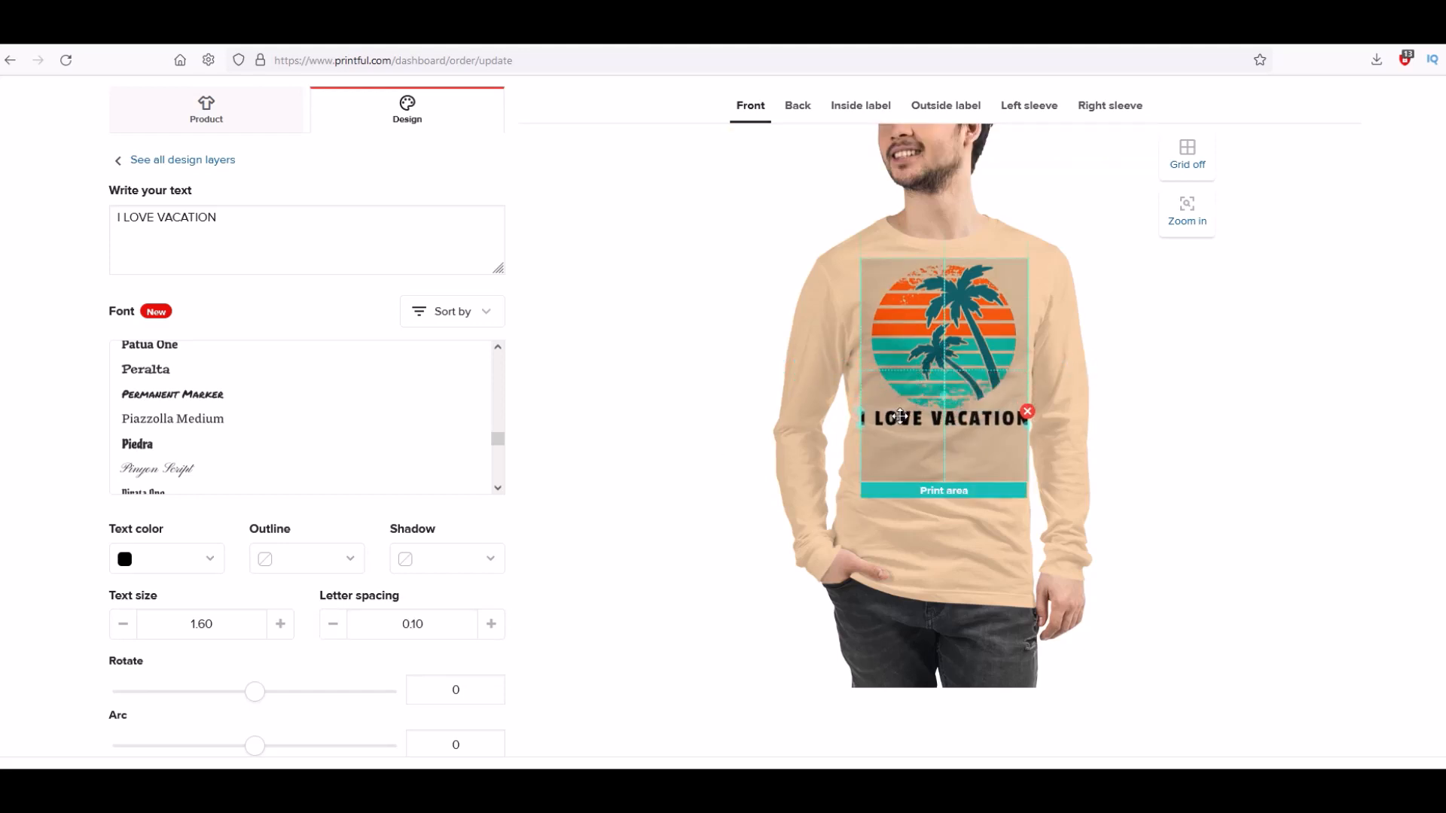
left_click(122, 624)
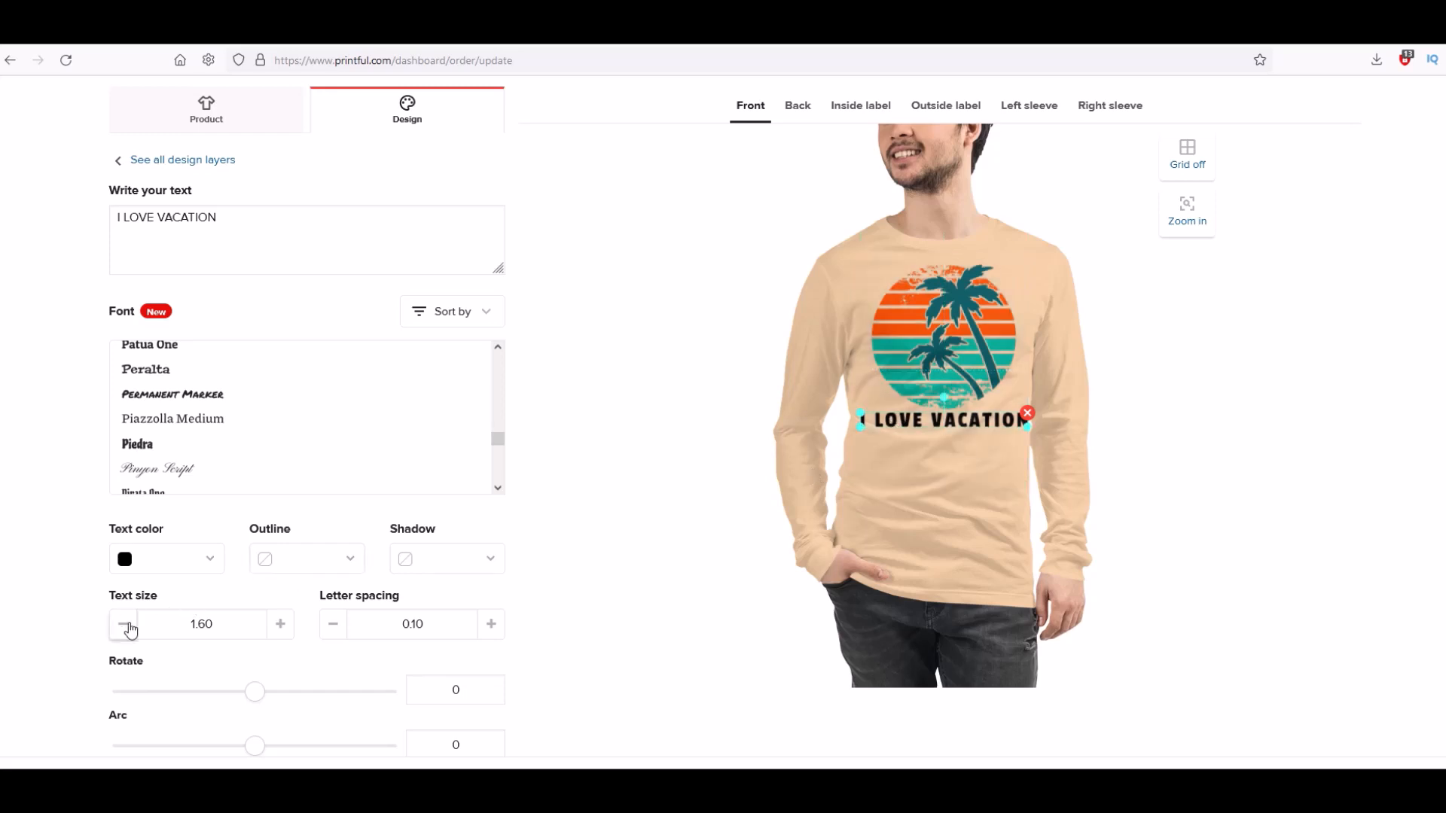
left_click(122, 624)
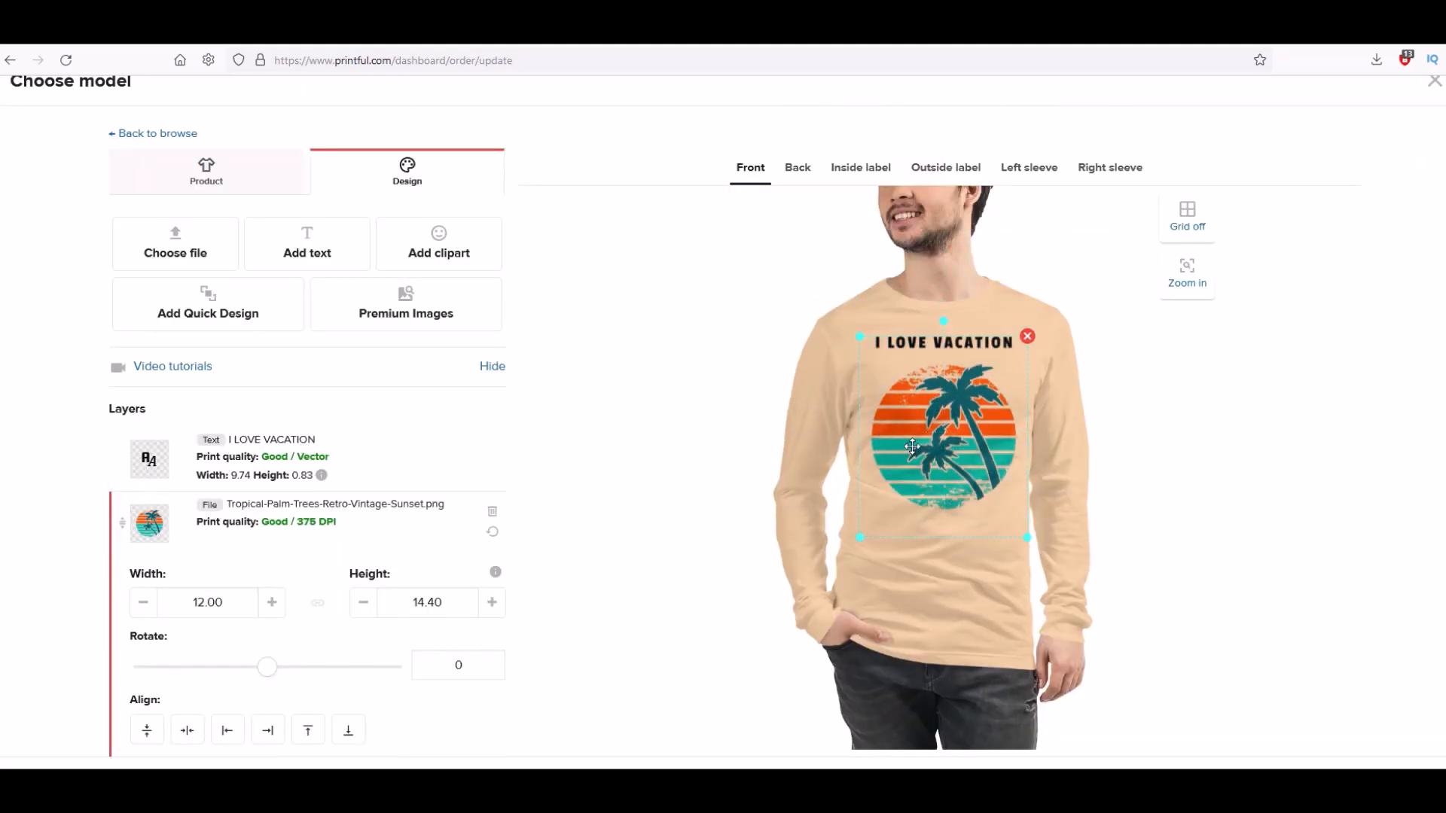
mouse_move(327, 635)
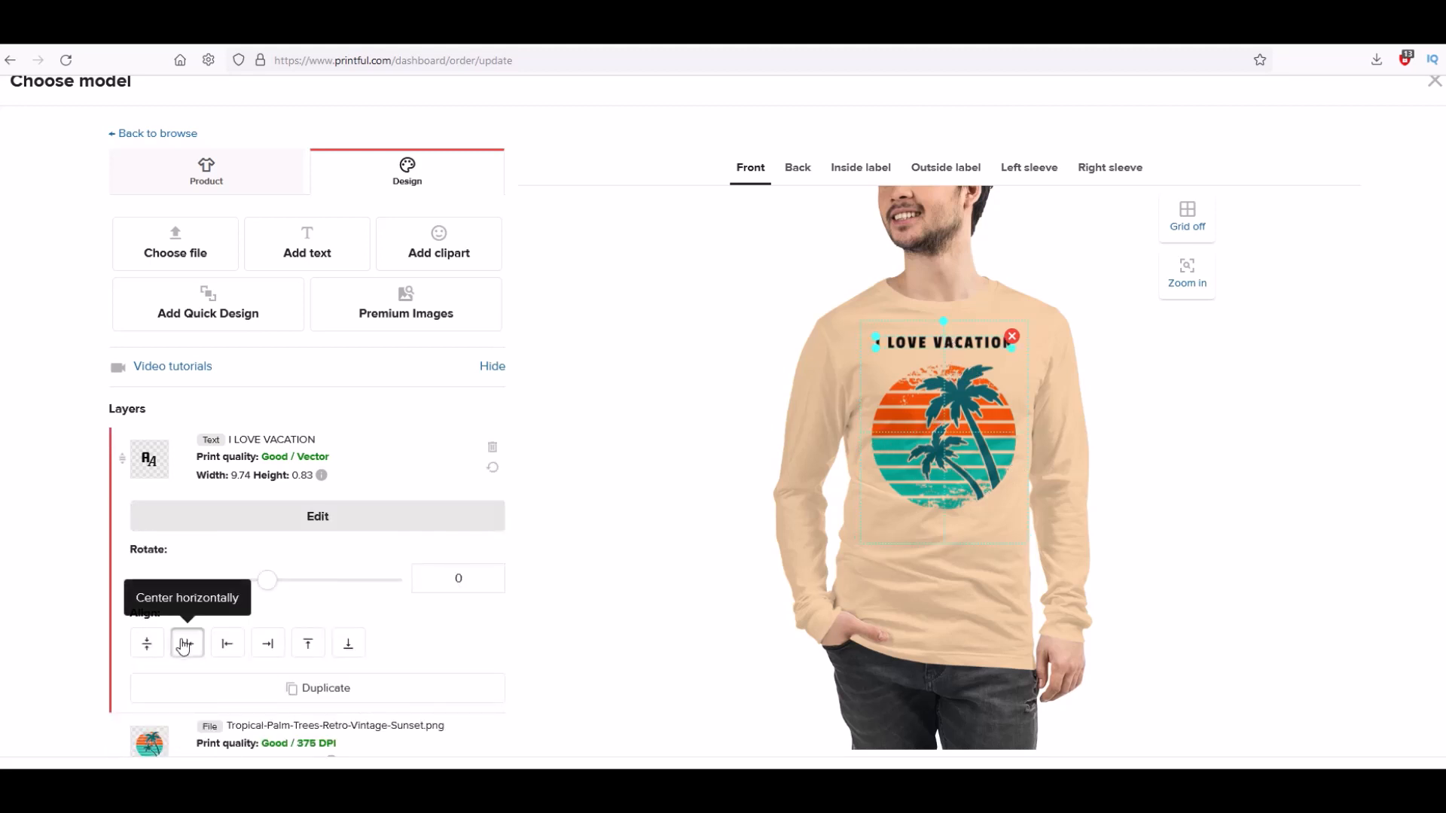
- Center the I LOVE VACATION text horizontally above the palm-tree graphic
left_click(187, 644)
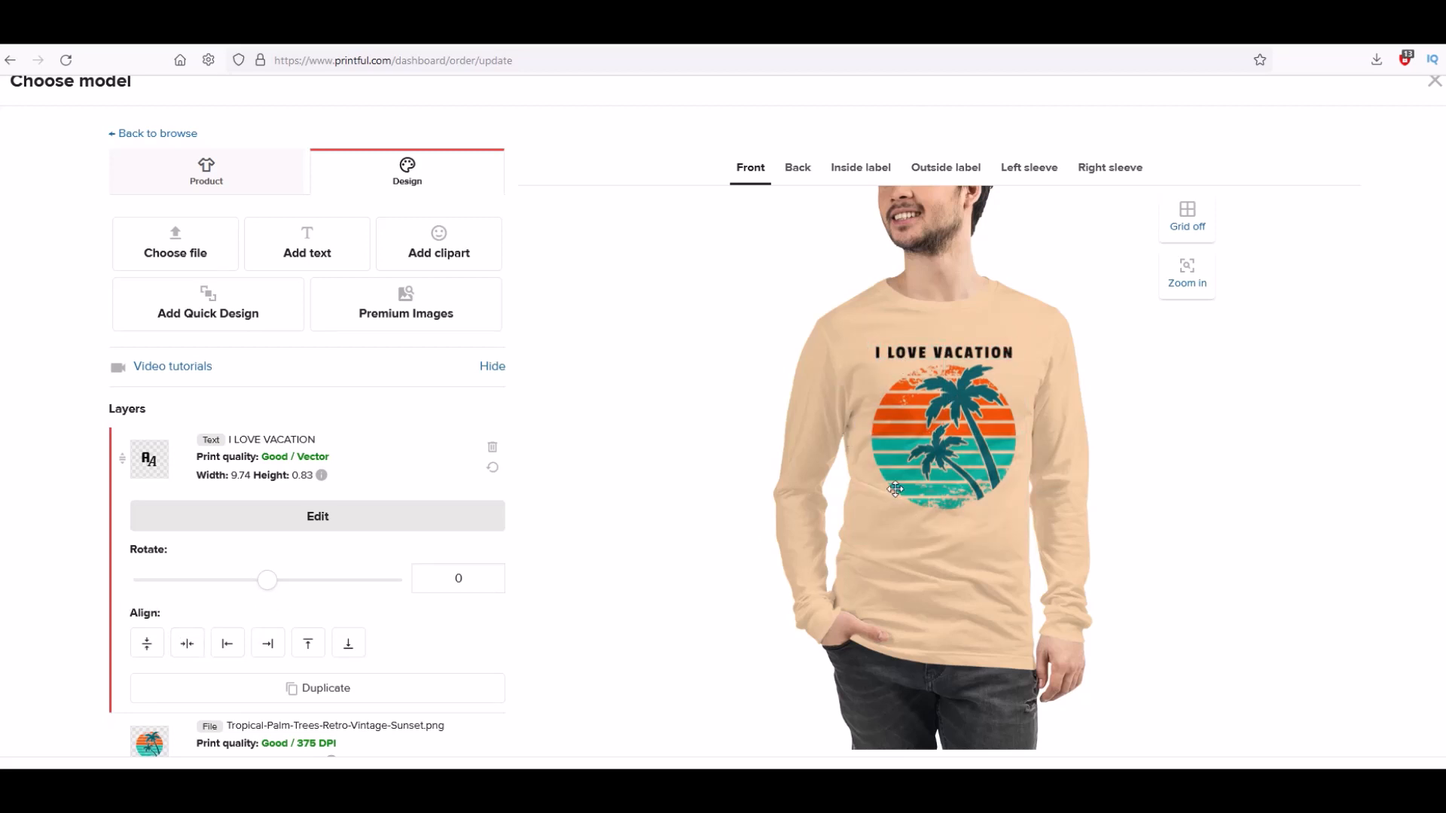
mouse_move(118, 429)
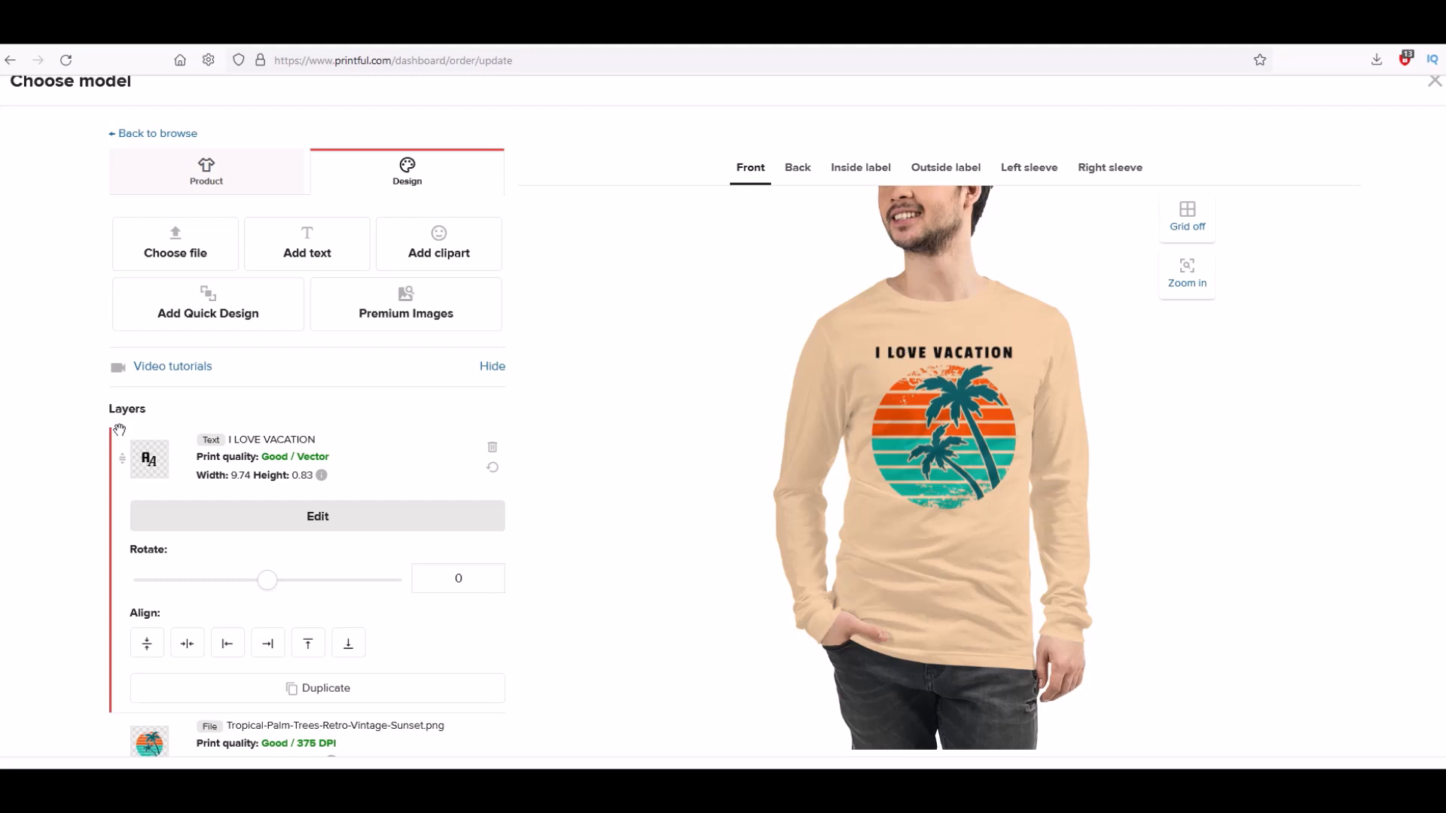
mouse_move(886, 406)
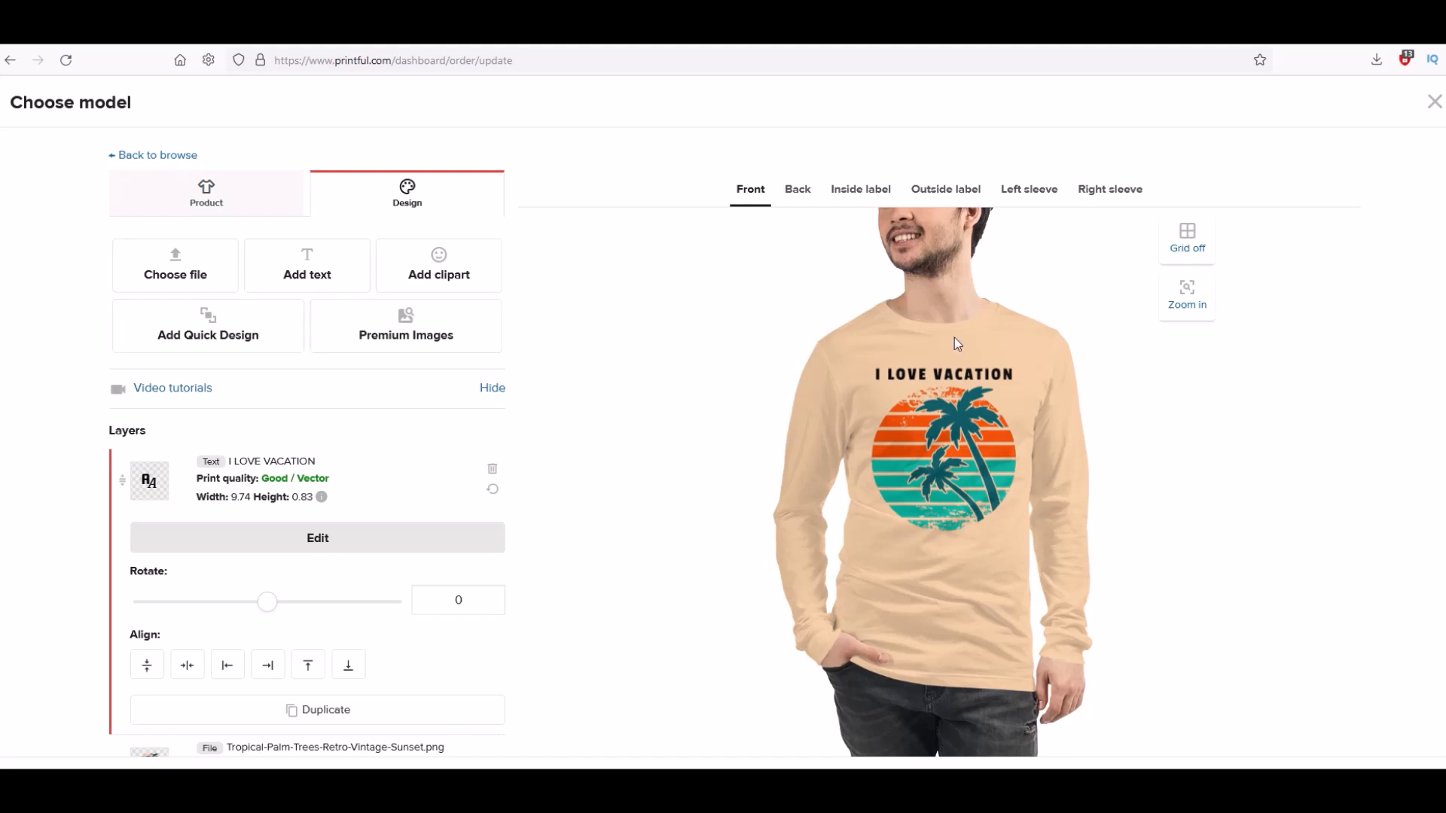
- Select size XL for the sand long sleeve tee in the product options
left_click(206, 194)
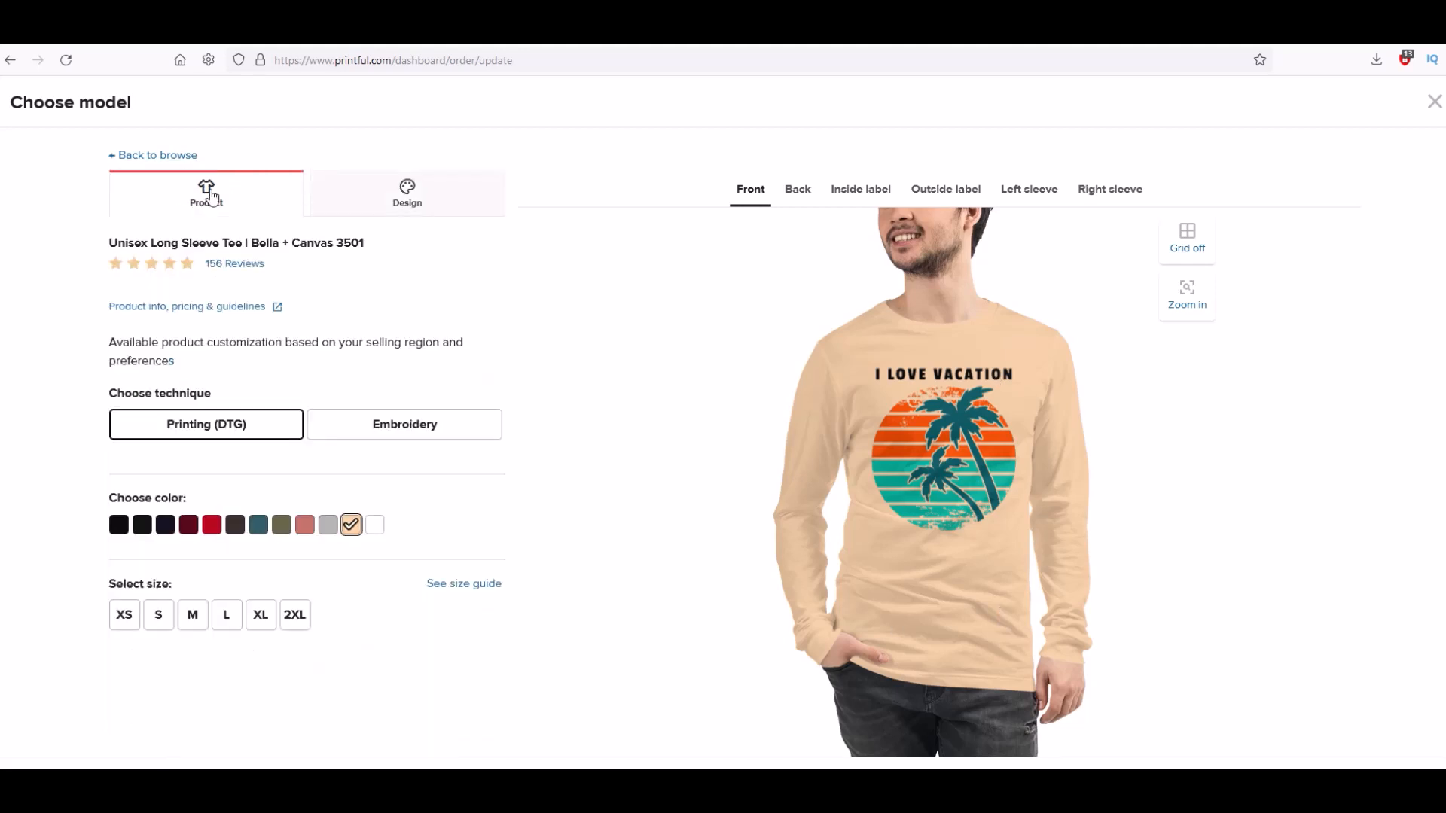
mouse_move(134, 583)
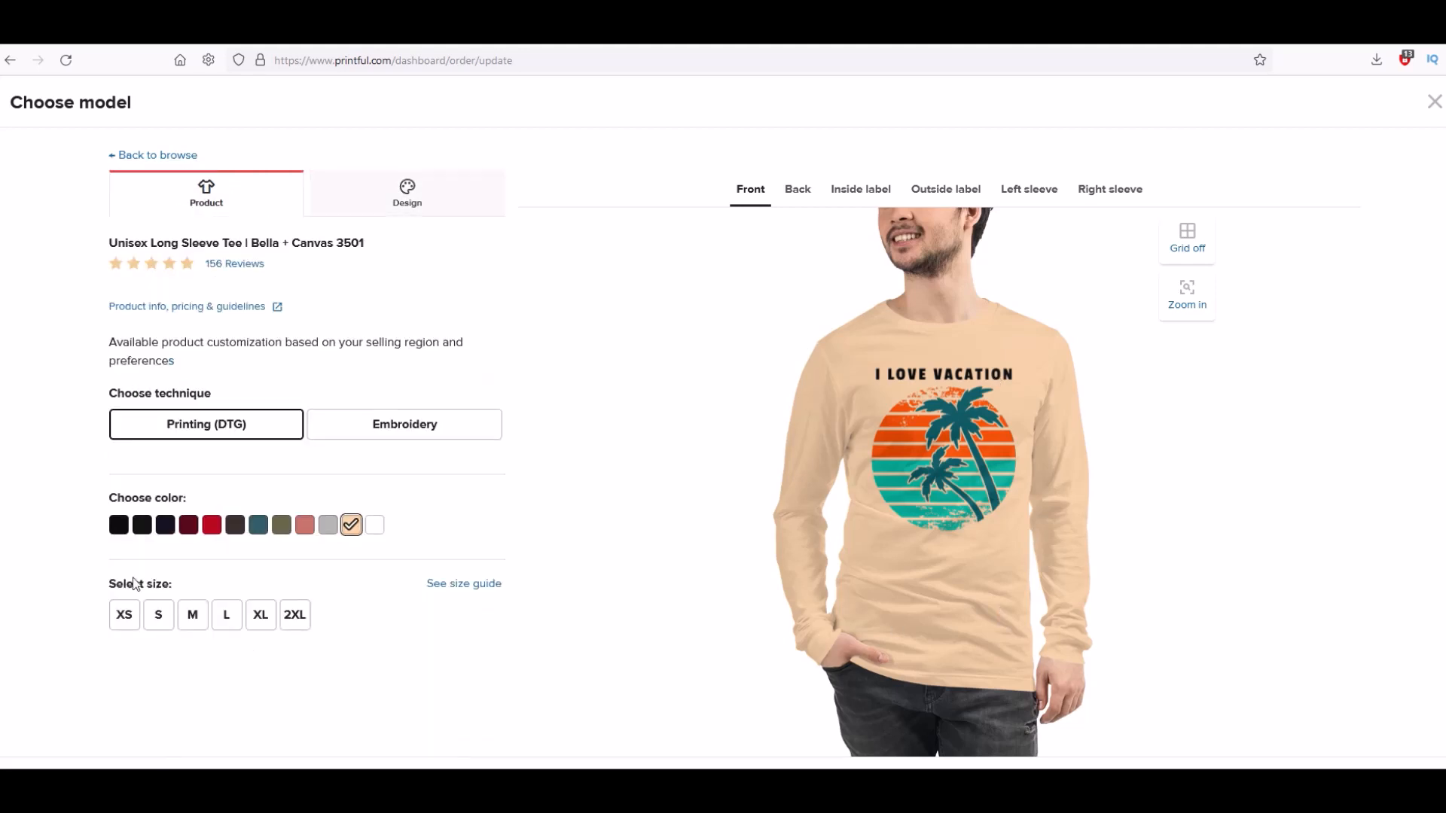
left_click(260, 614)
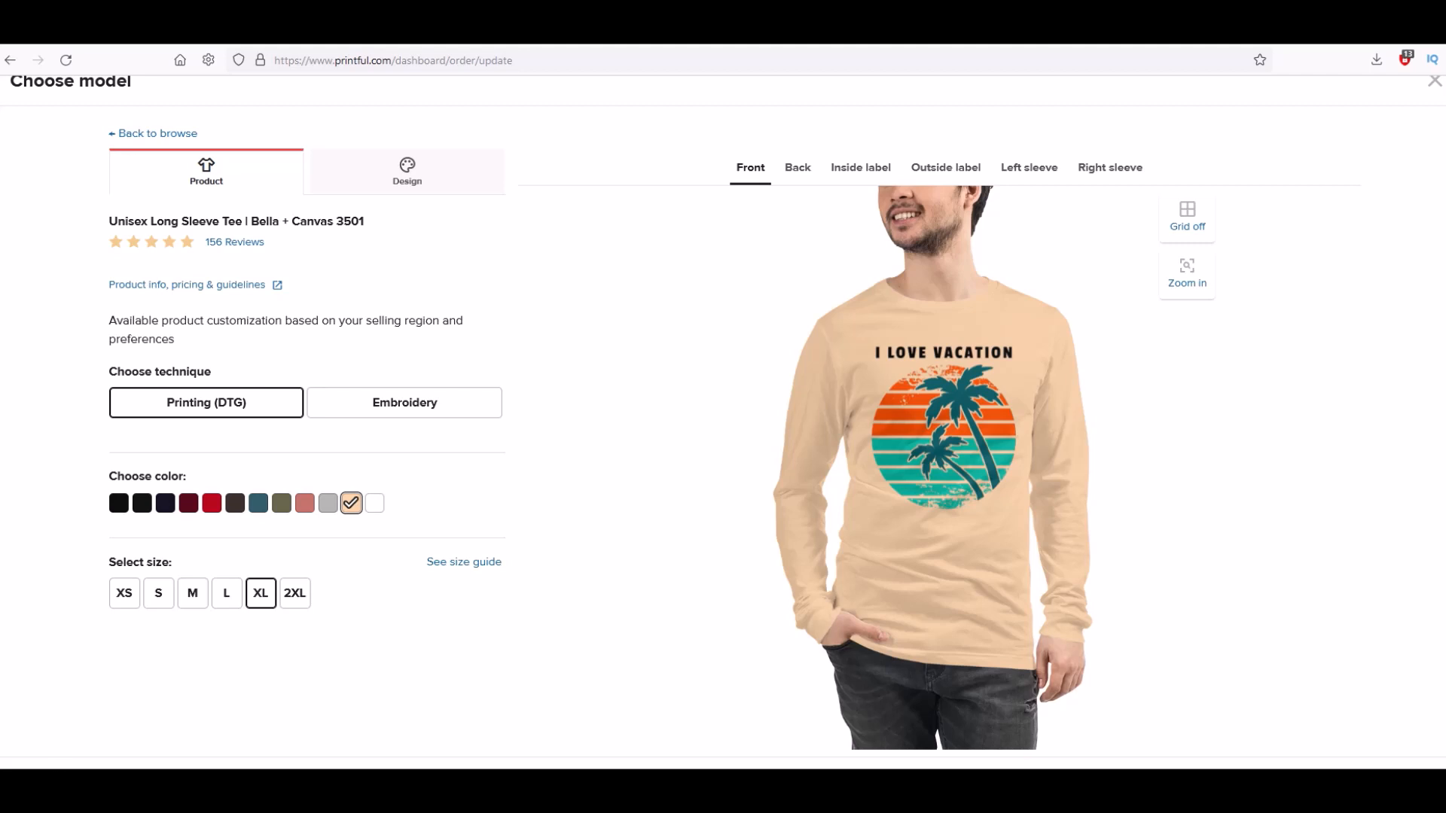
mouse_move(663, 506)
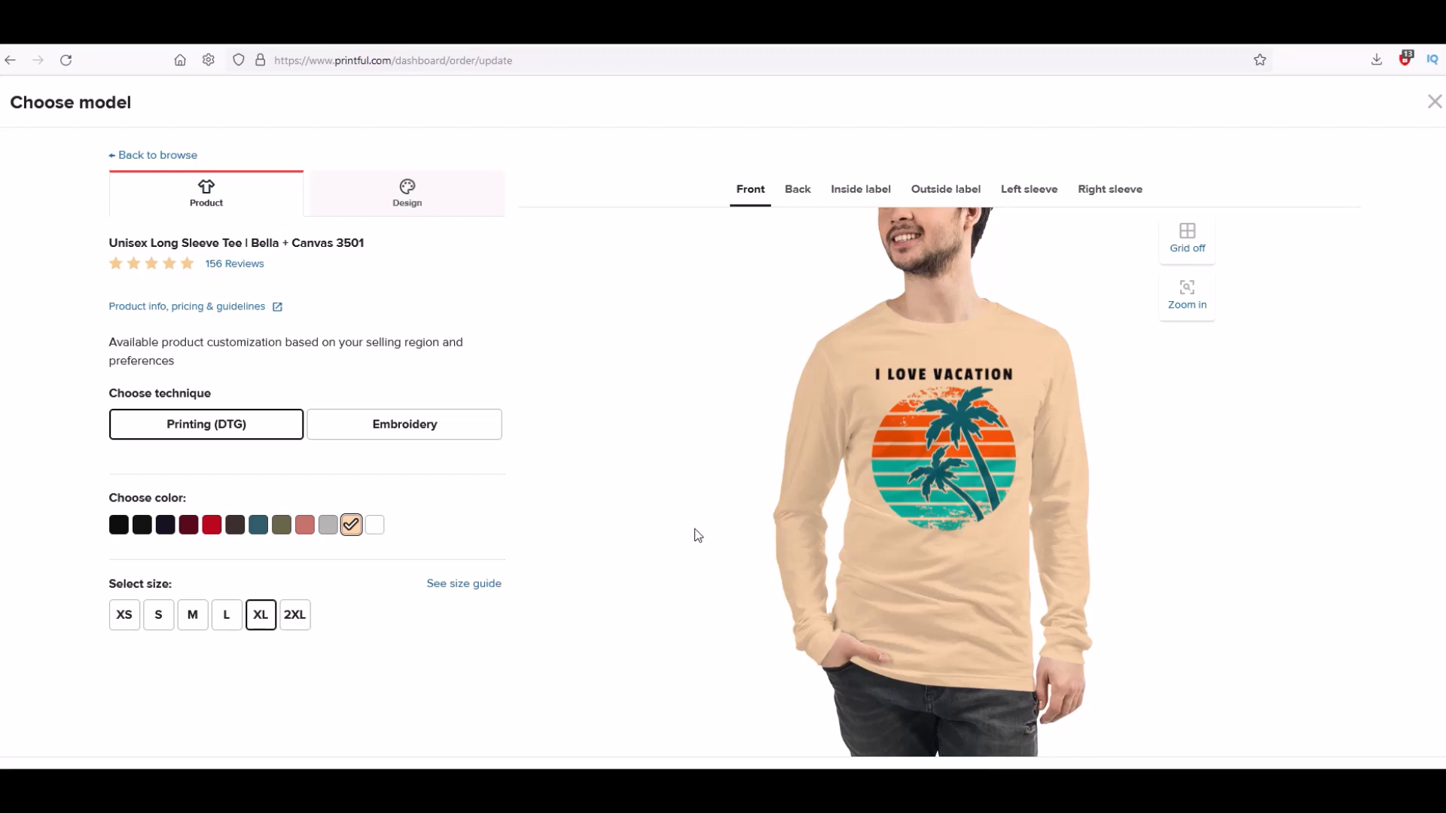
- Return to the catalogue and browse men's all-over shirts, tank tops and long sleeve shirts
left_click(154, 156)
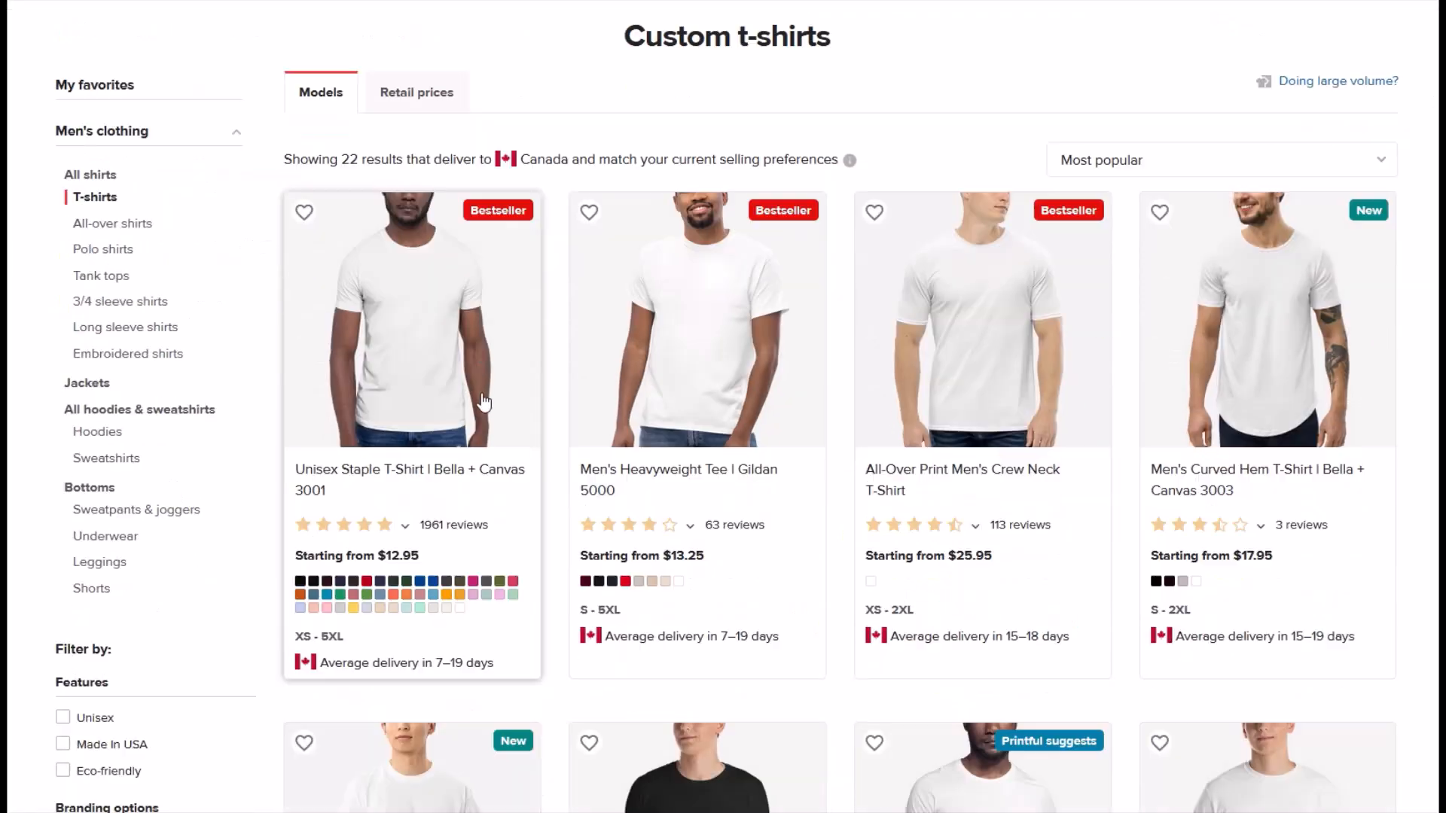
scroll("down", 3)
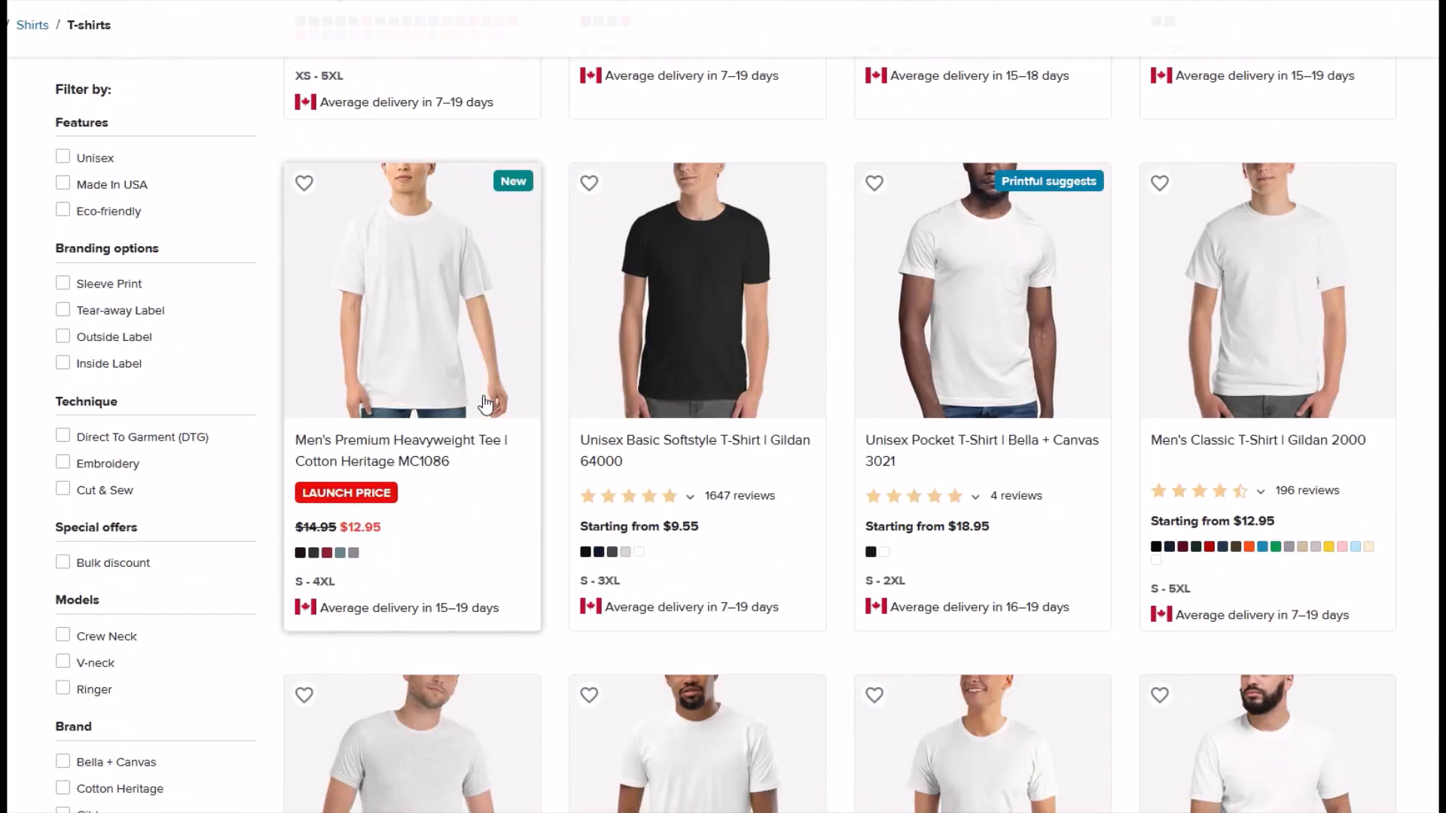
left_click(115, 303)
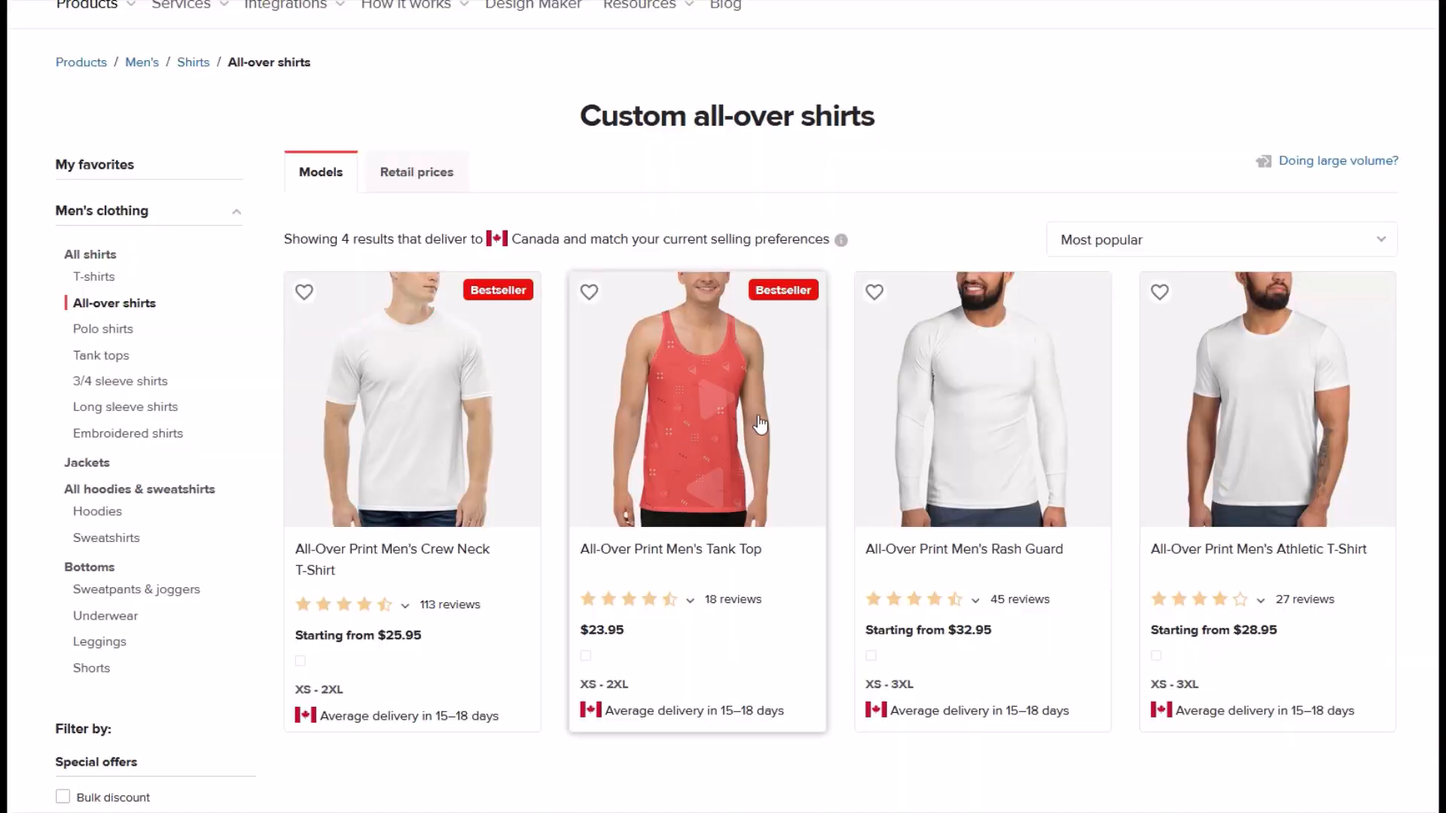
mouse_move(666, 424)
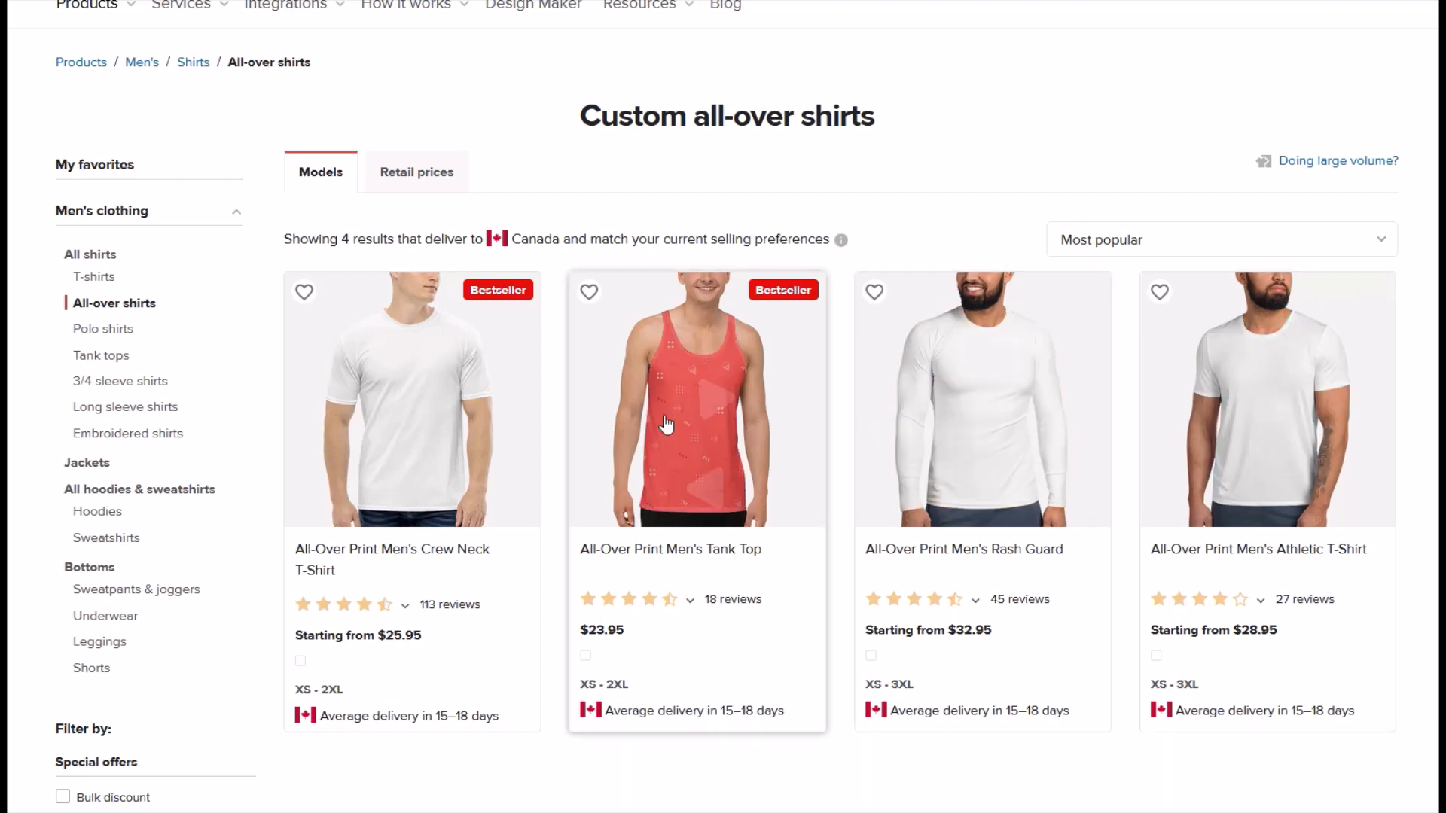
left_click(101, 356)
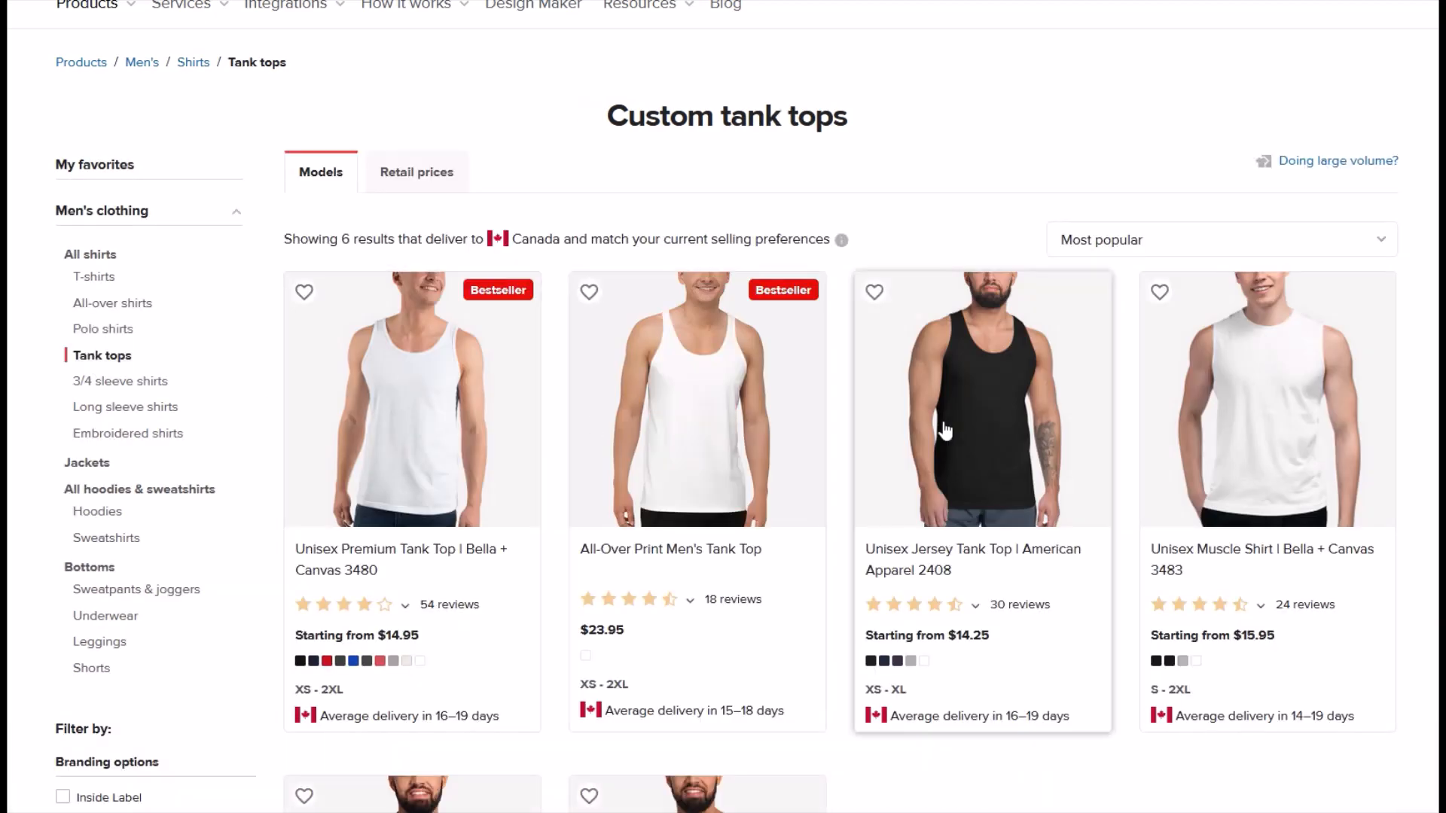
left_click(125, 406)
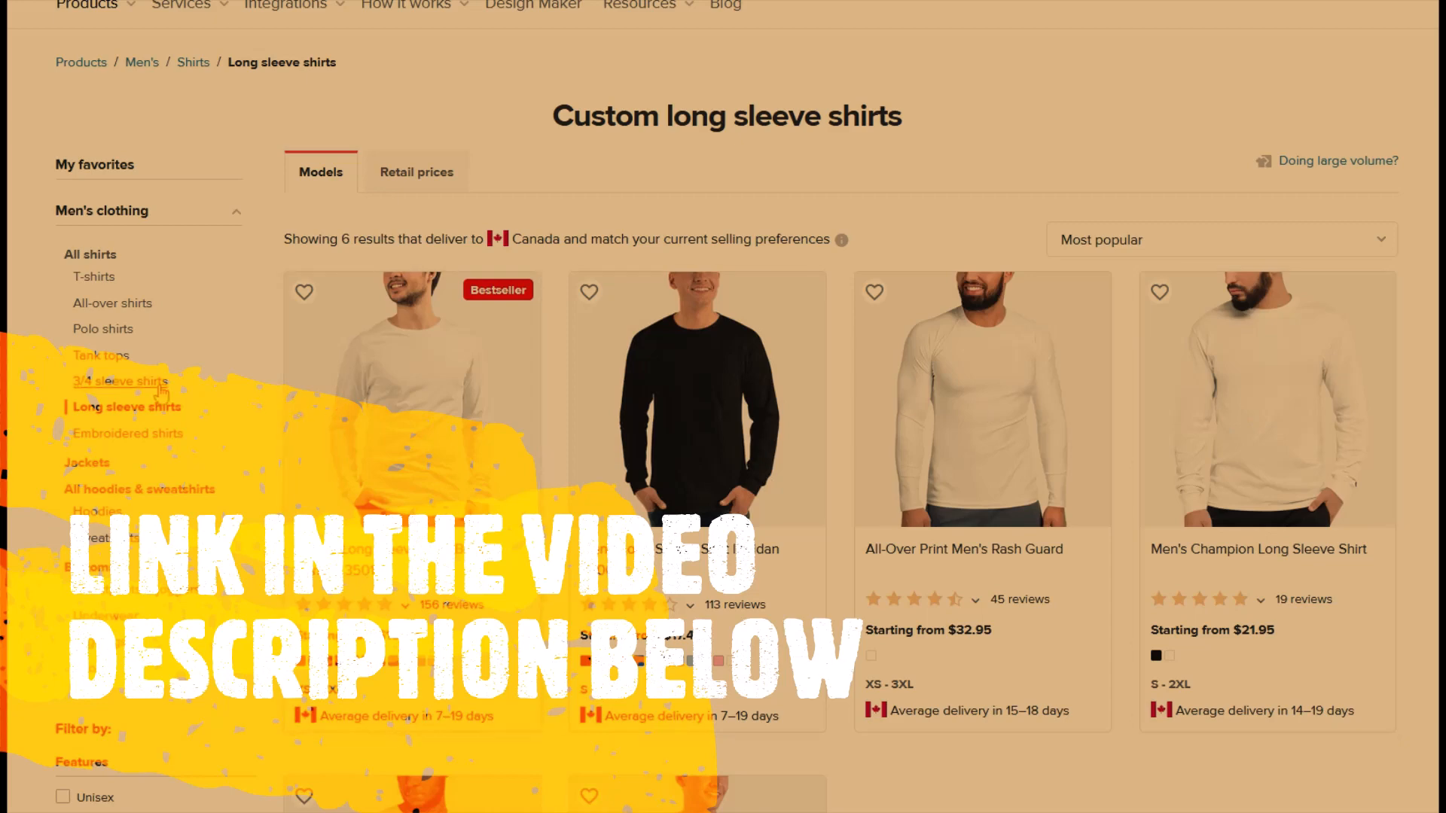
left_click(235, 211)
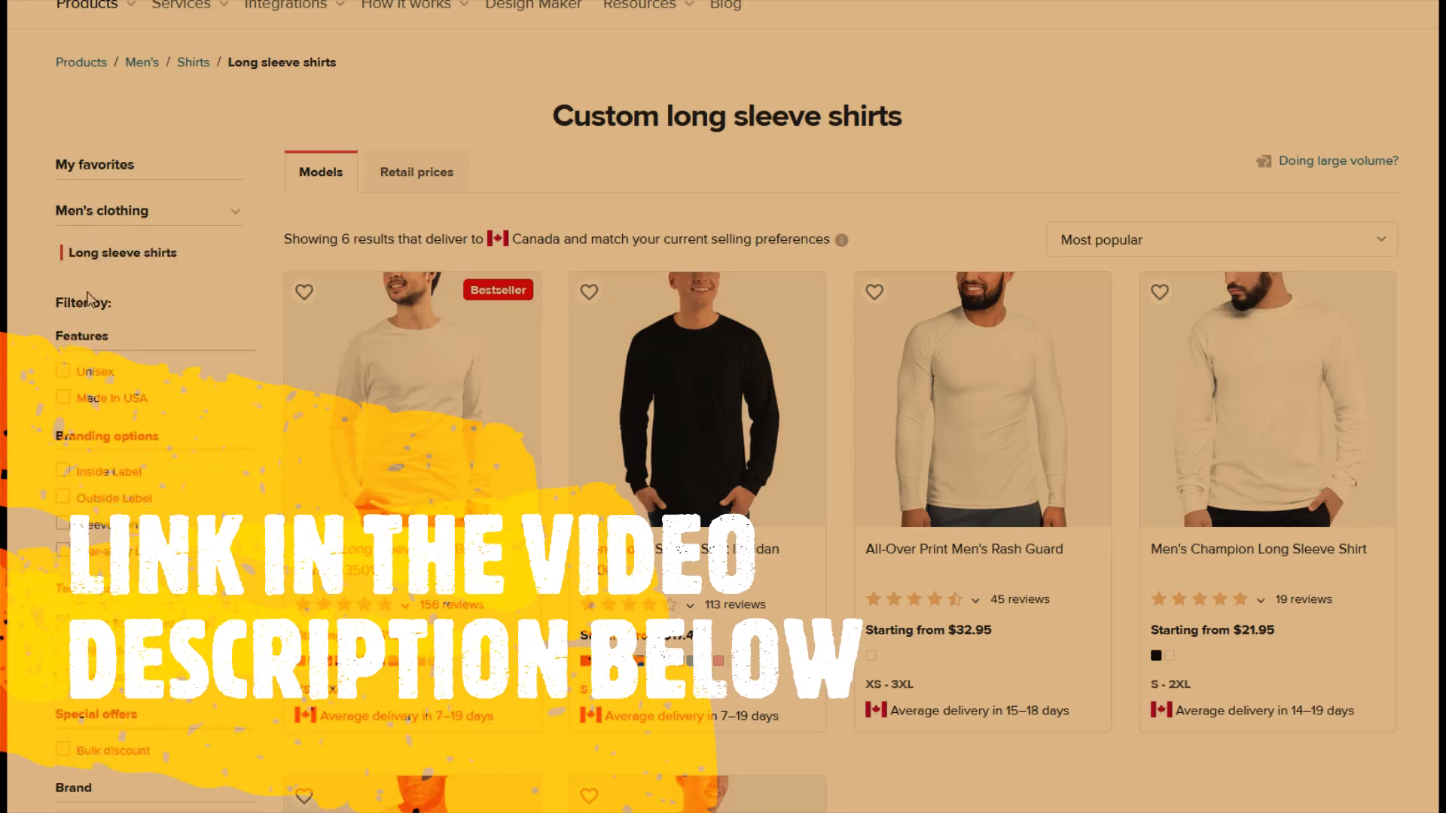
- Navigate via Products to women's clothing T-shirts, then the women's all-over shirts listing
scroll("down", 3)
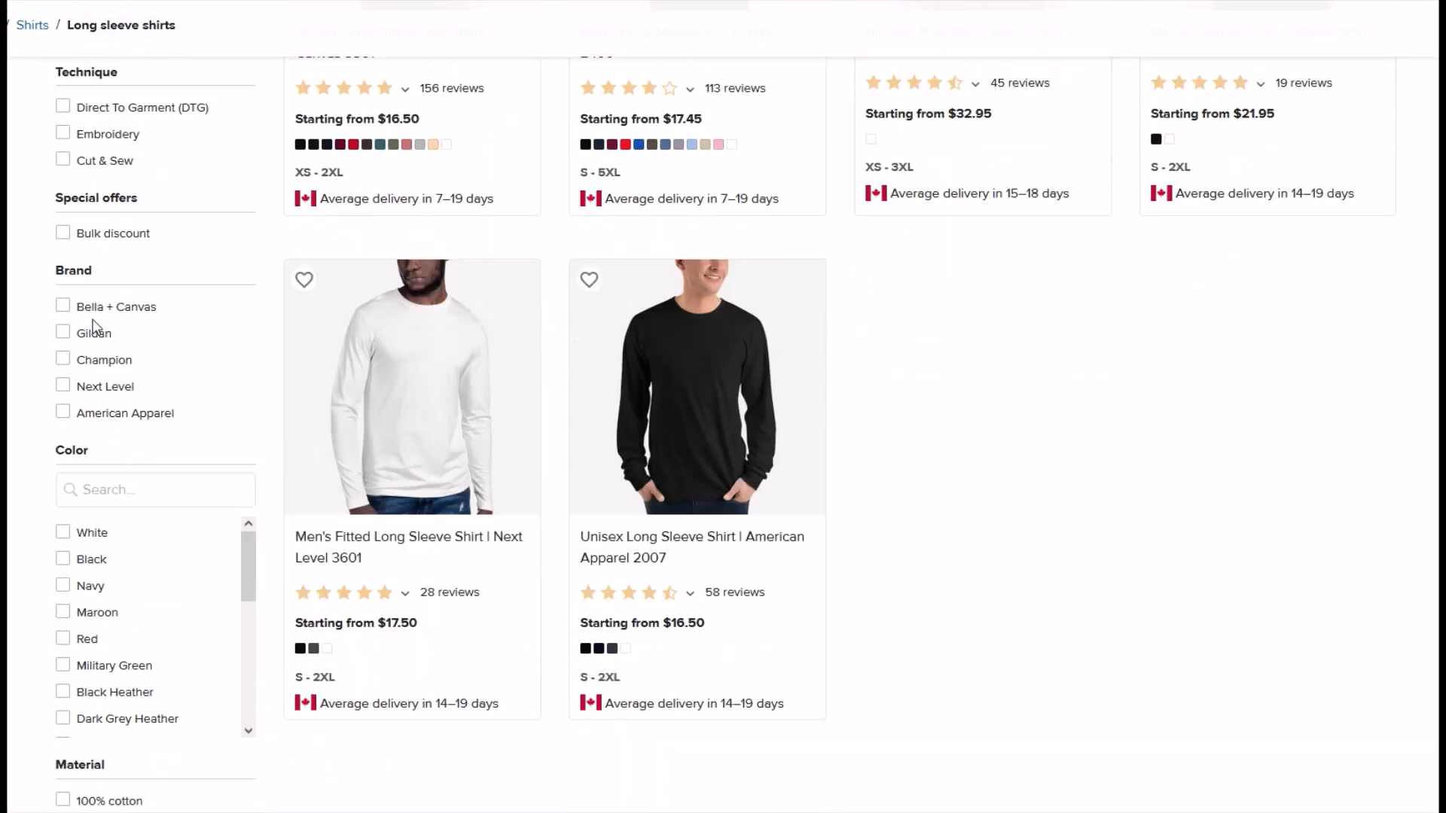
scroll("up", 3)
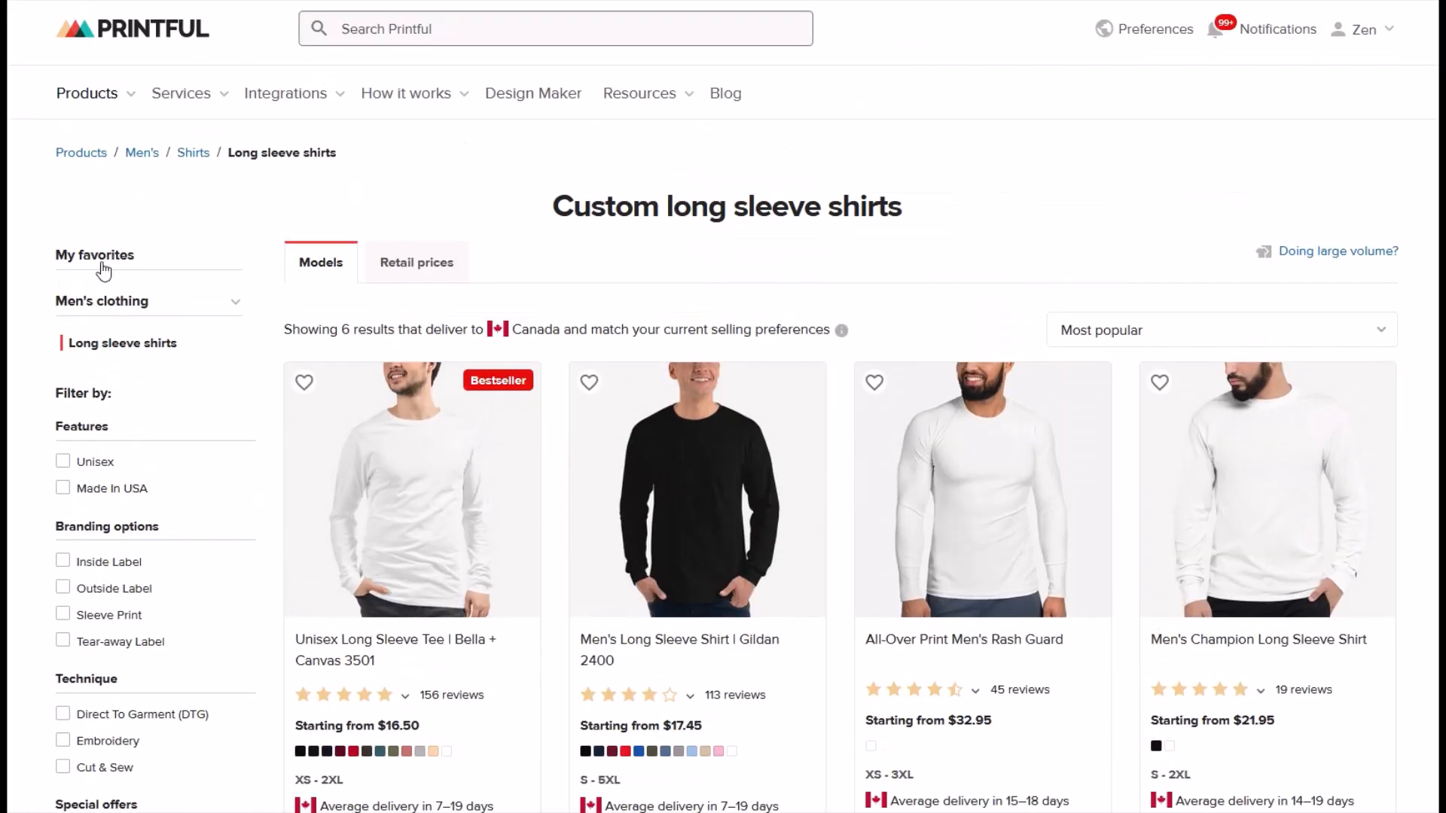
left_click(81, 152)
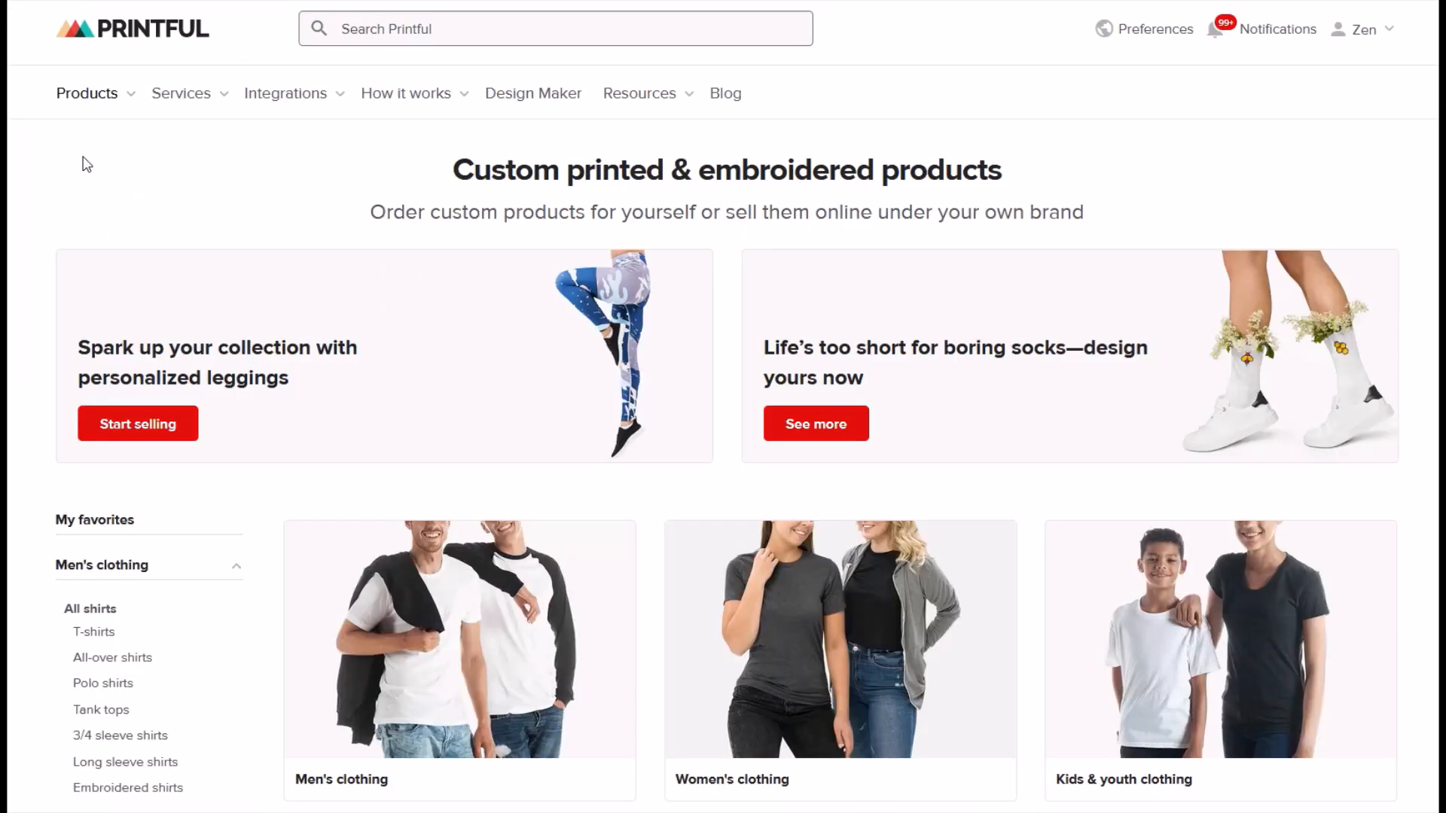
left_click(87, 92)
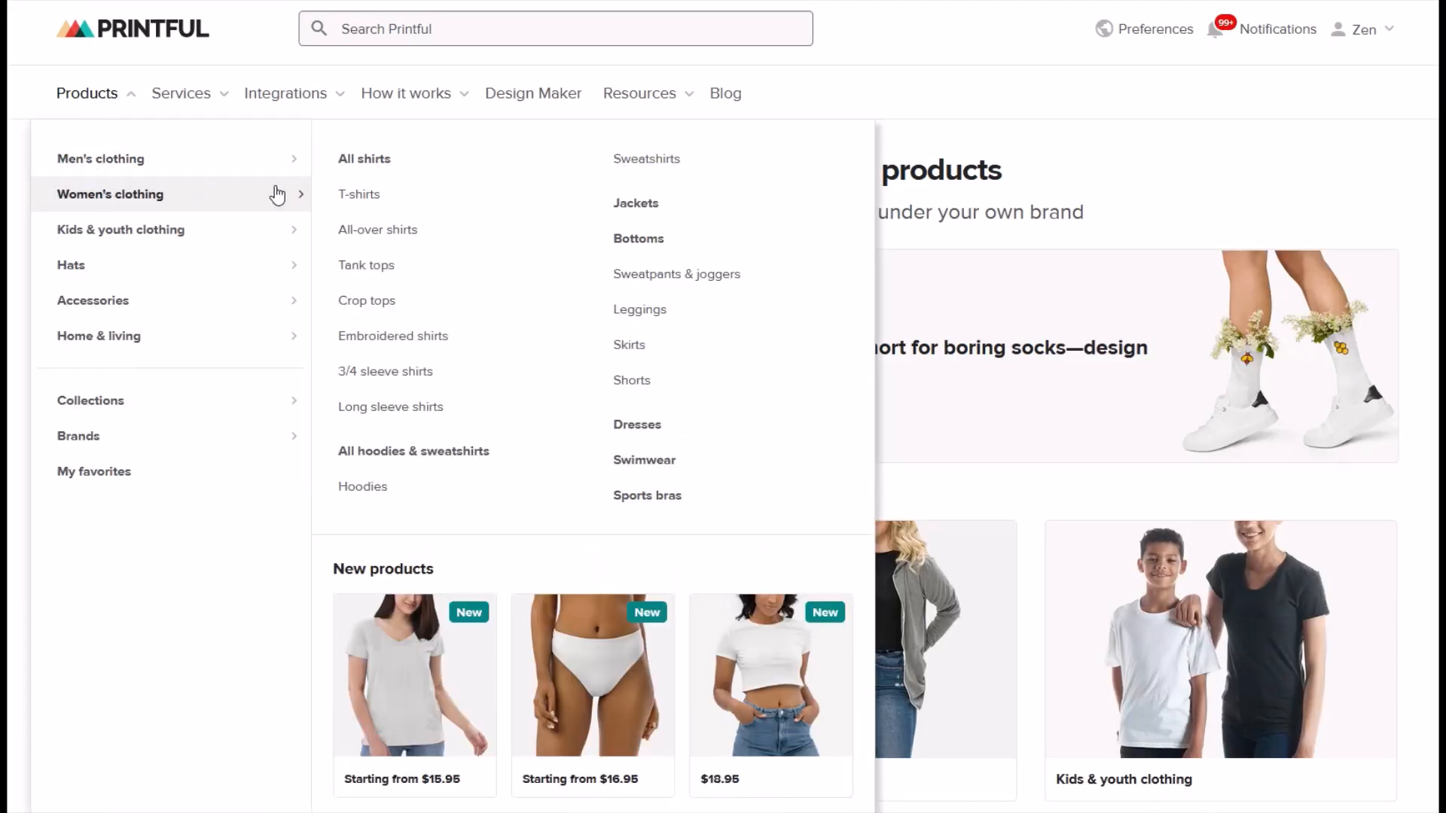
left_click(359, 195)
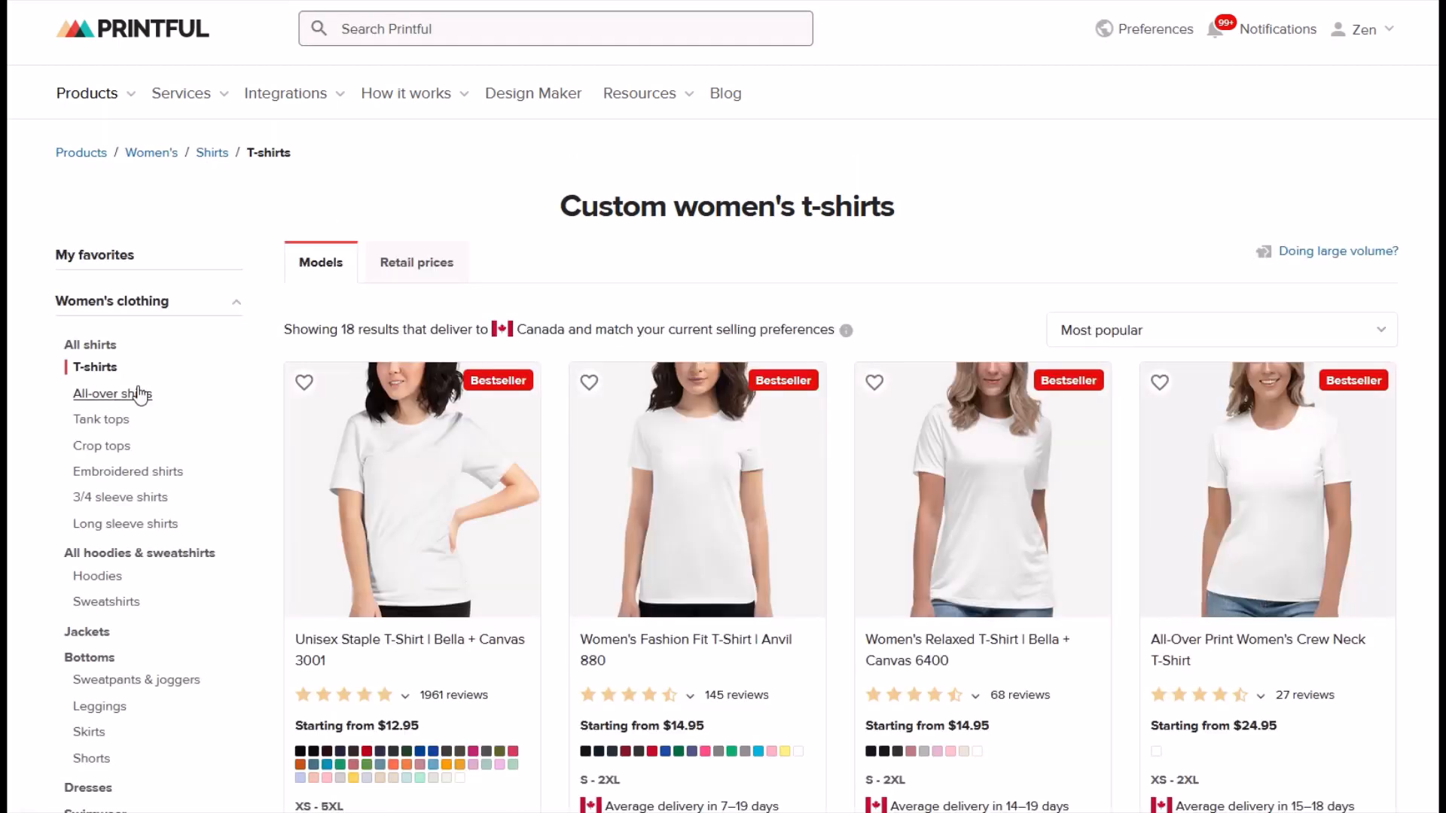
left_click(113, 393)
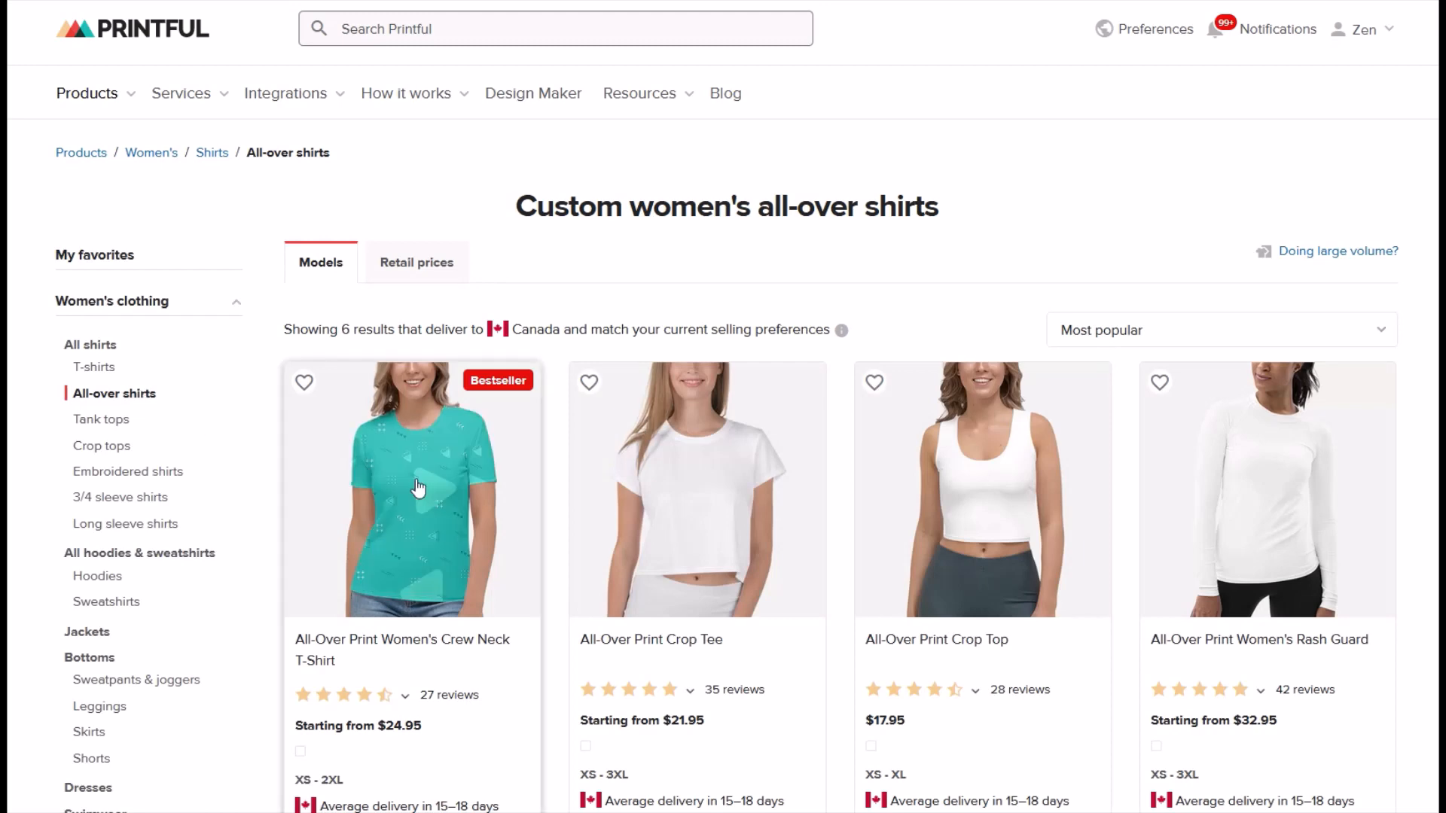
mouse_move(1184, 524)
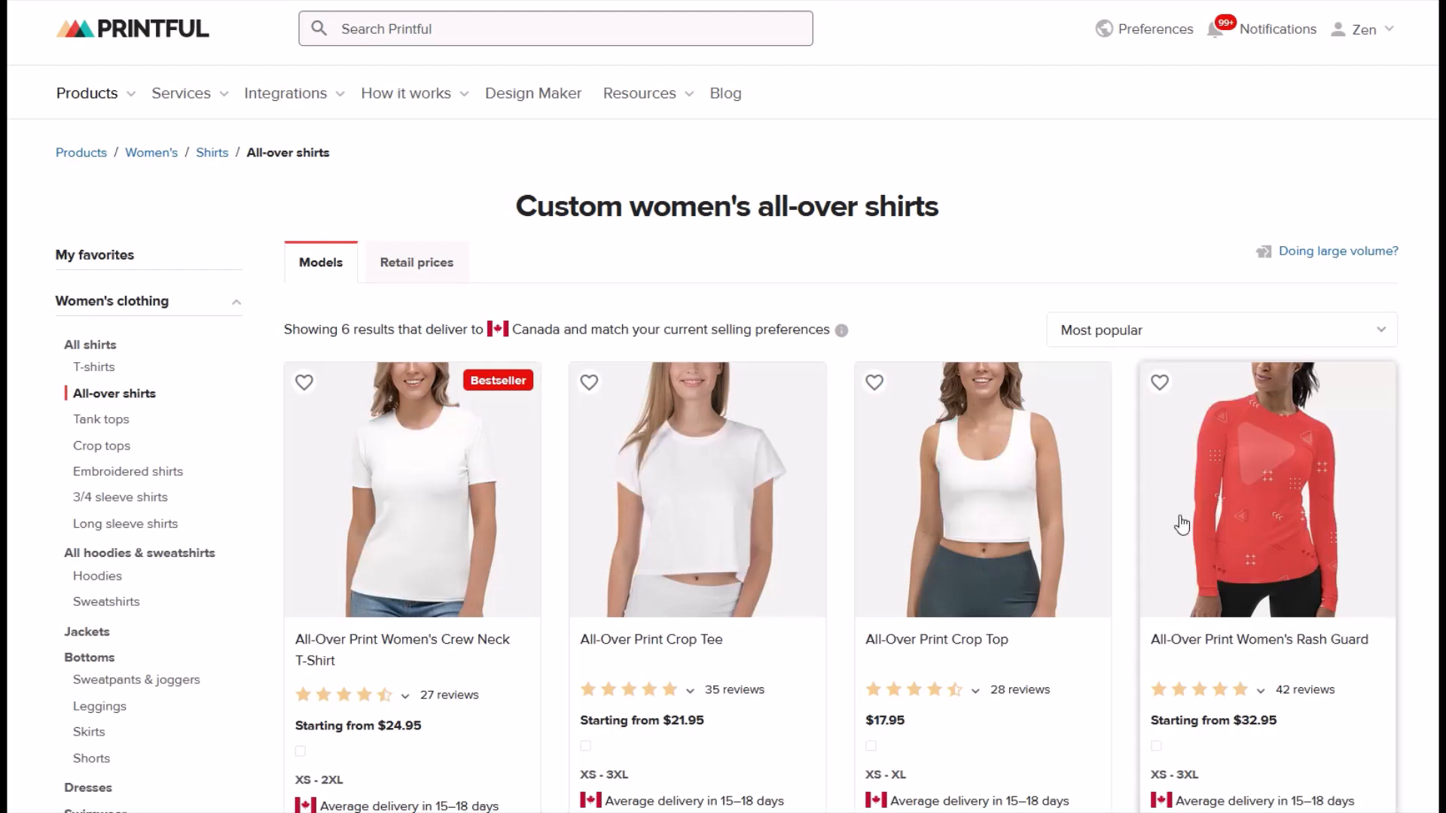